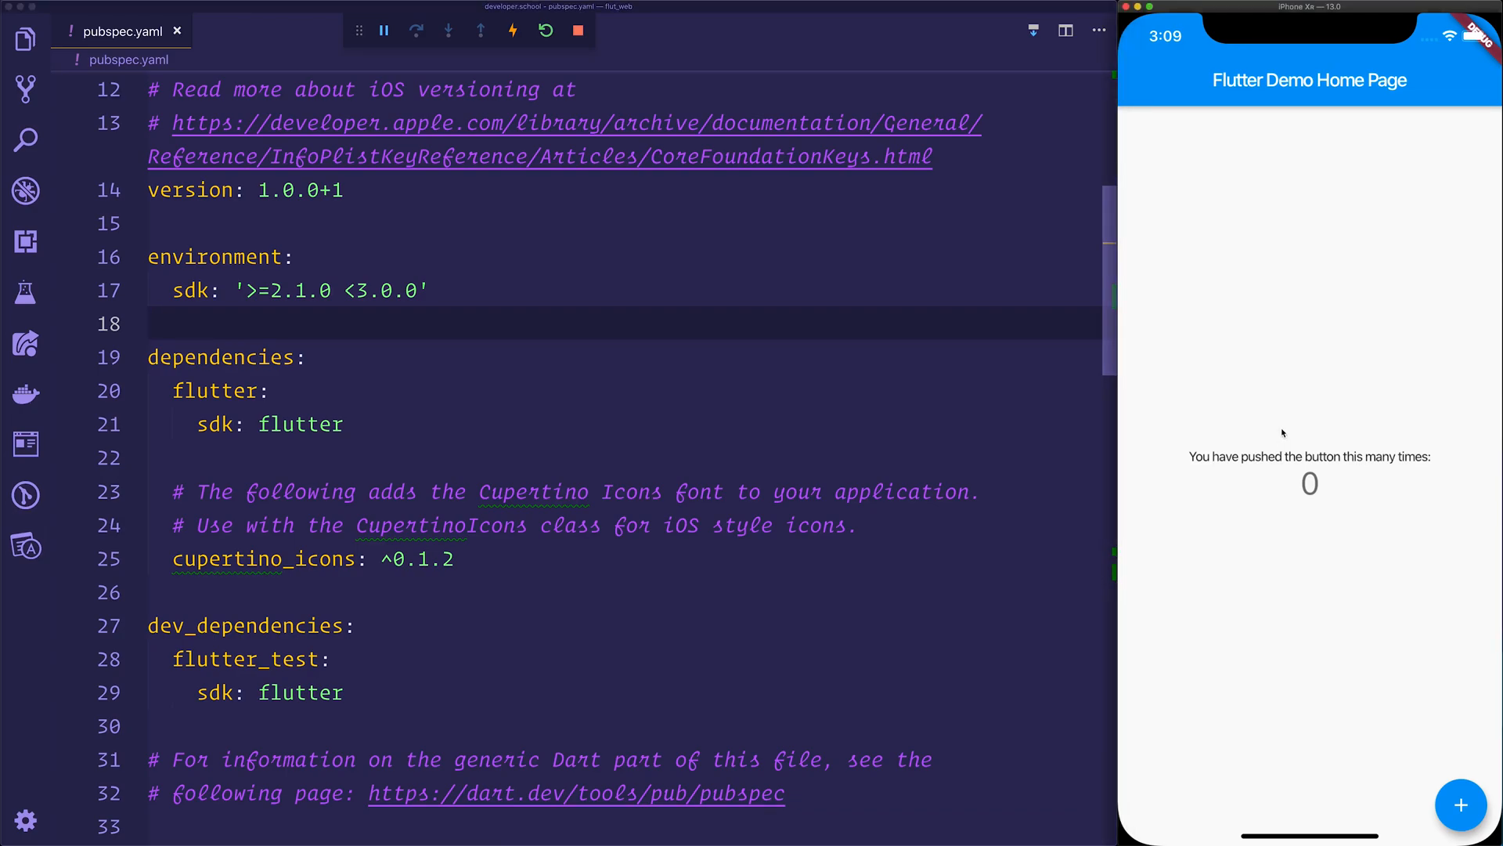
mouse_move(1267, 423)
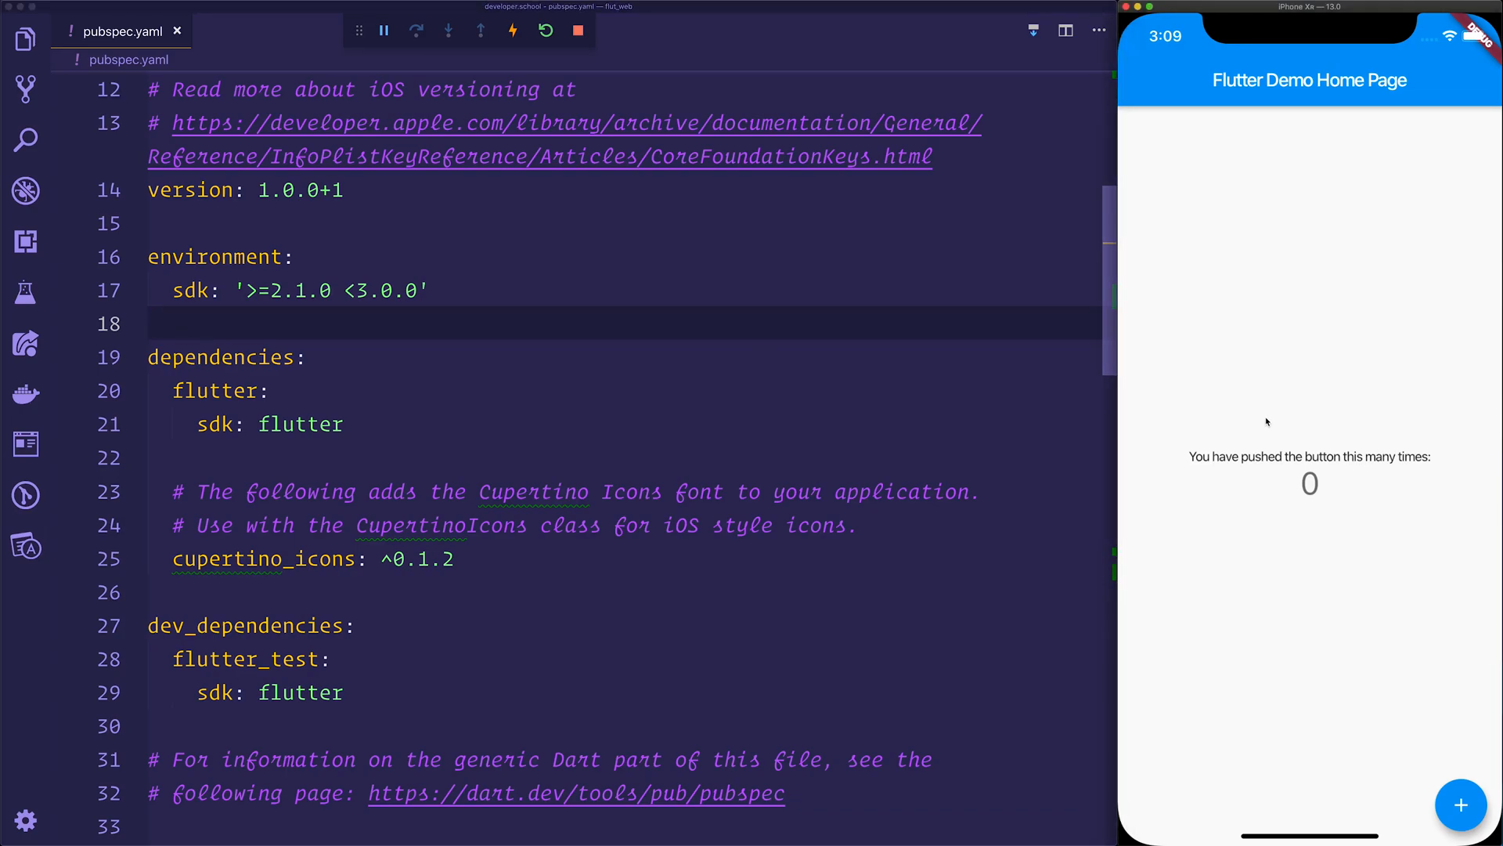
mouse_move(1280, 263)
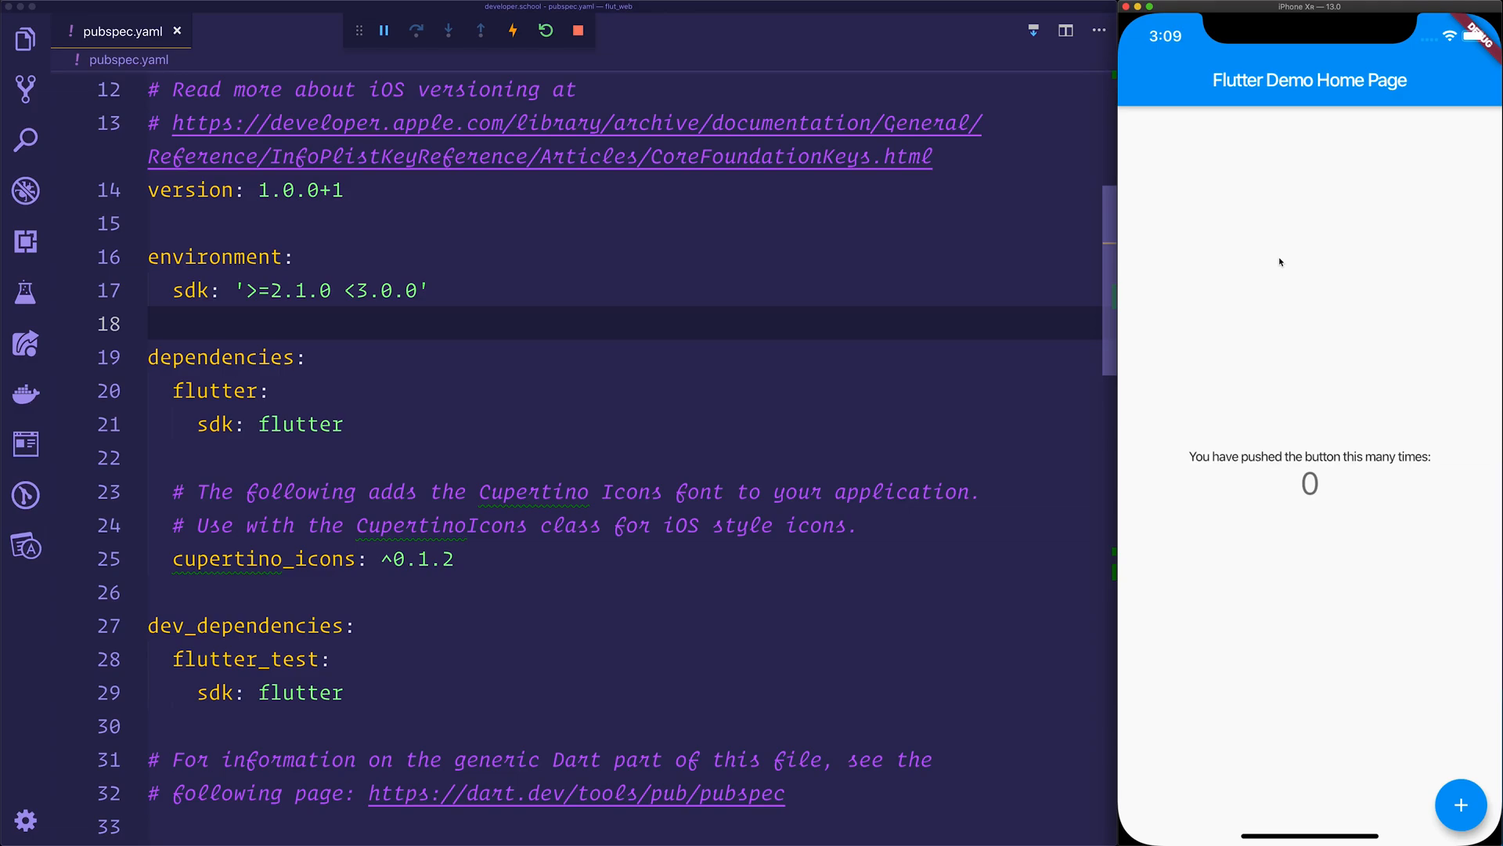
- Comment out the 'flutter:' and 'sdk: flutter' lines under dependencies in pubspec.yaml
left_click(343, 423)
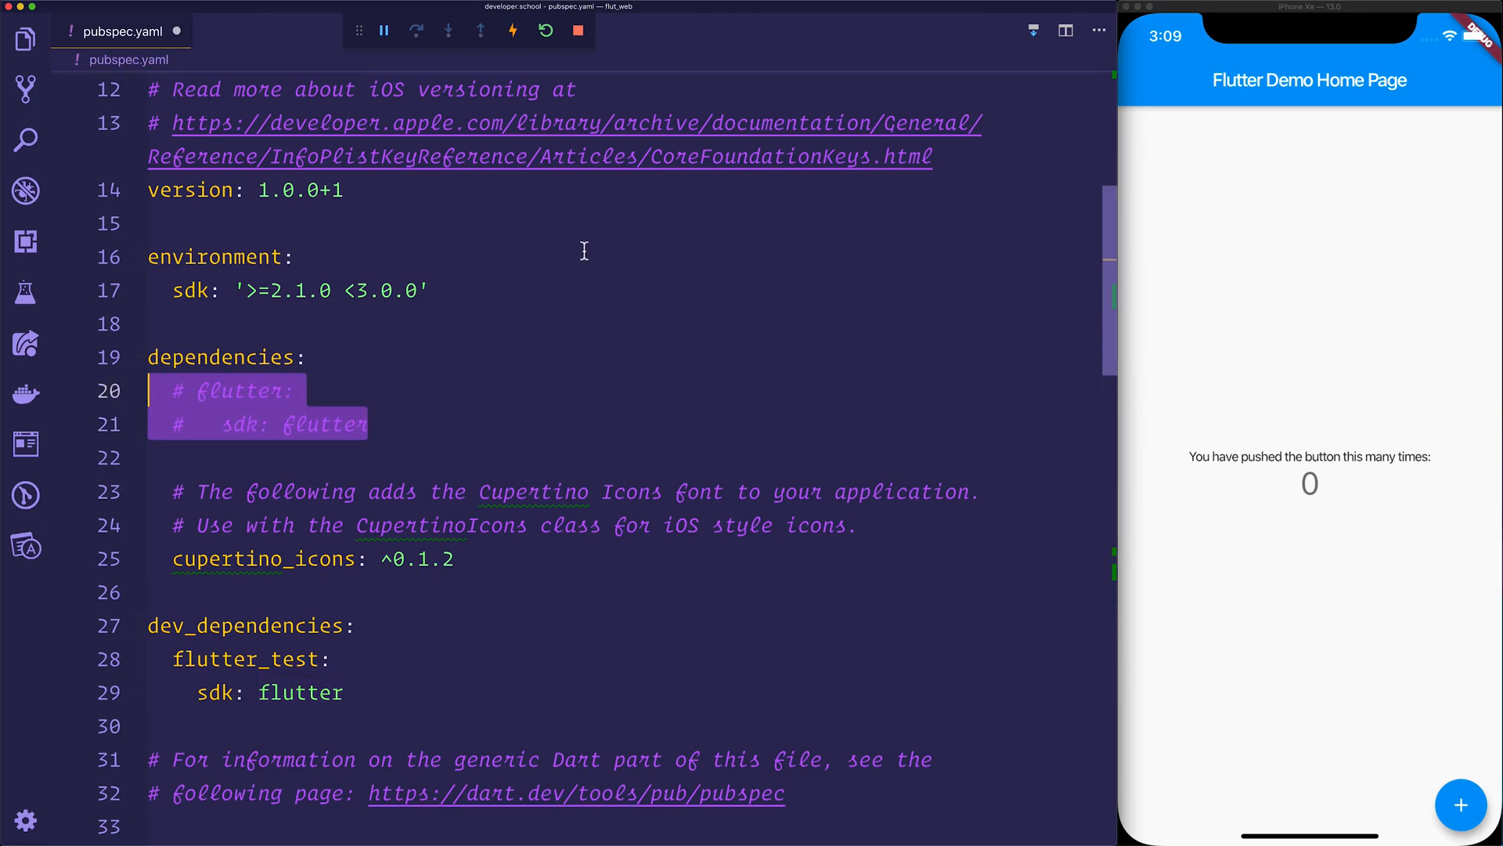
- Add flutter_web and flutter_web_ui entries under dependencies in pubspec.yaml
key("enter")
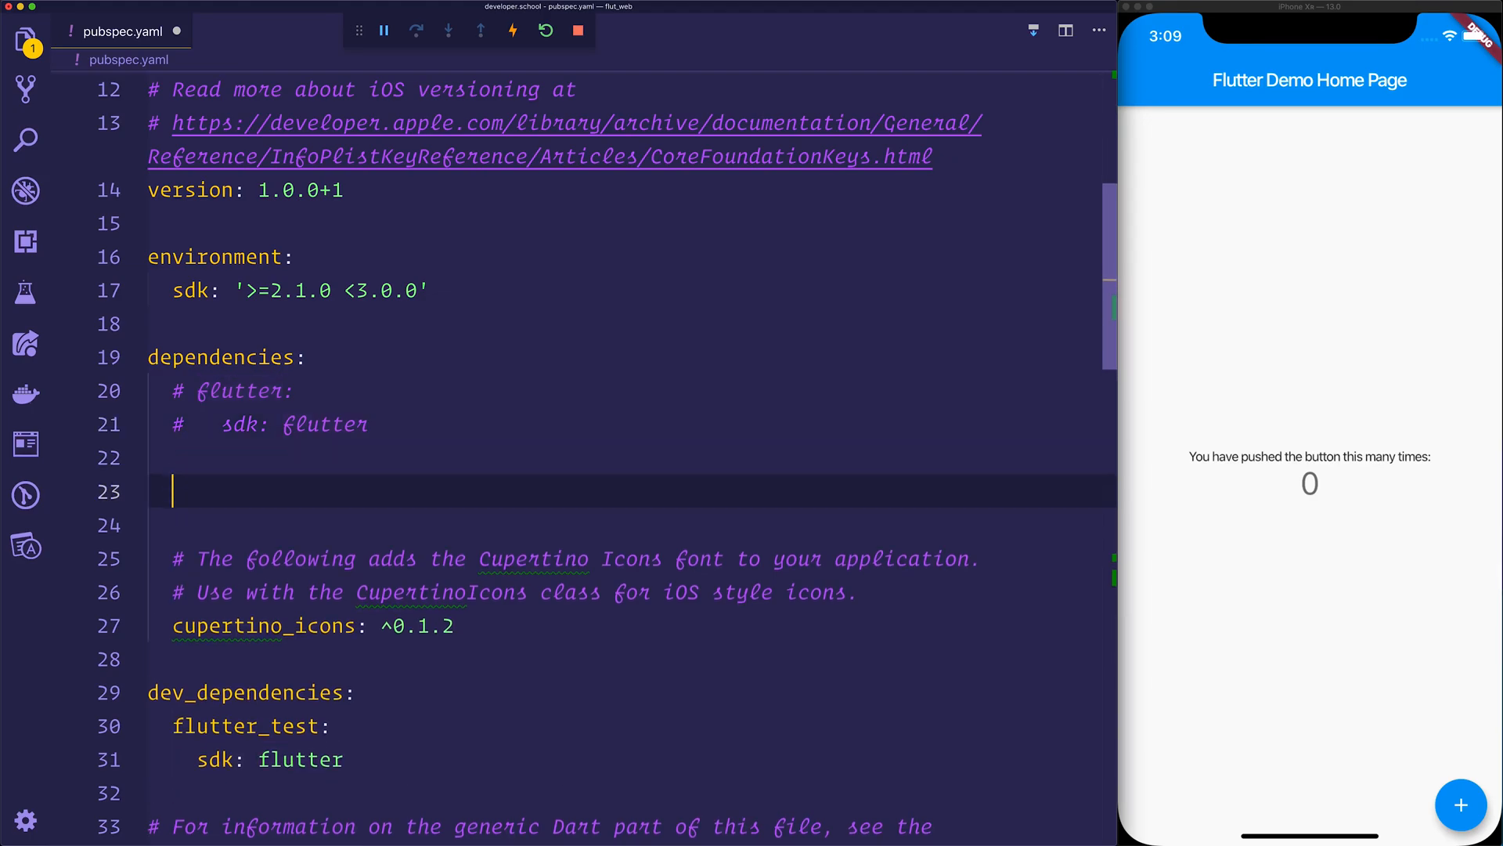
type("flutter_web:")
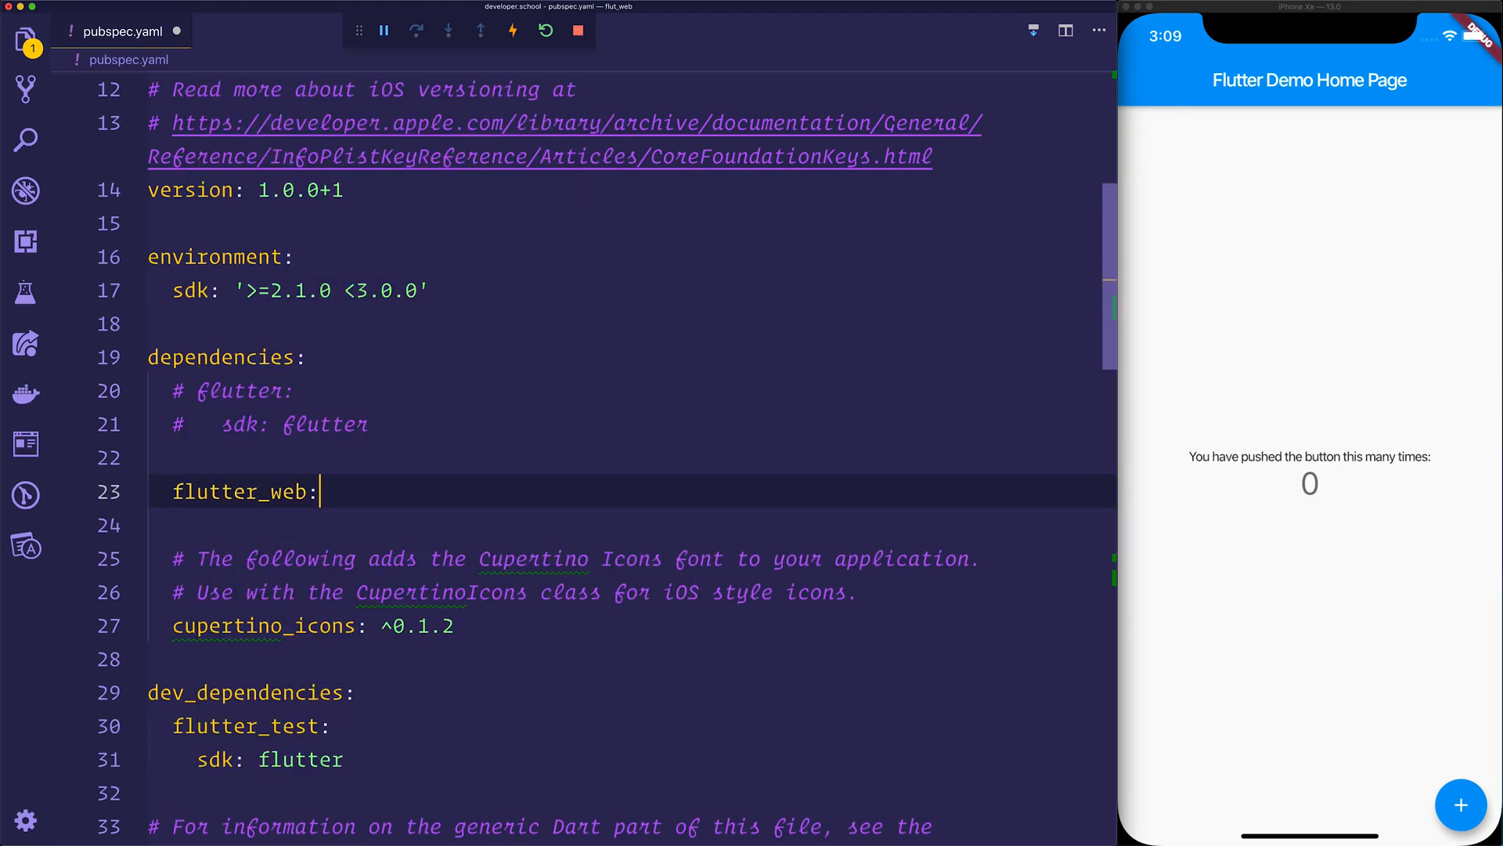
type("flutter_we")
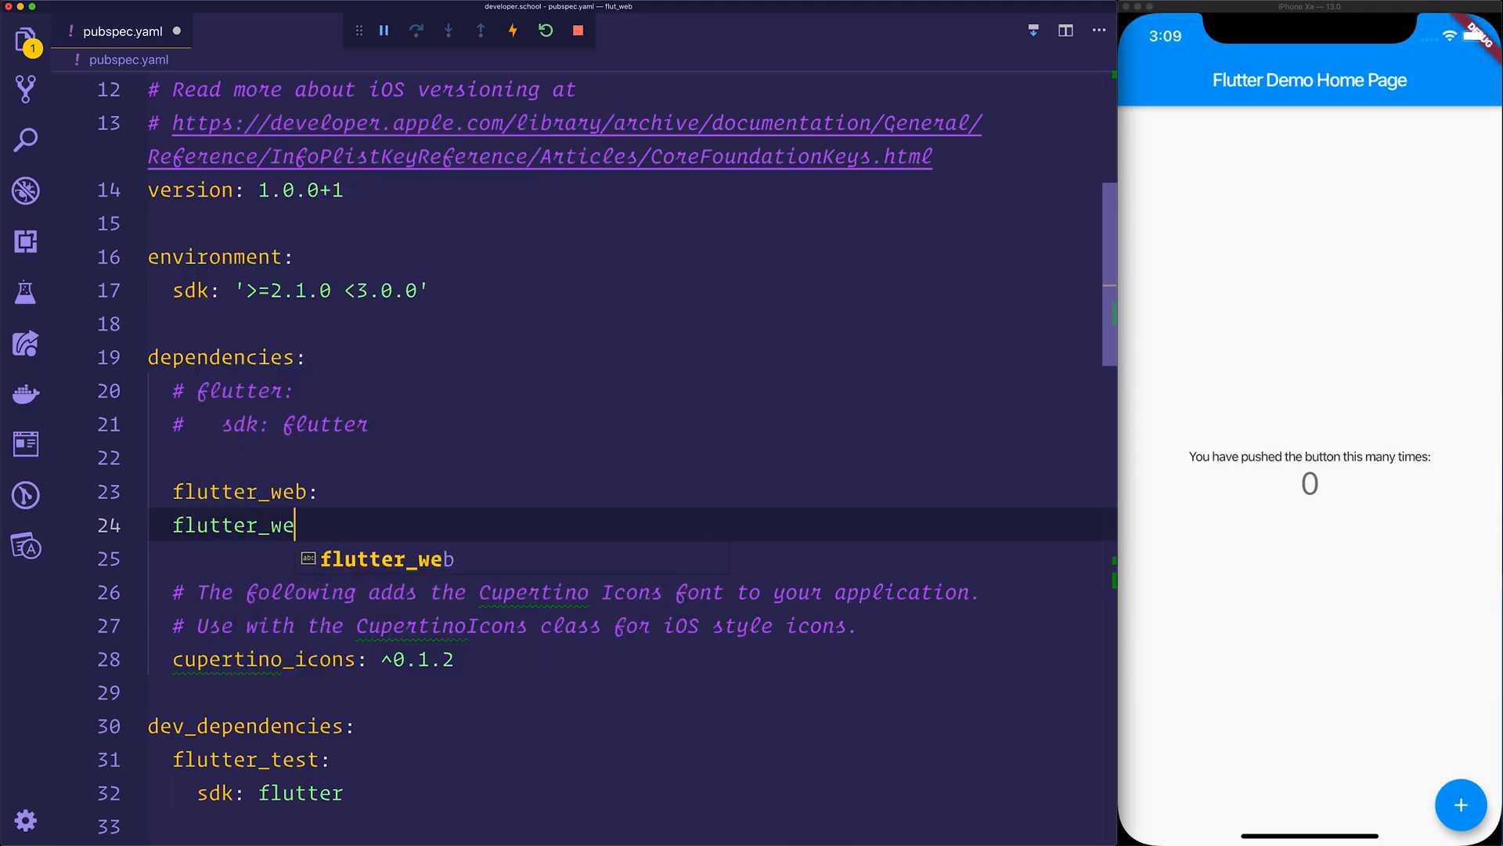
type("b_ui:")
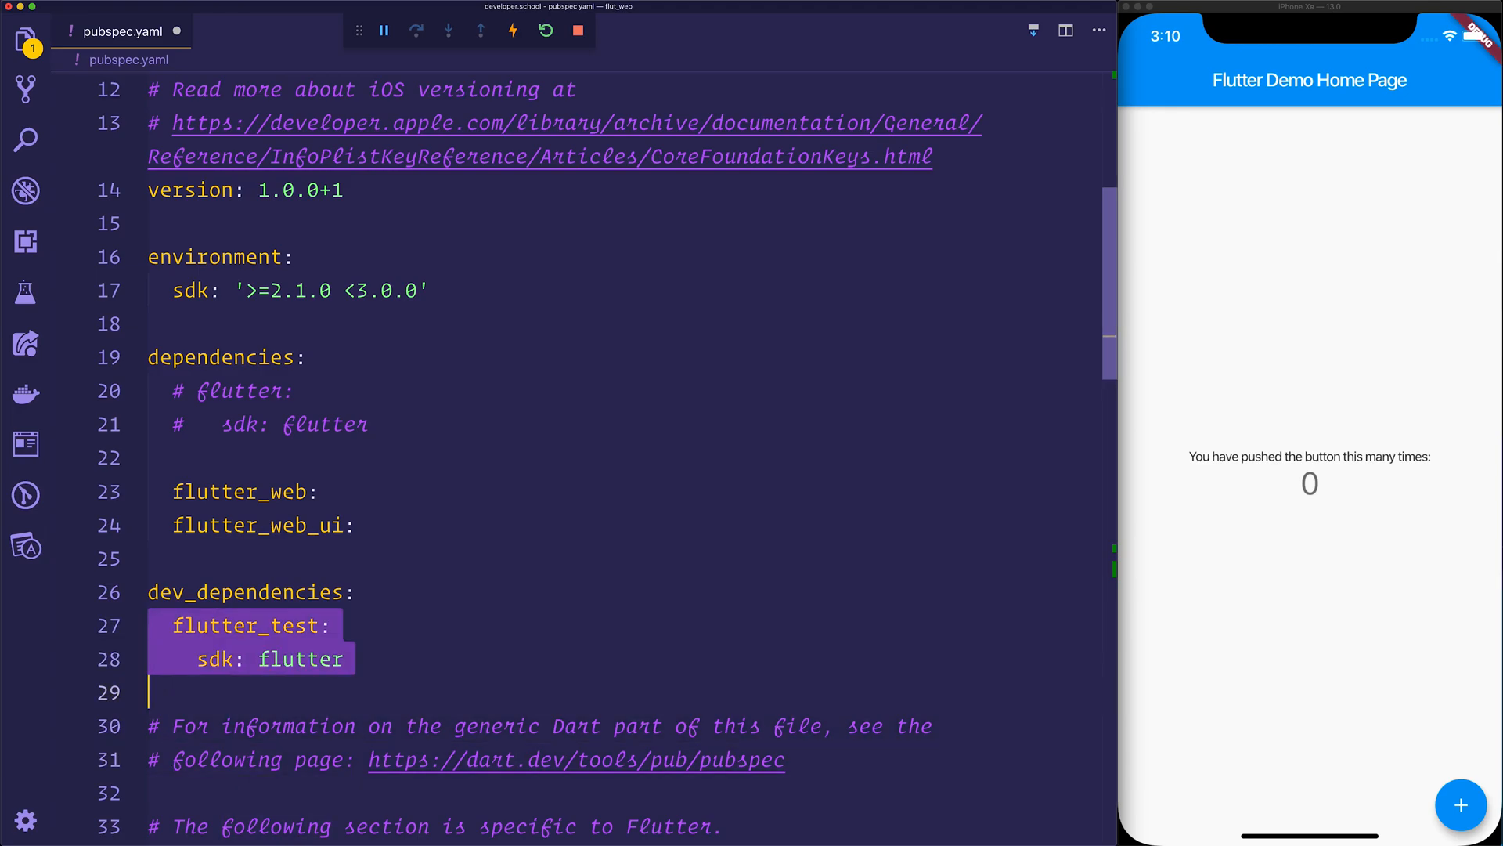
- Replace flutter_test with flutter_web_test and build packages under dev_dependencies
type("flutter_web_test:")
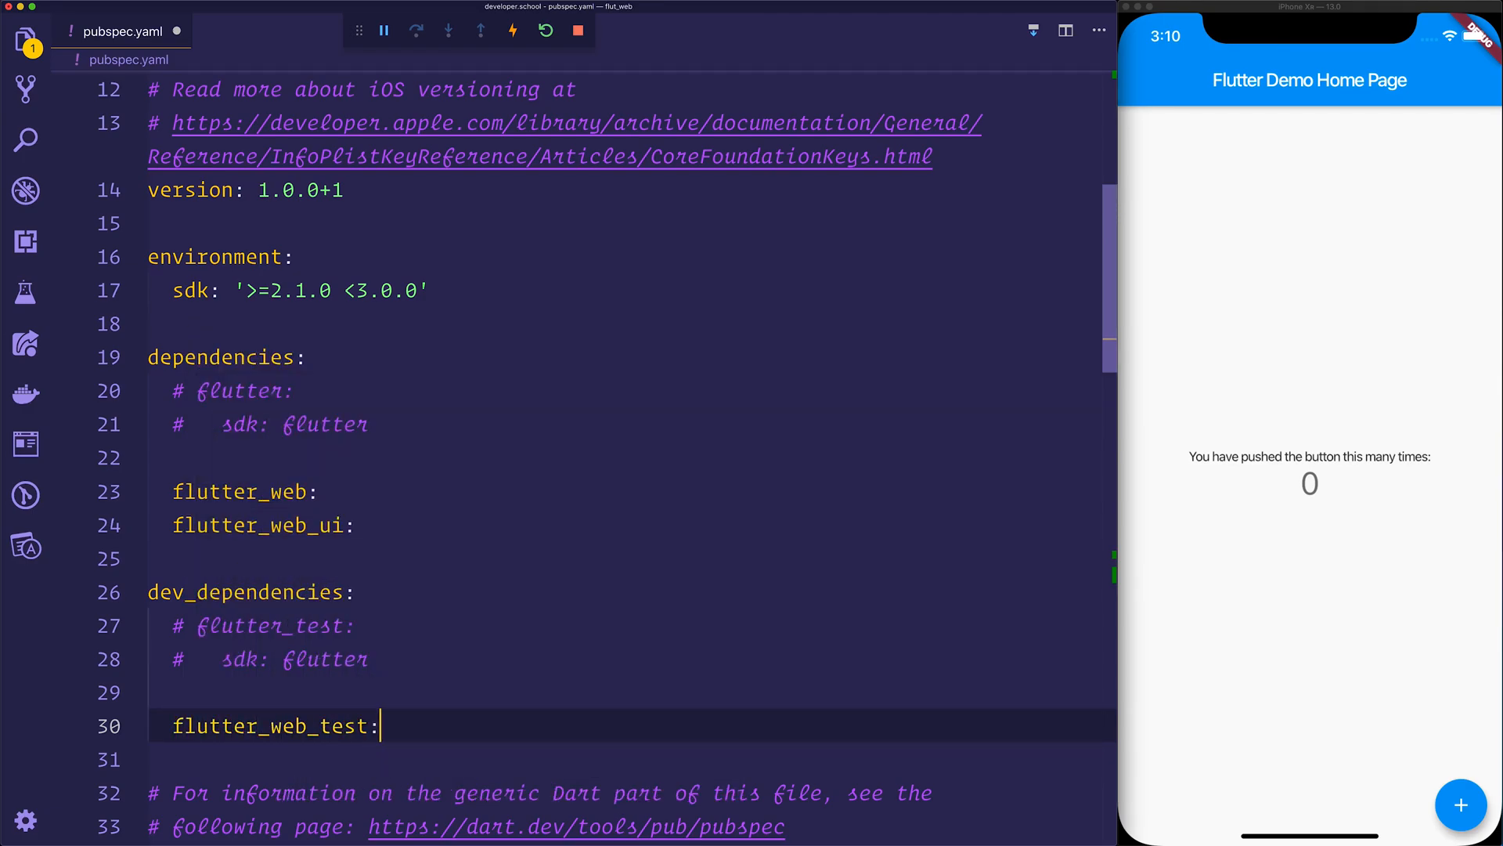
type("build_")
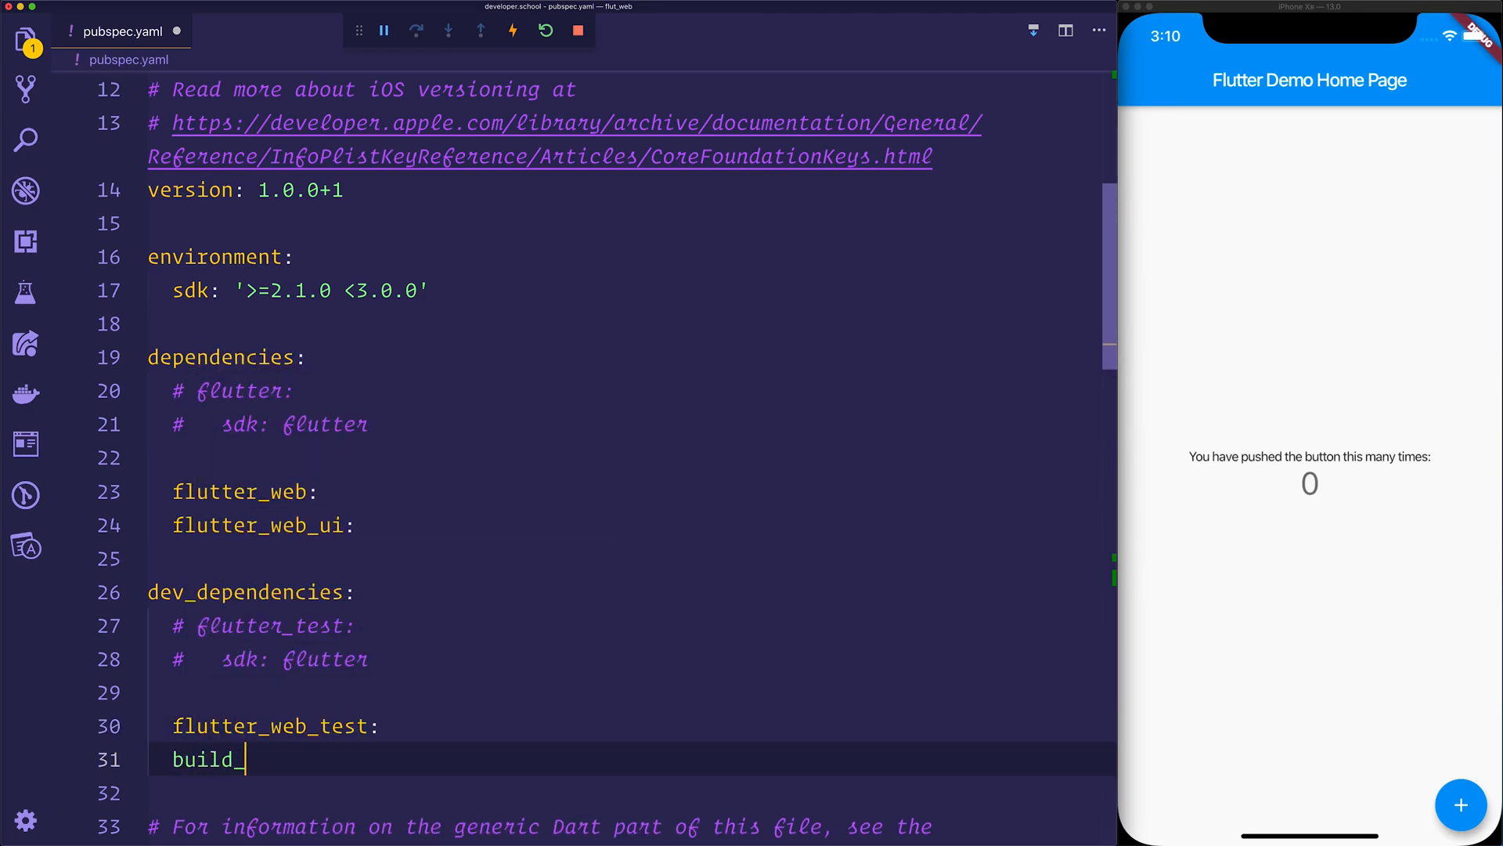
key("Enter")
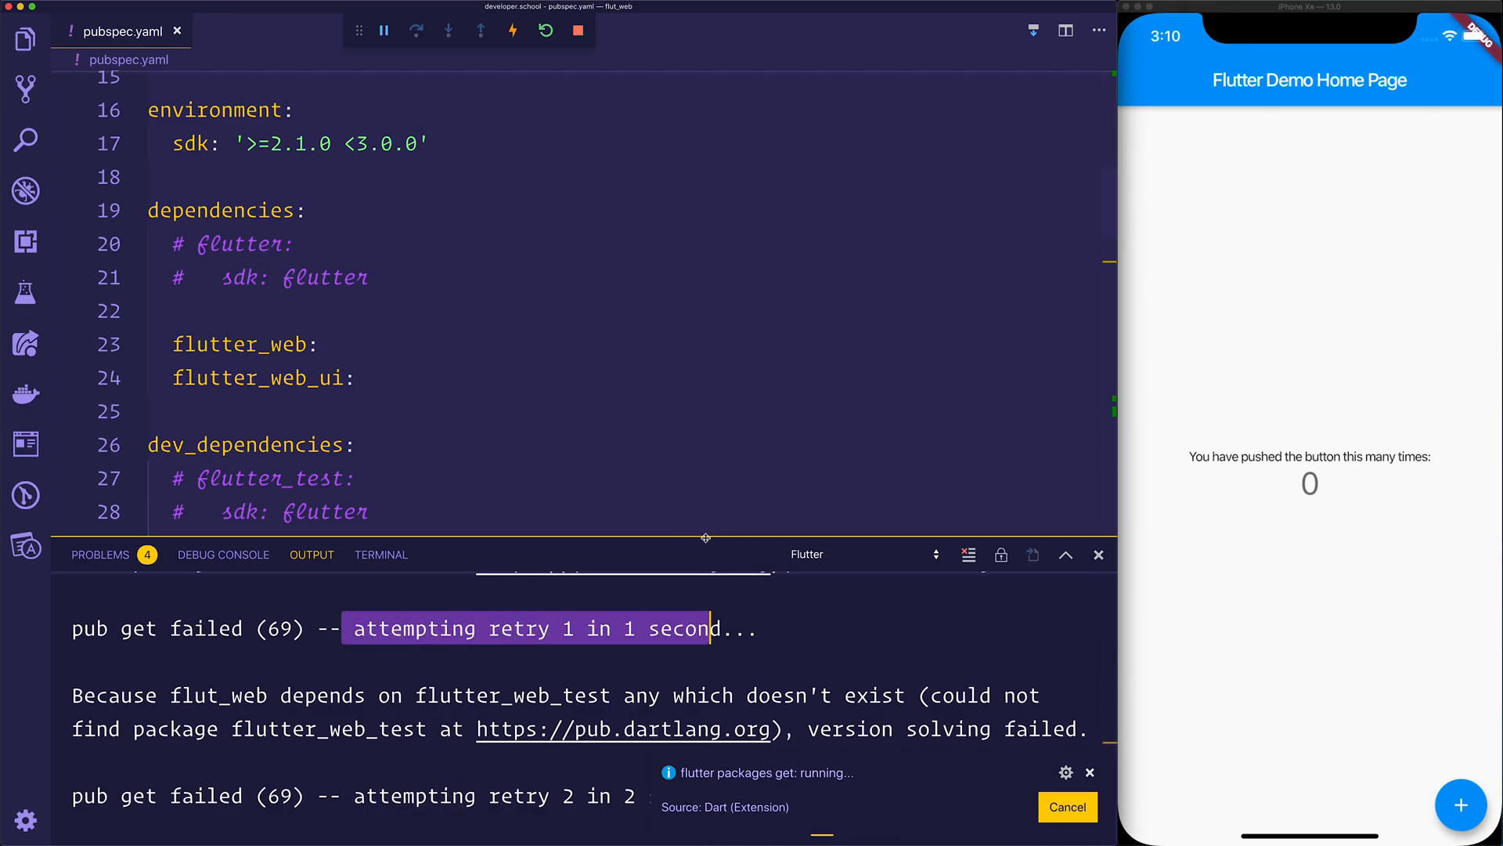
- Save pubspec.yaml, note the flutter_web_test not-found error, and review to the file's end
scroll("down", 3)
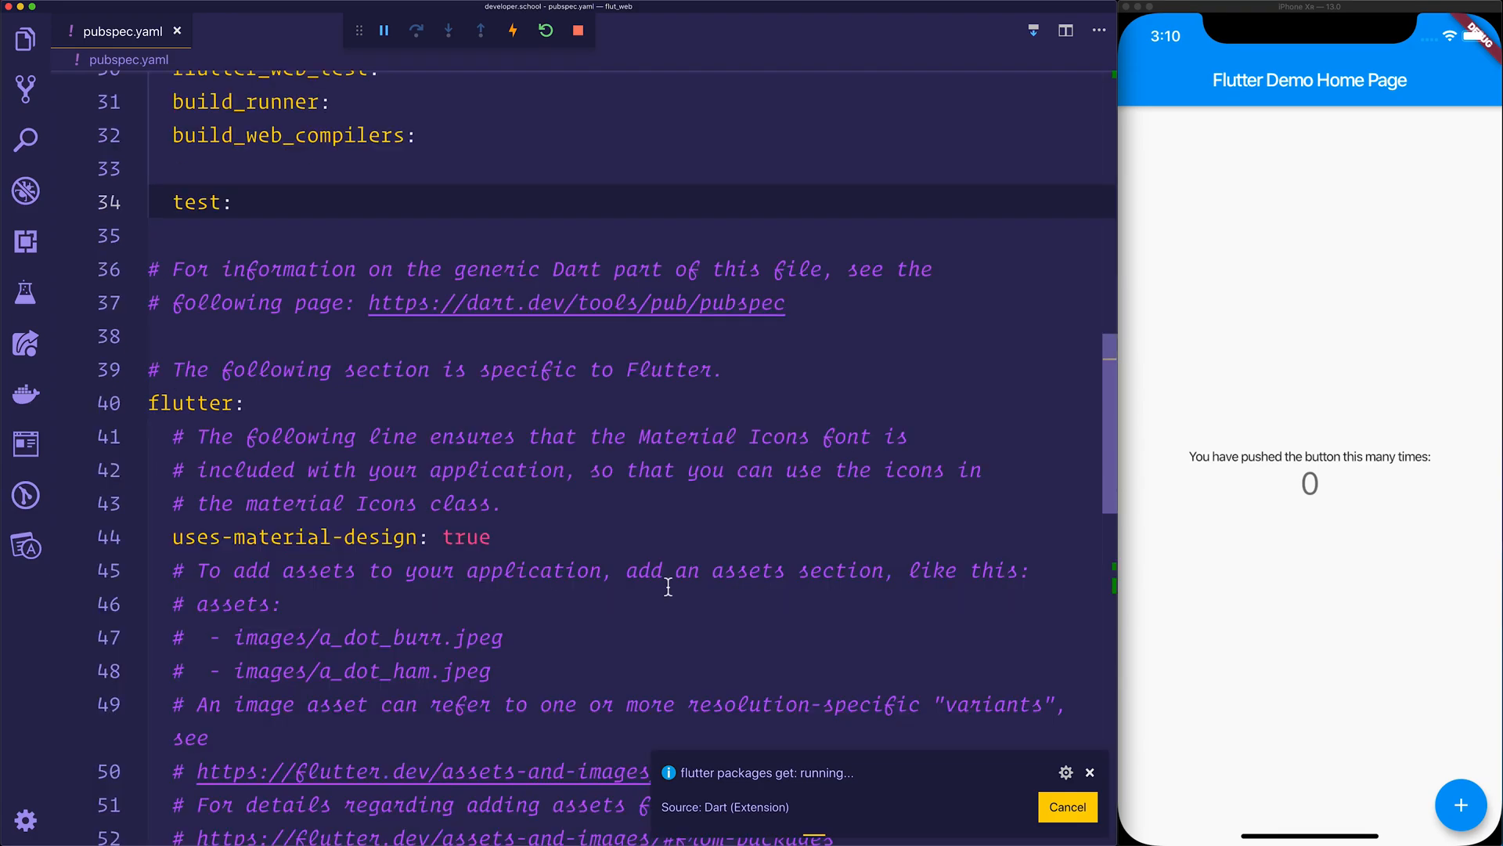
scroll("down", 3)
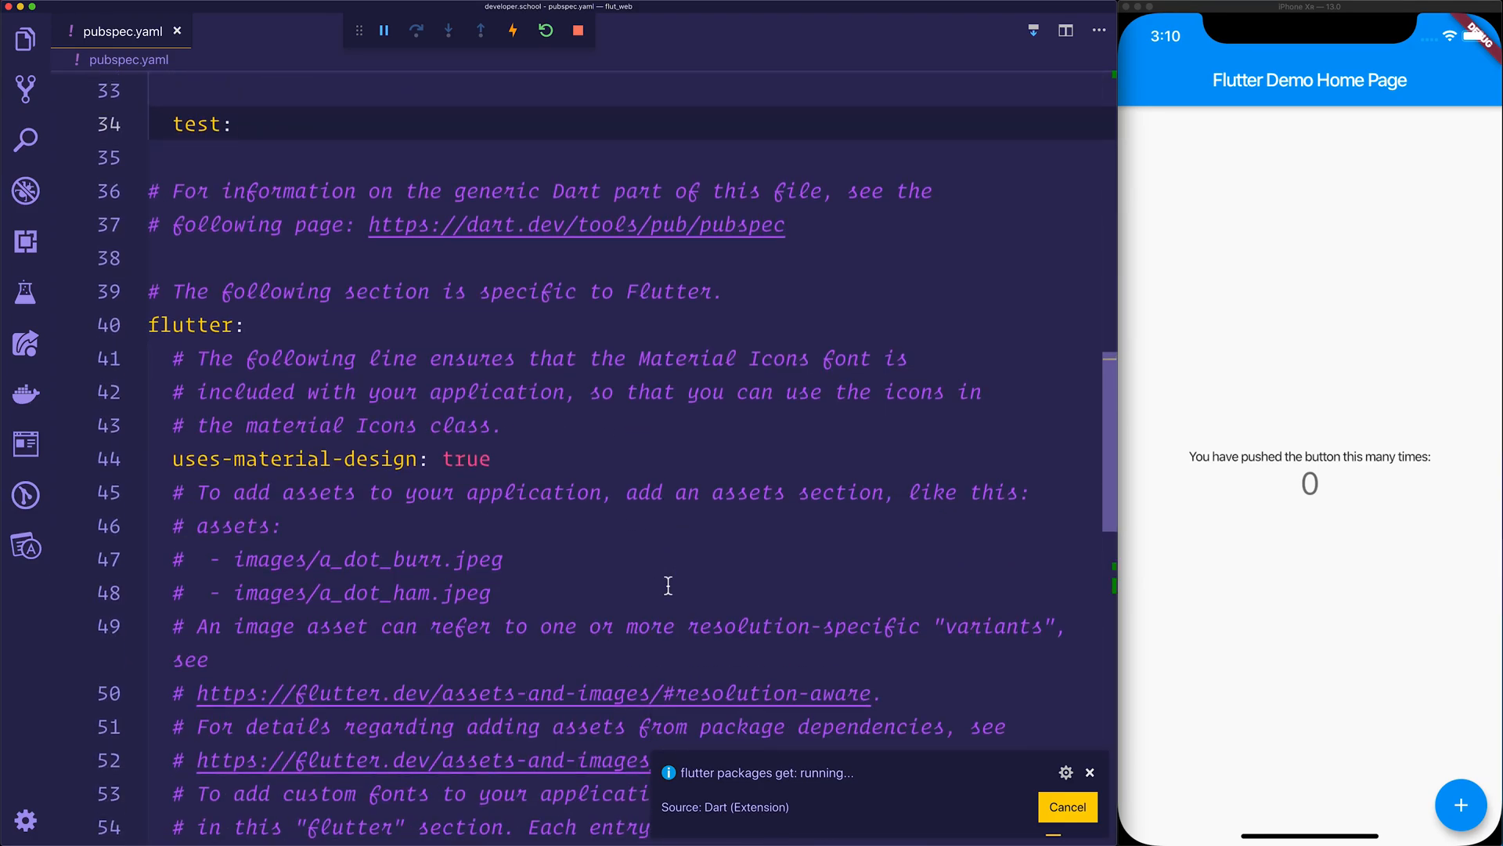
mouse_move(172, 528)
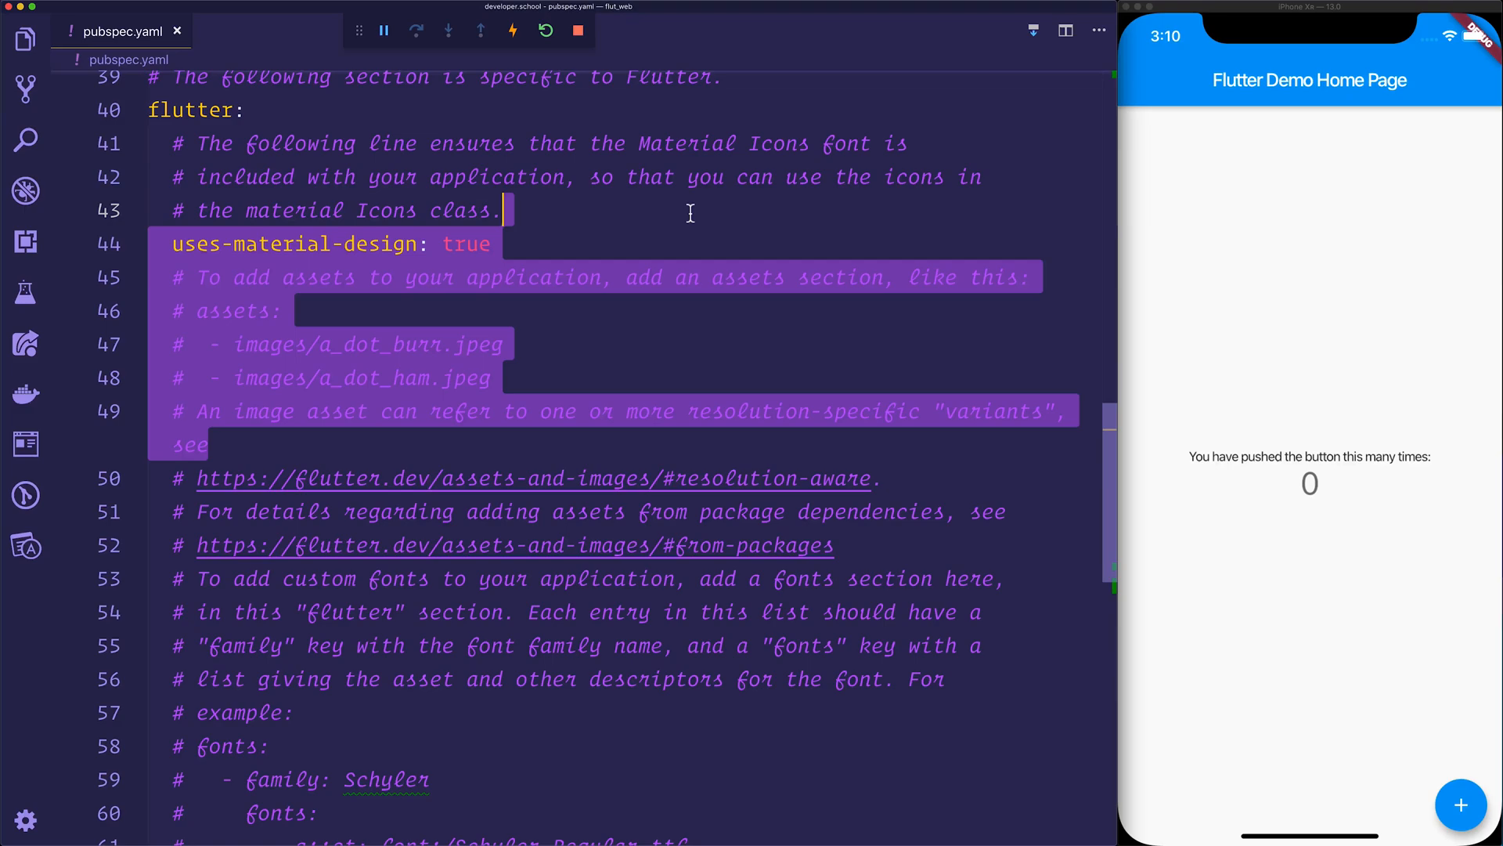
scroll("down", 3)
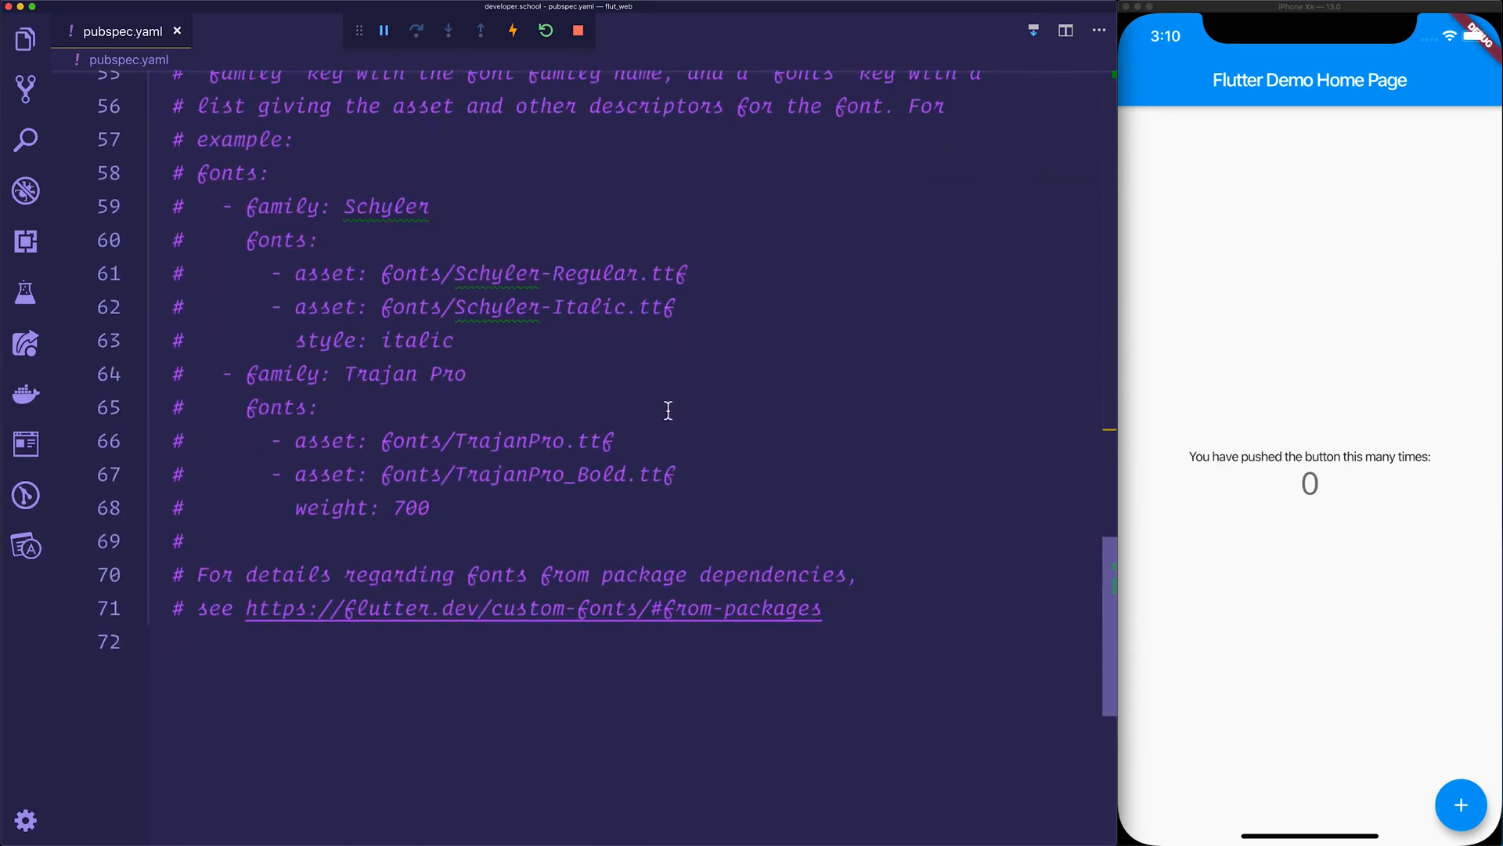
- Add dependency_overrides with git url and path for flutter_web, flutter_web_ui and flutter_web_test
scroll("down", 3)
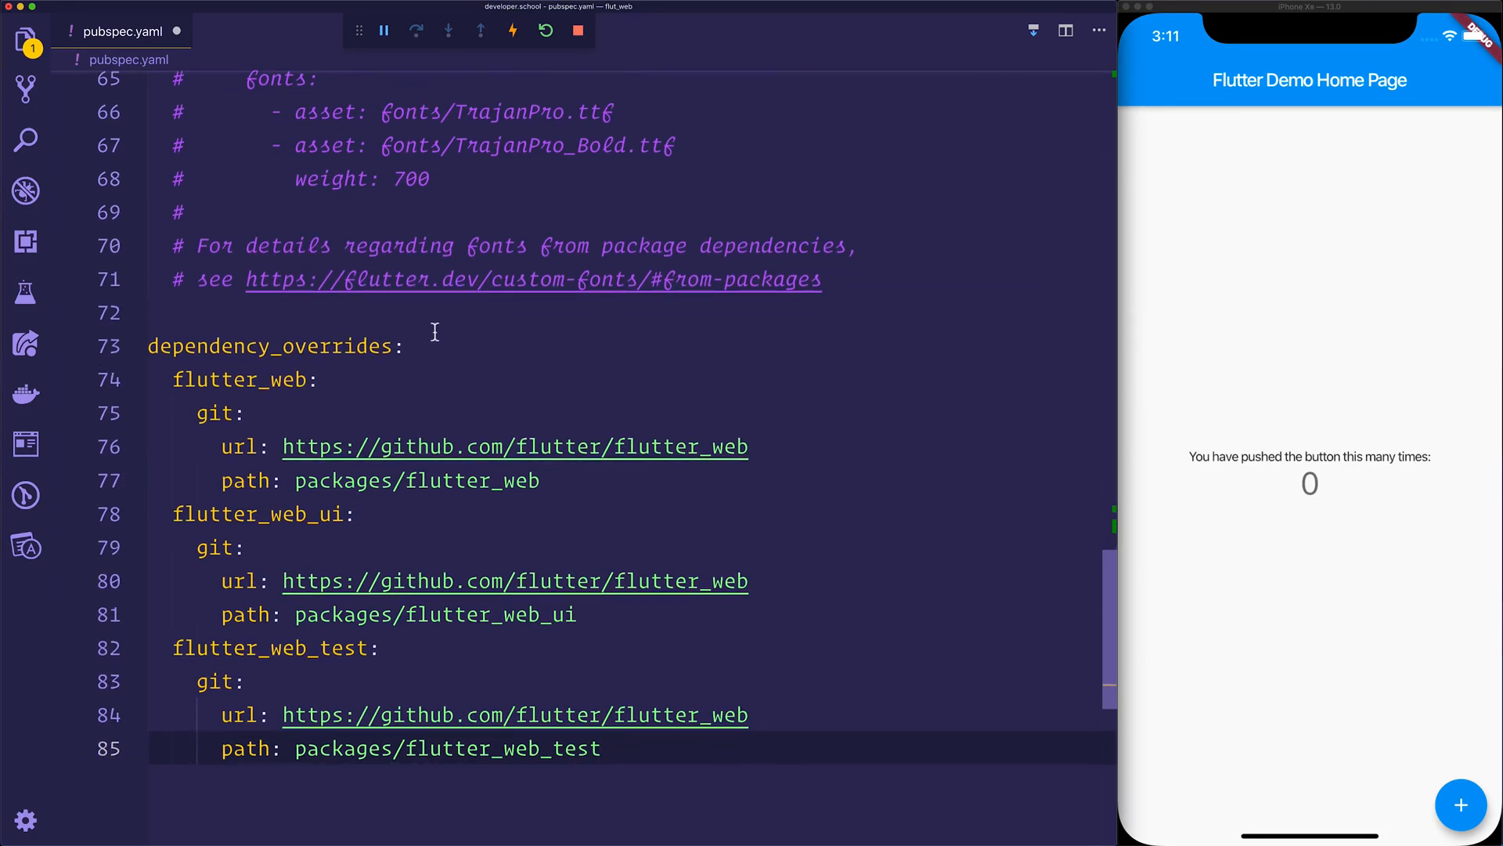
left_click(205, 379)
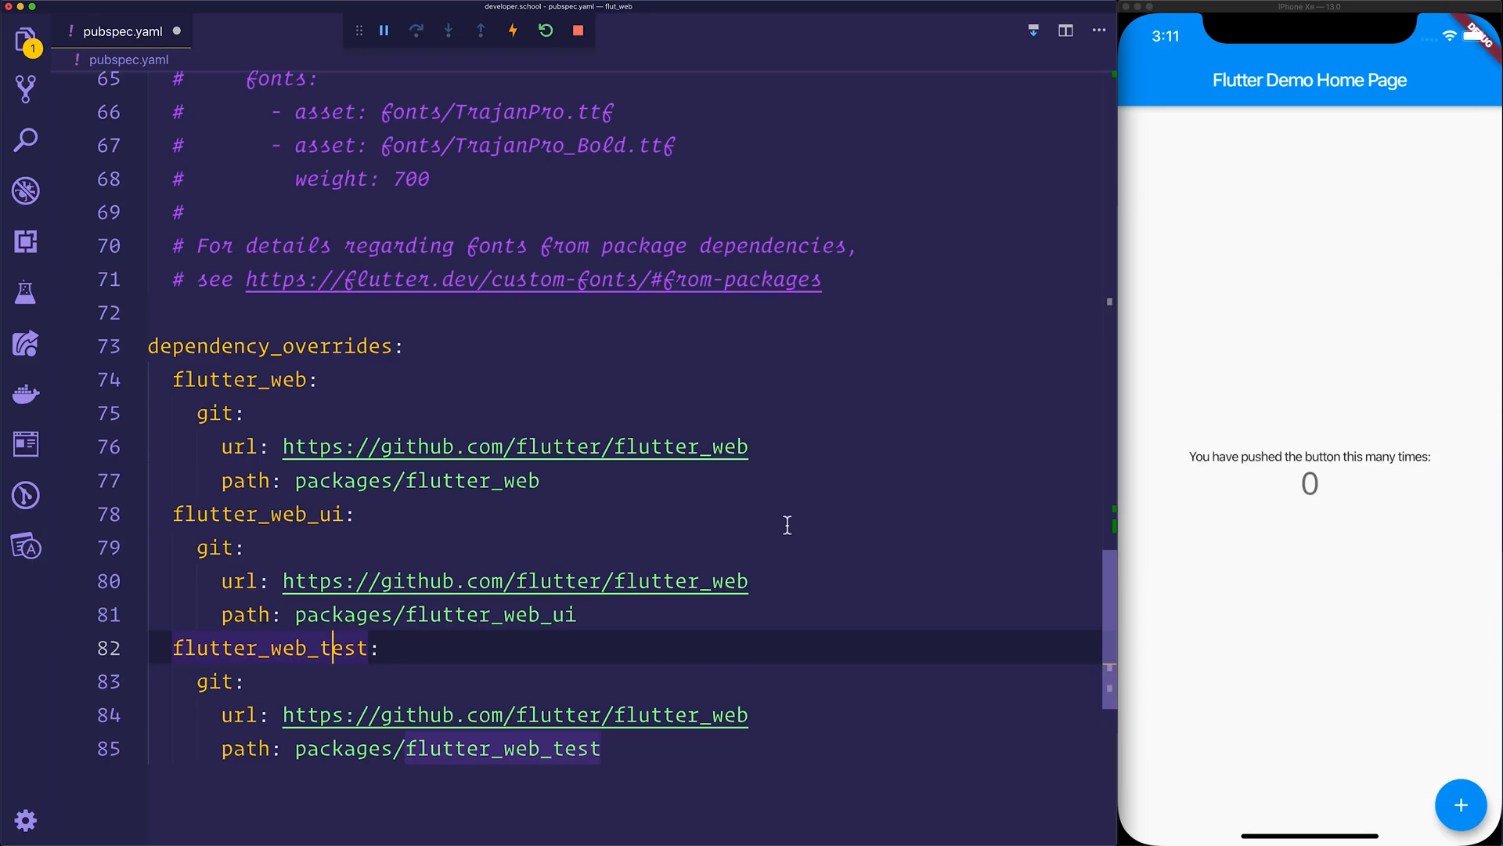
mouse_move(709, 452)
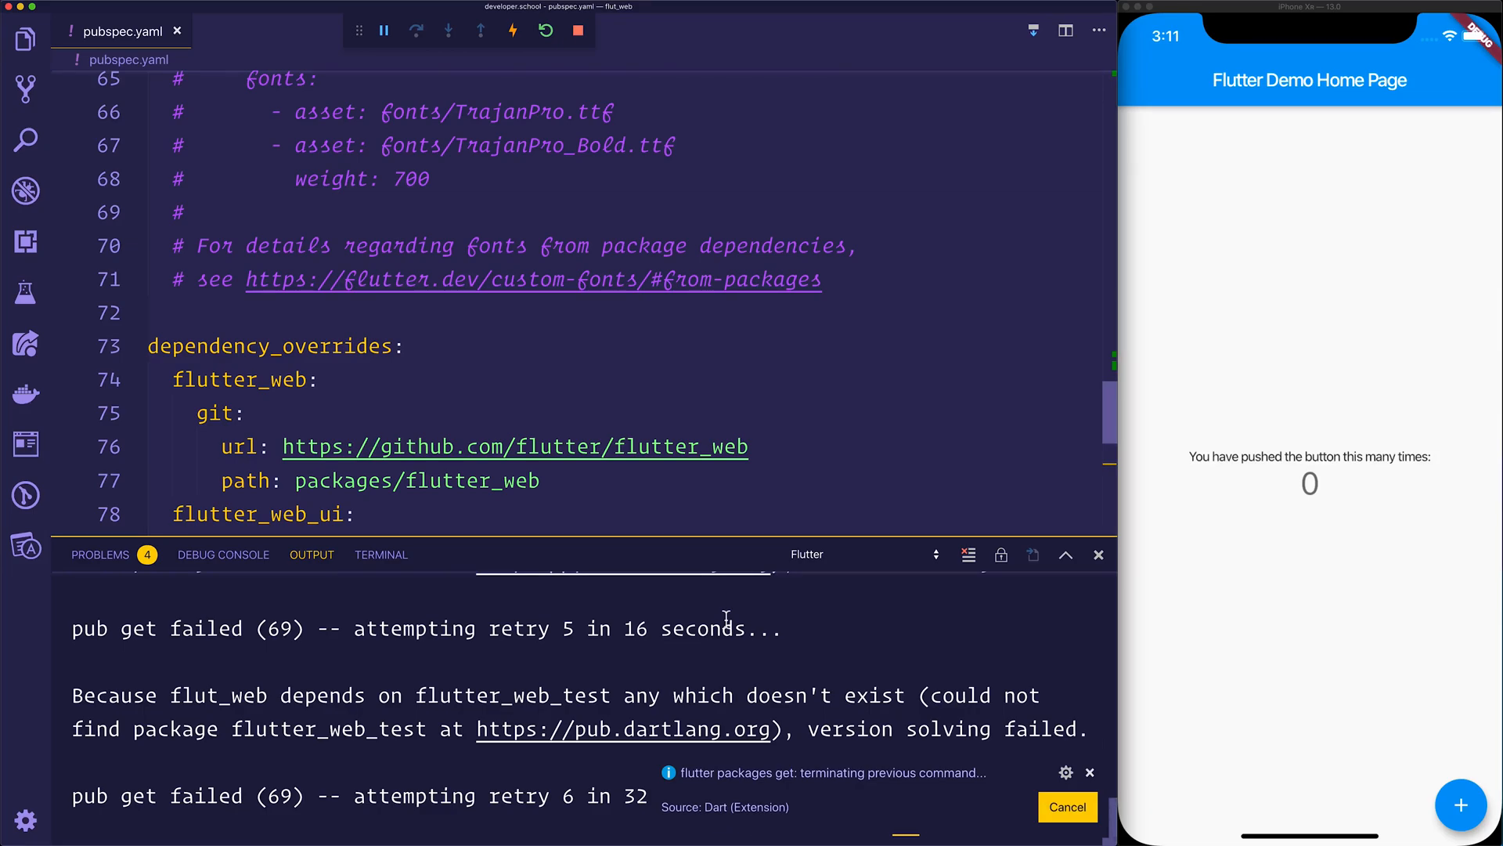
- Change lib/main.dart's material import to package:flutter_web/material.dart
left_click(251, 30)
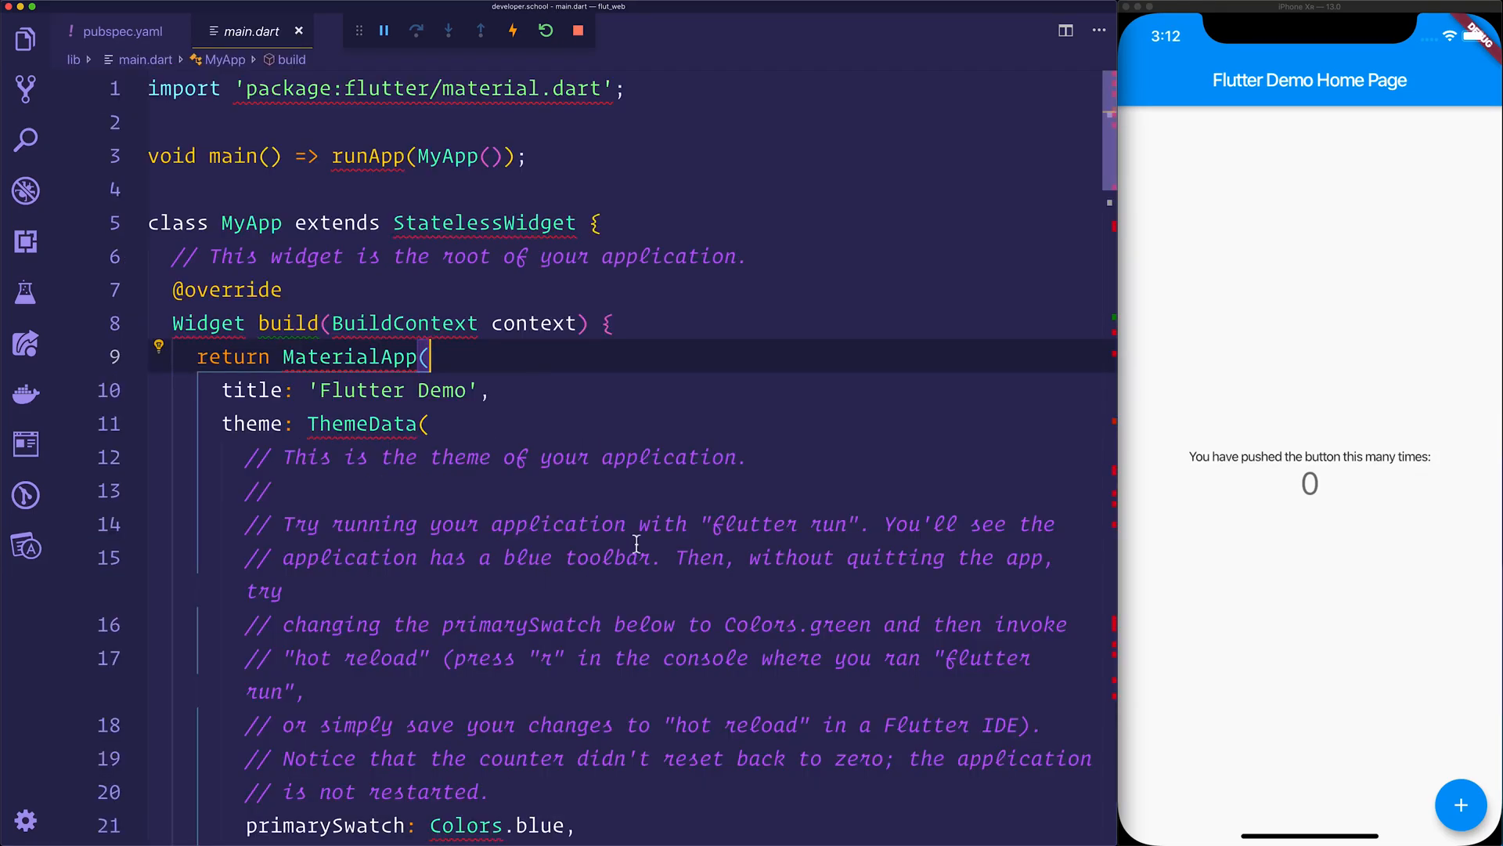
left_click(25, 39)
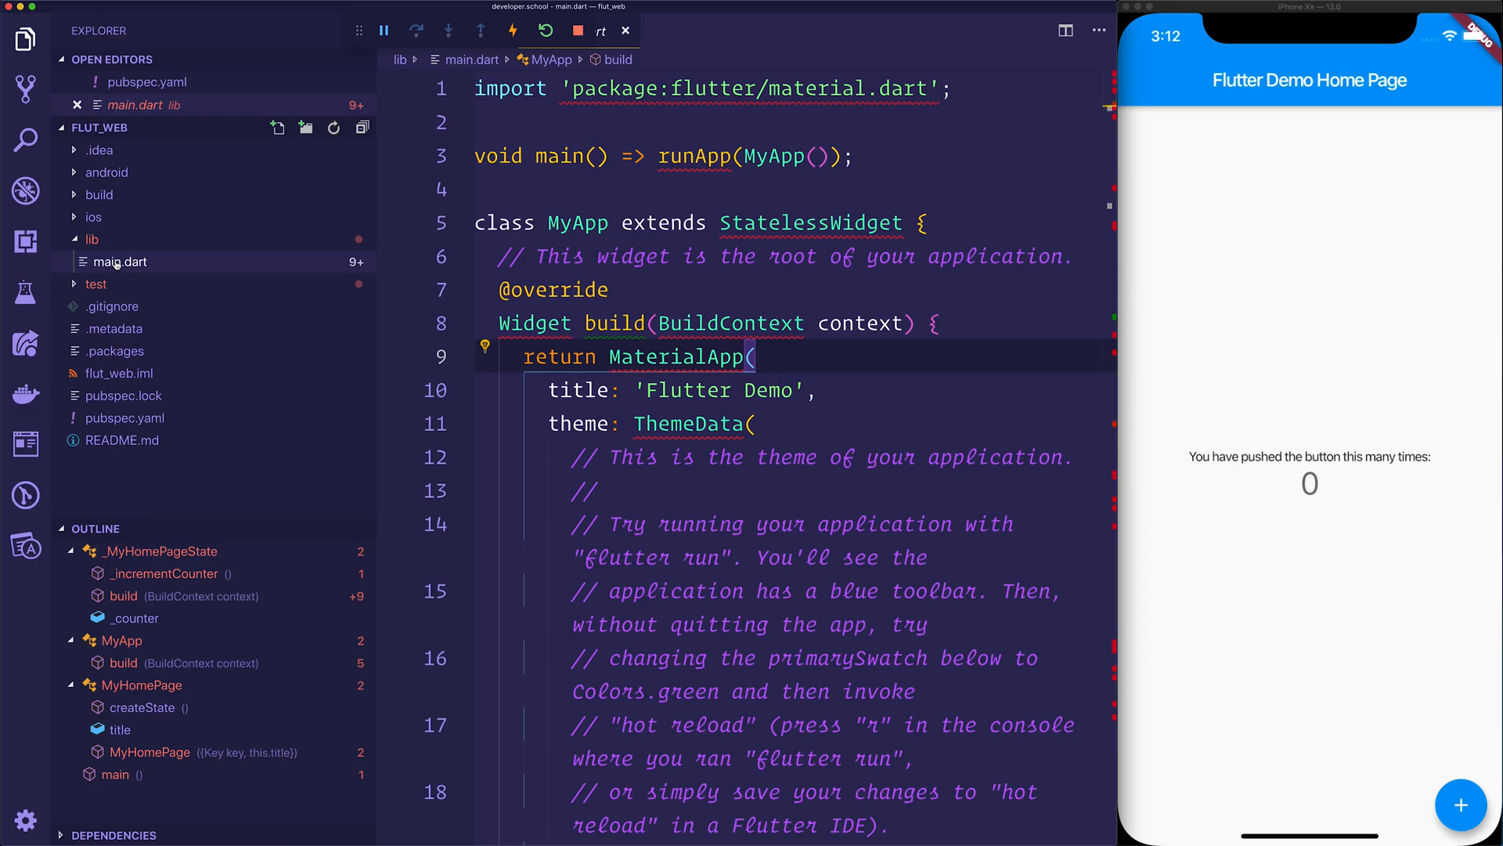
left_click(24, 37)
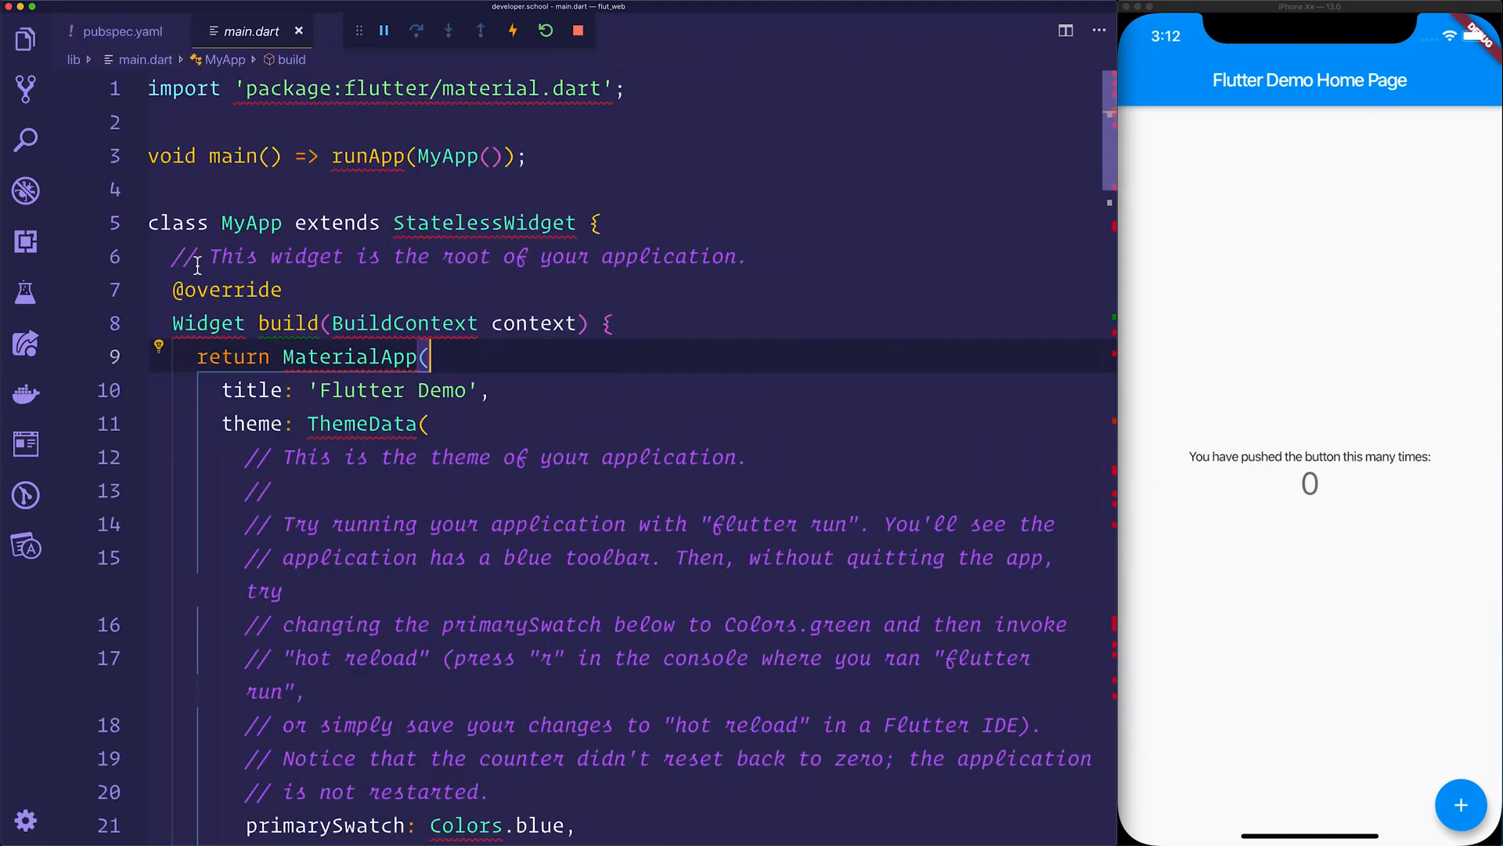
mouse_move(642, 374)
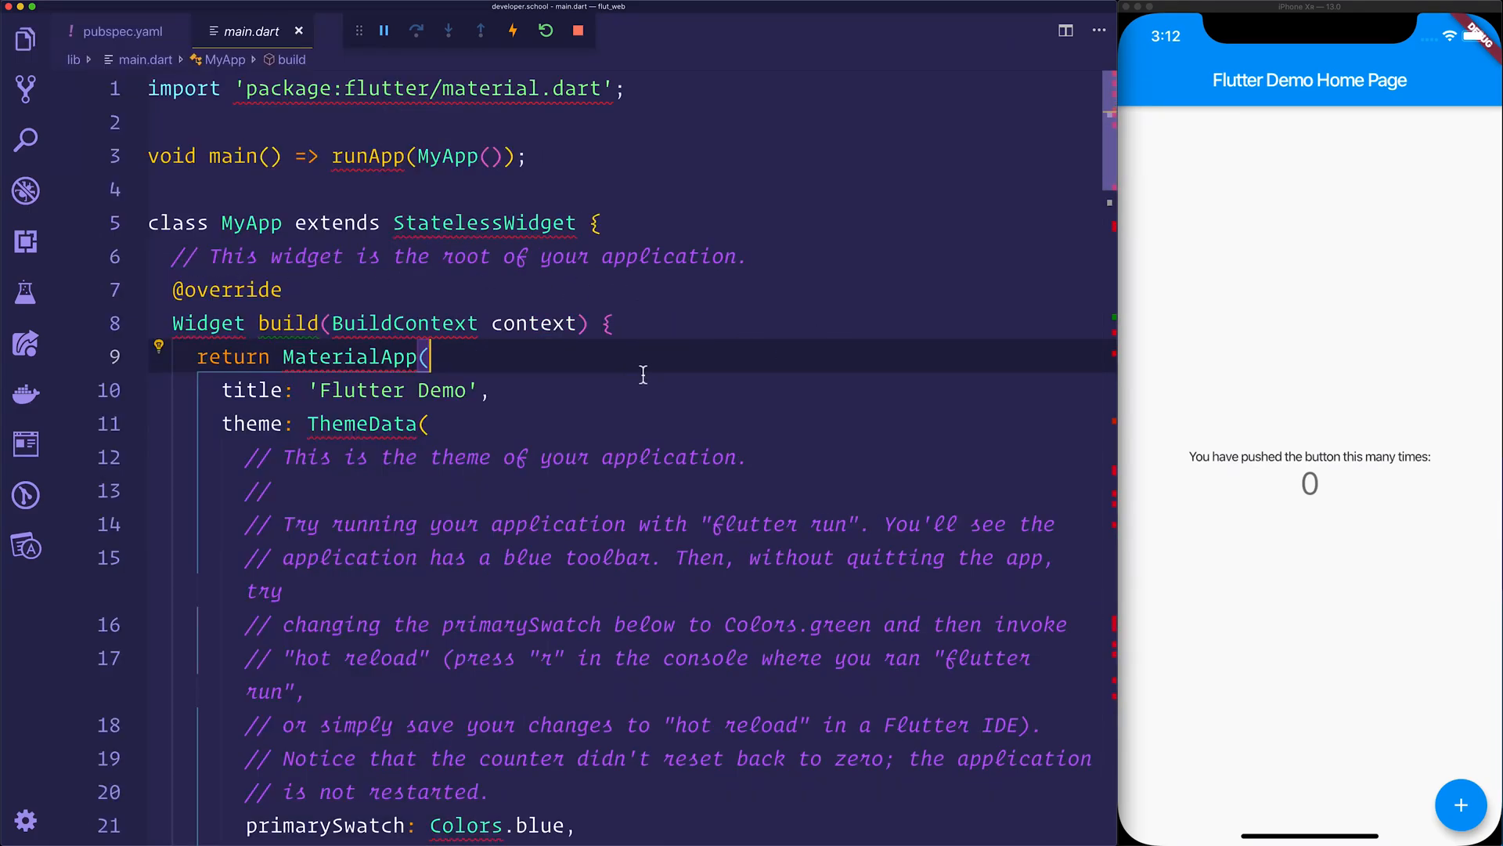
left_click(419, 88)
type("_")
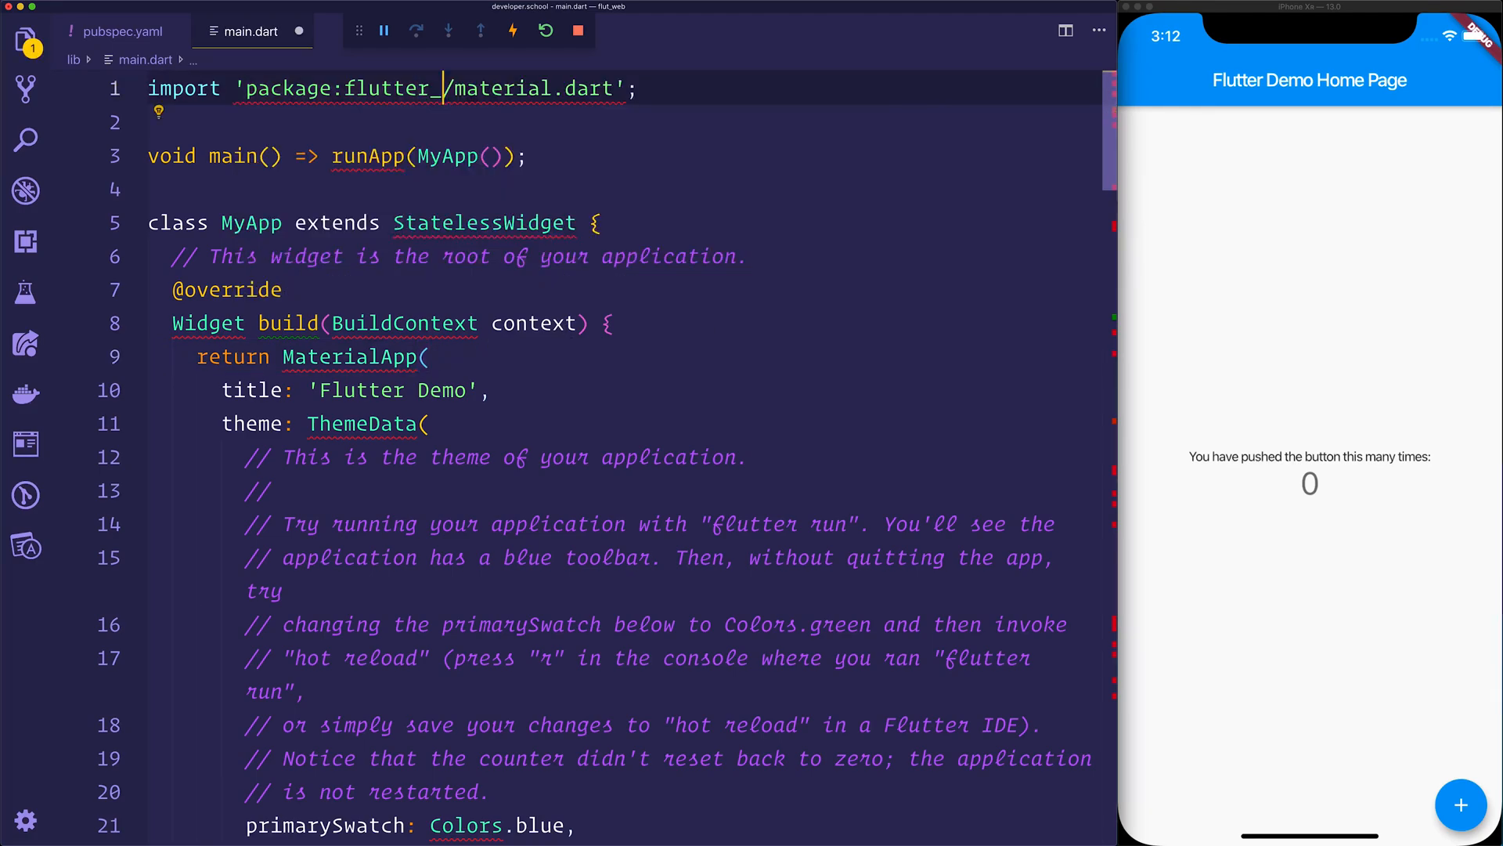
type("web")
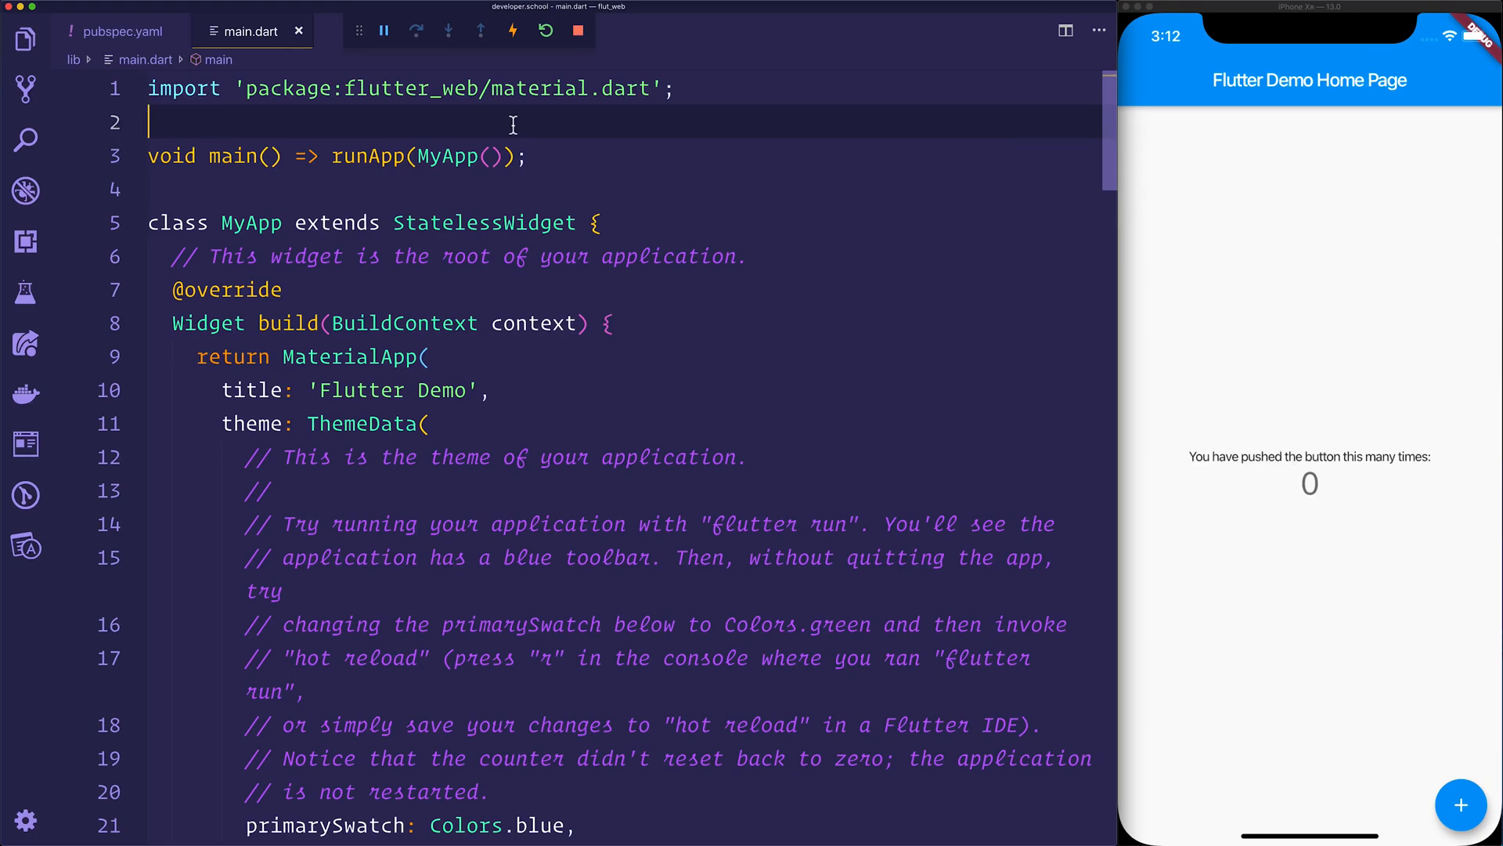
mouse_move(551, 136)
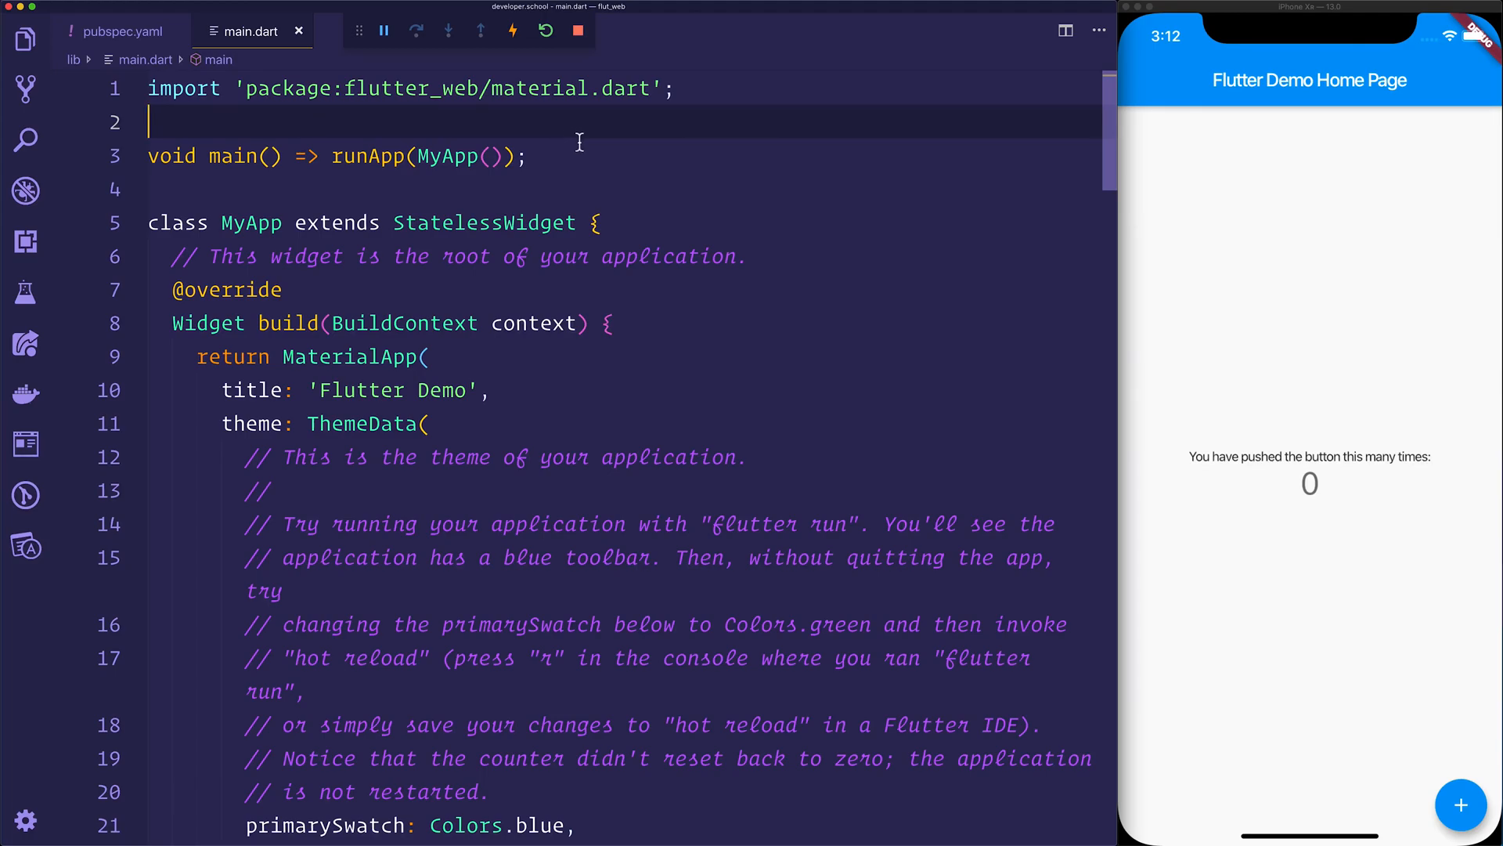
mouse_move(592, 159)
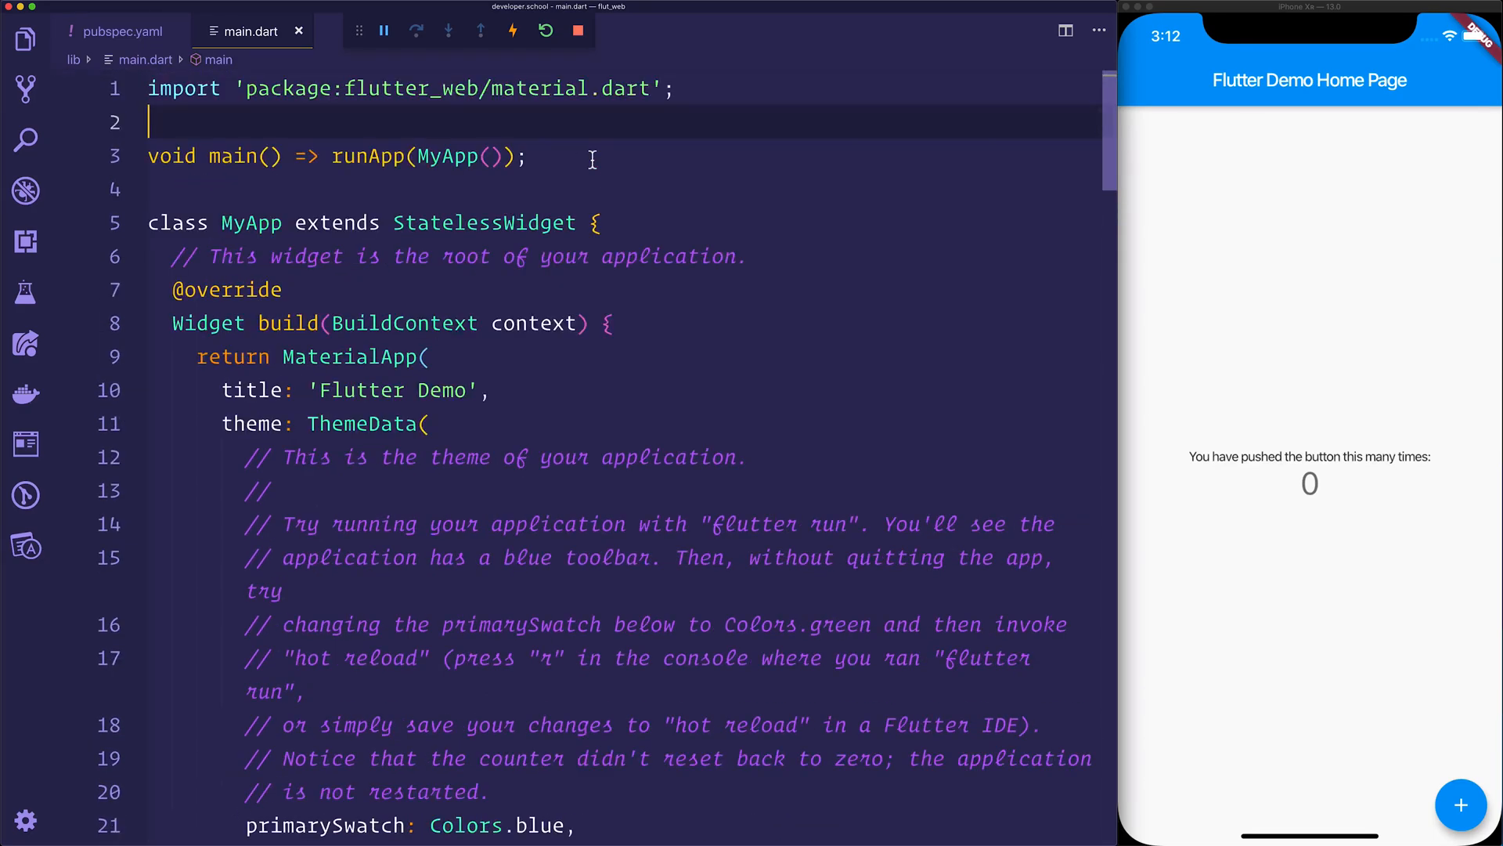
left_click(25, 37)
type("we")
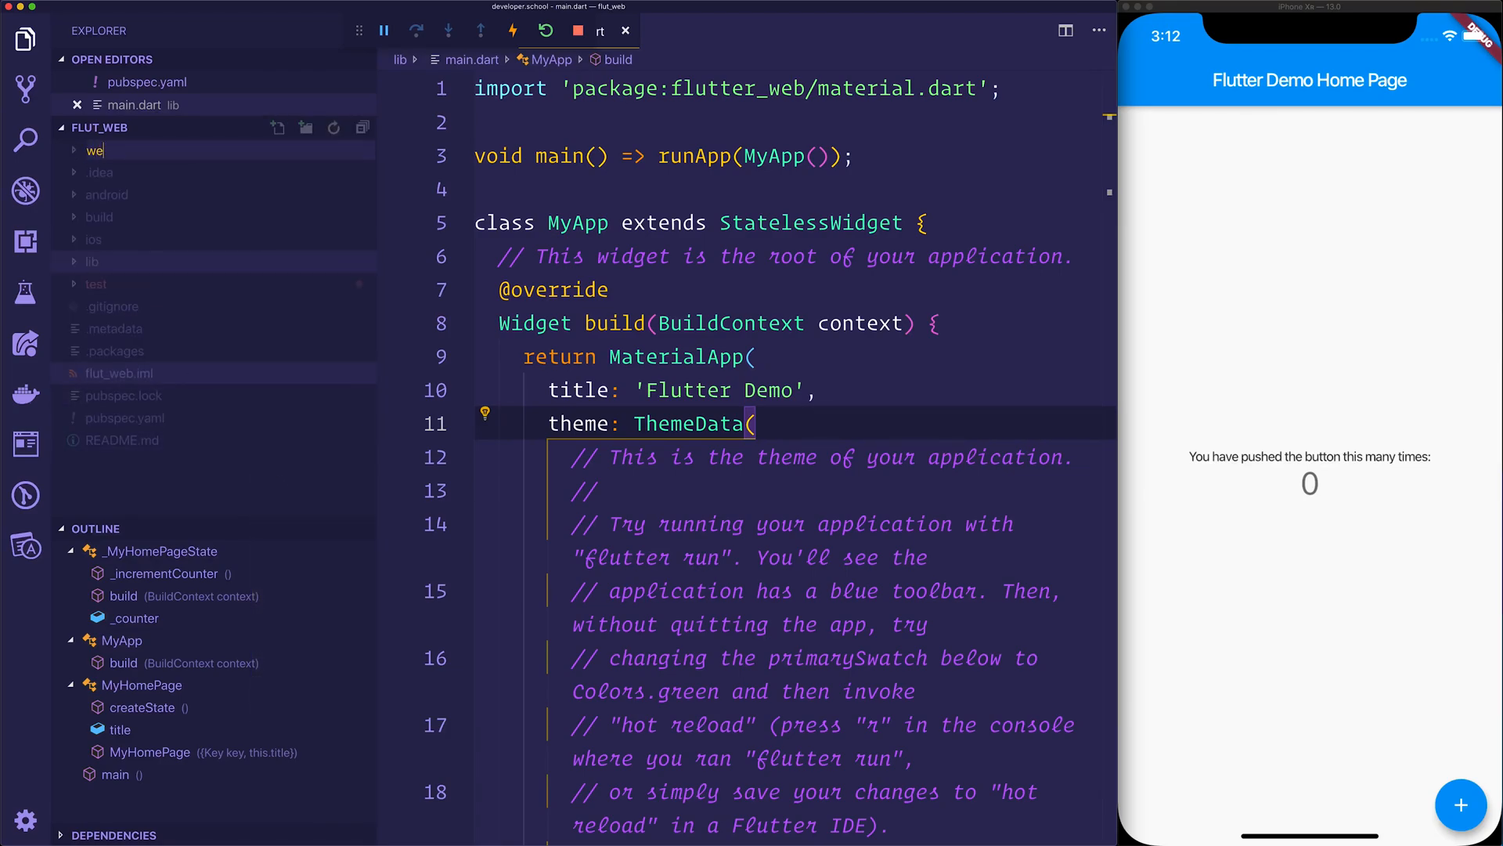
- Create web/index.html with a title and a deferred main.dart.js script tag
right_click(97, 283)
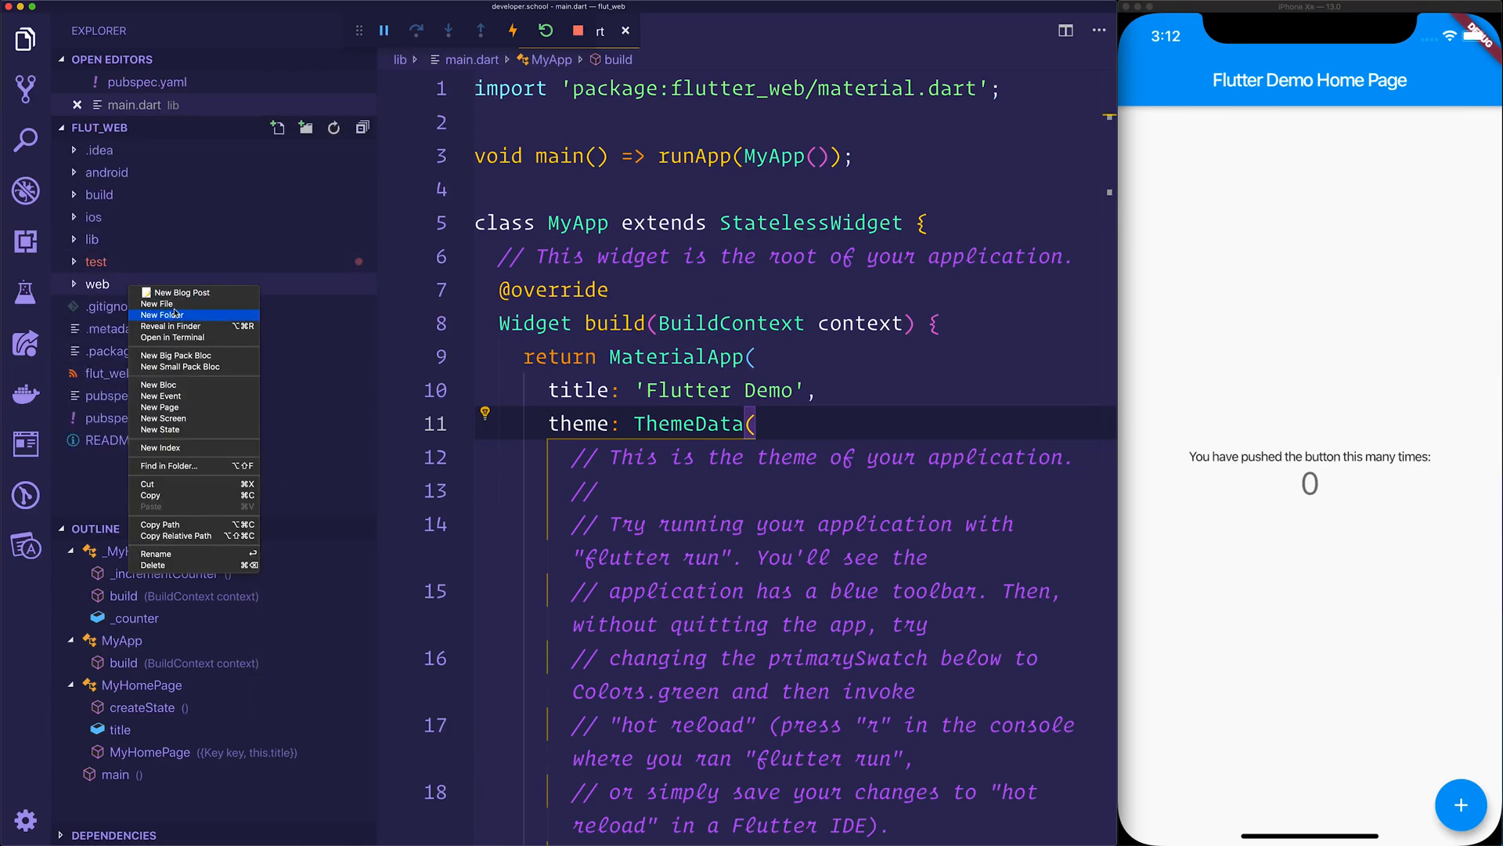
left_click(155, 303)
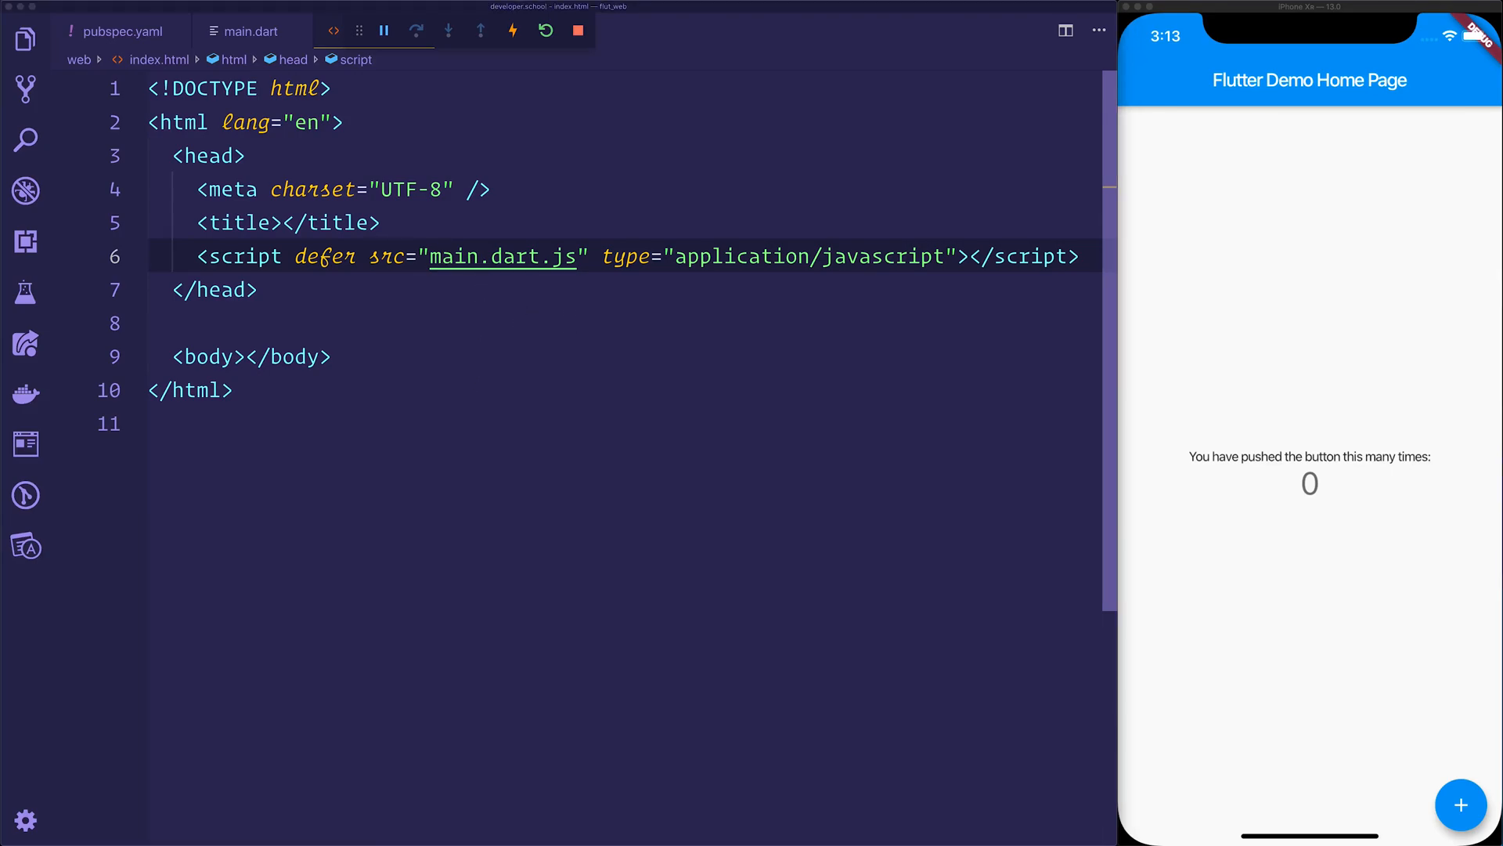
- Create web/main.dart importing flutter_web_ui/ui.dart and the app's main.dart as app
left_click(25, 39)
type("import 'package:flutter")
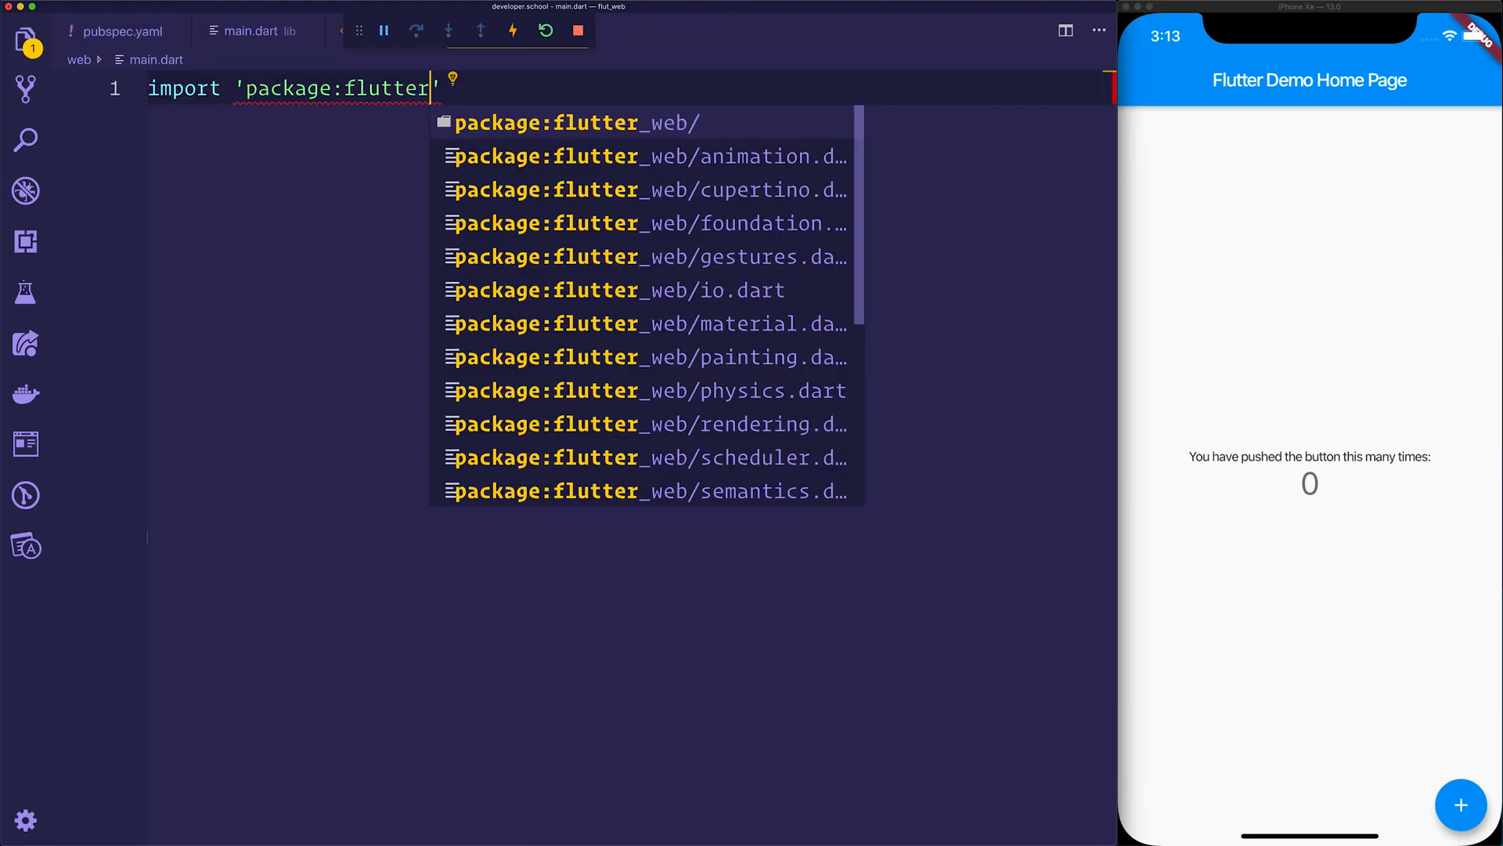
type("_web_")
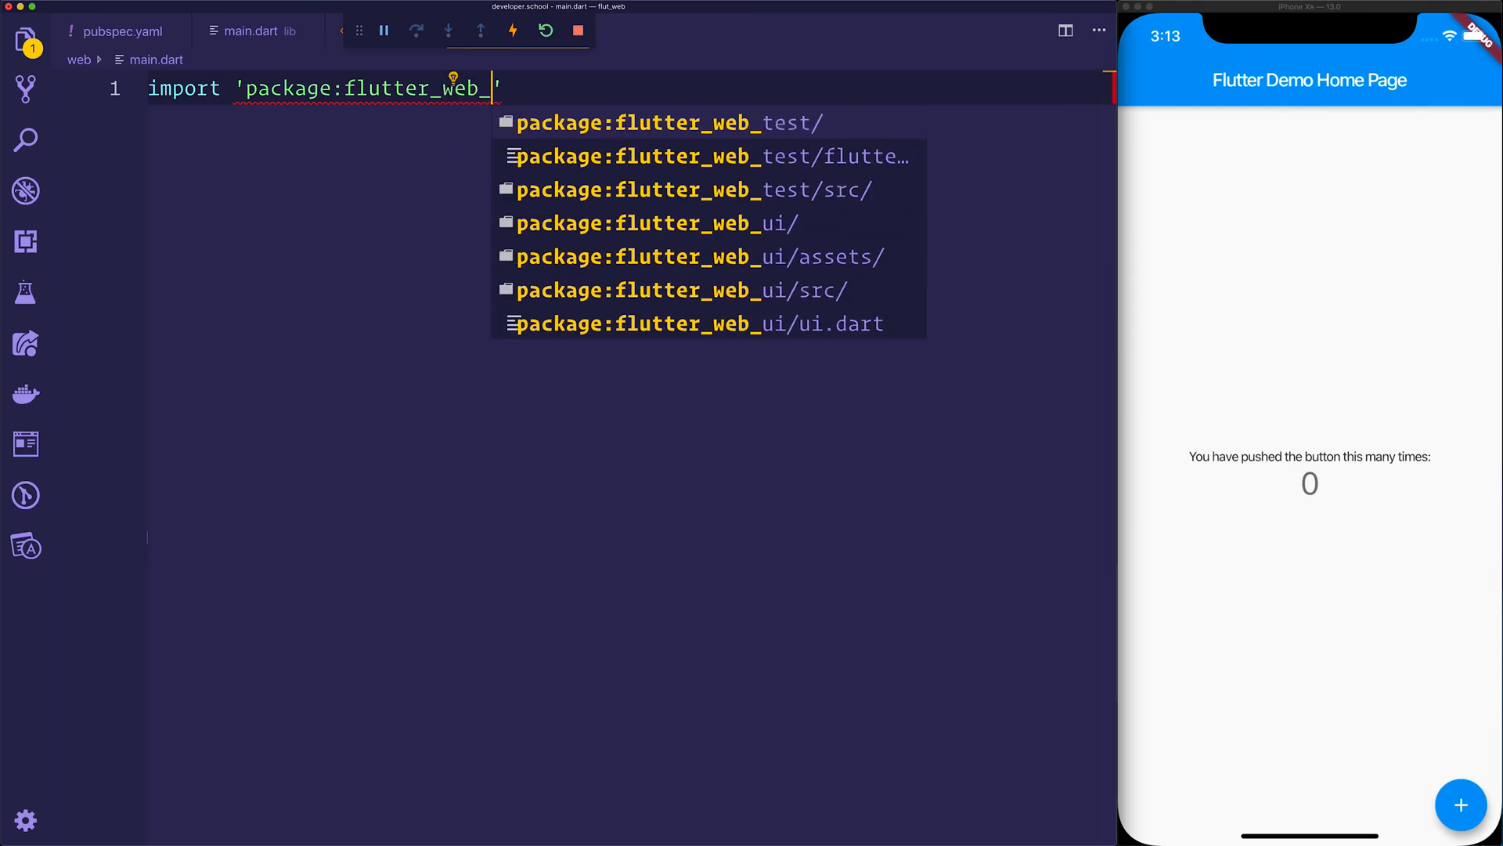
type("ui/ui.dart")
type("import '")
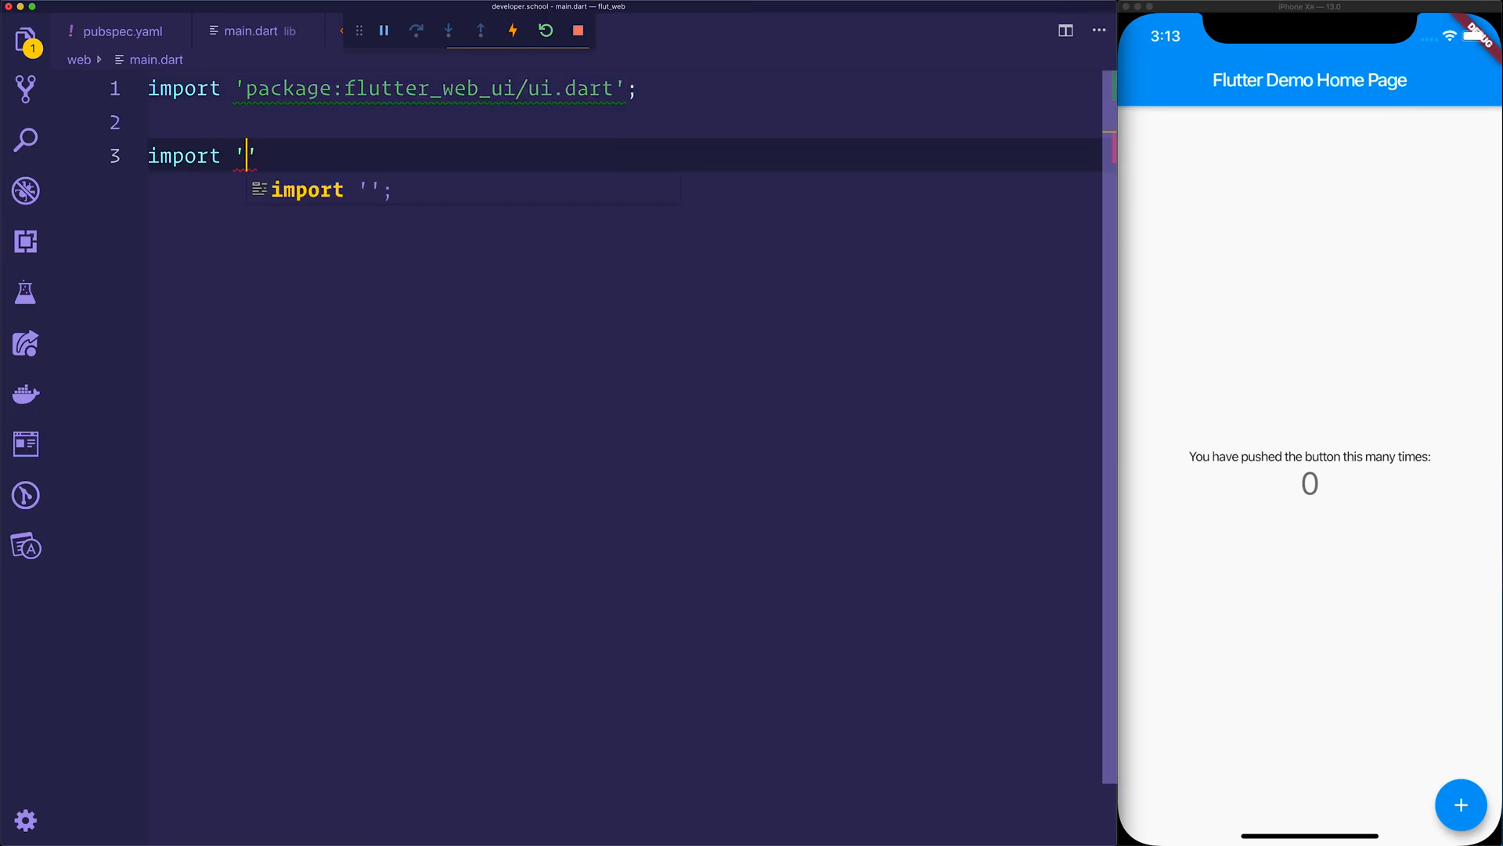
type("package:")
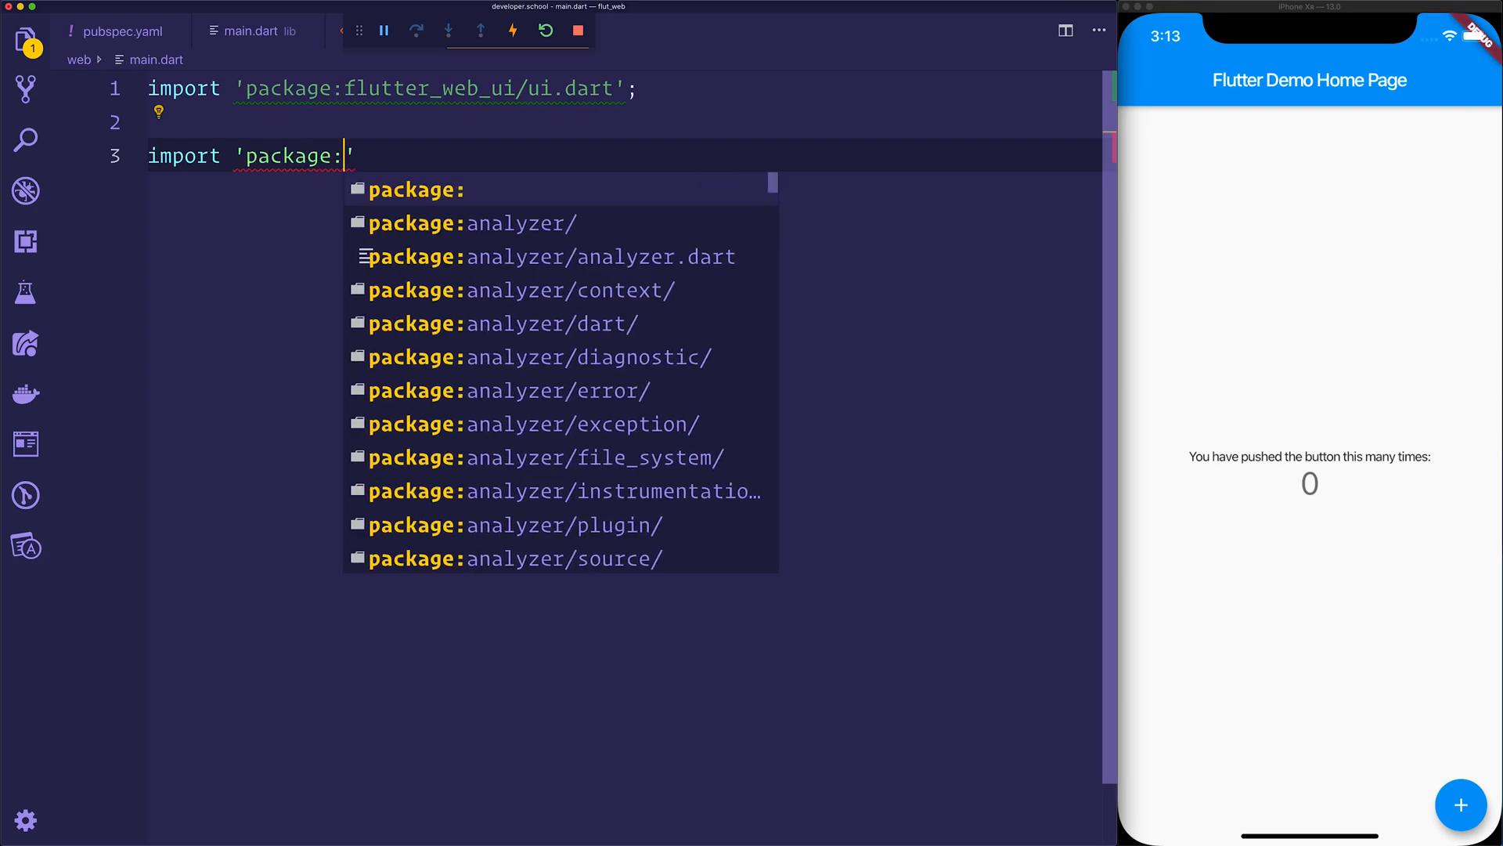
type("flu")
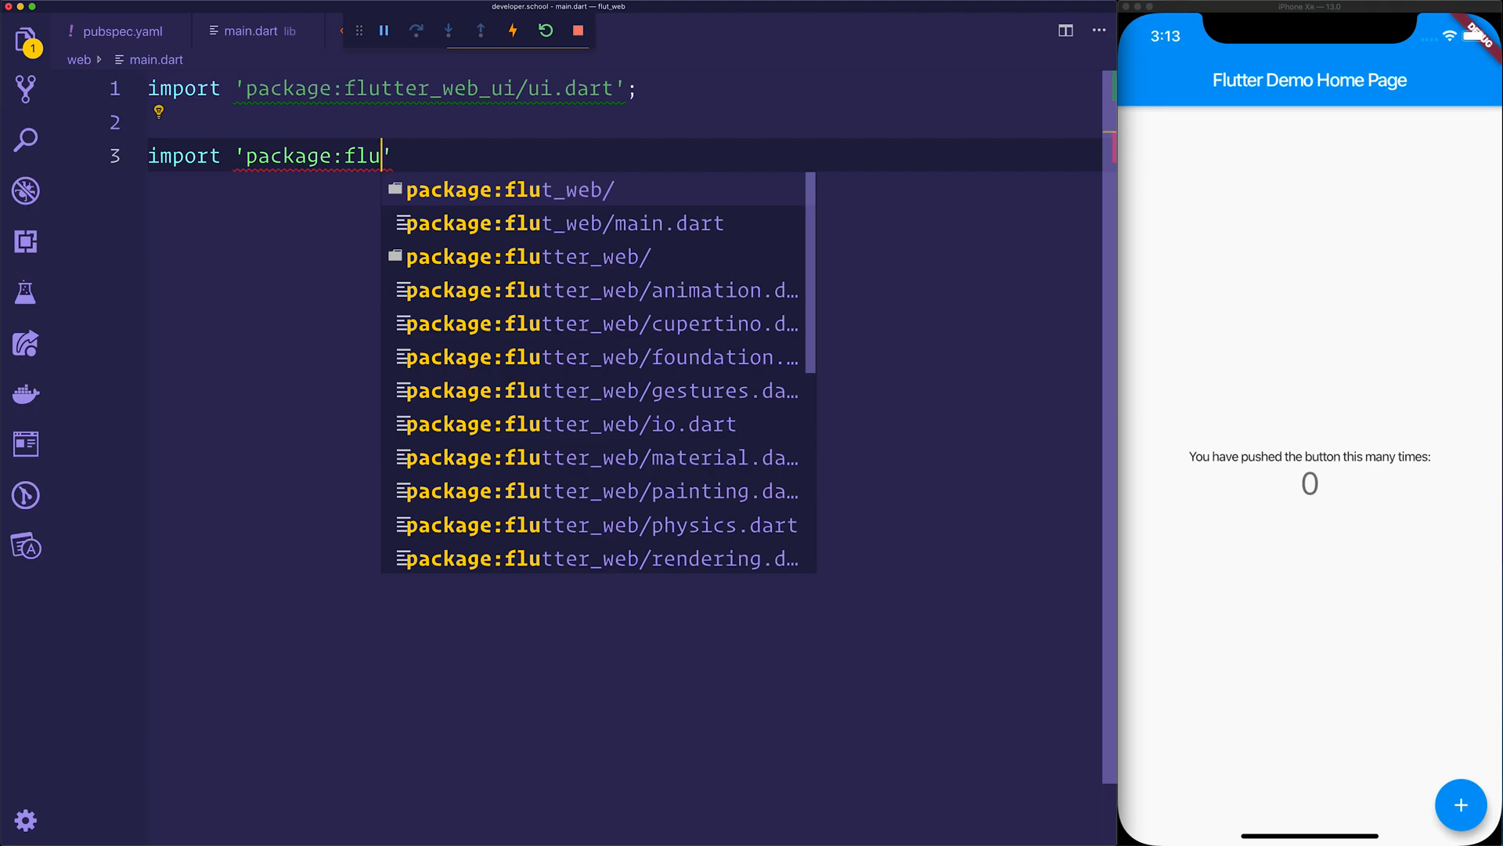
left_click(561, 222)
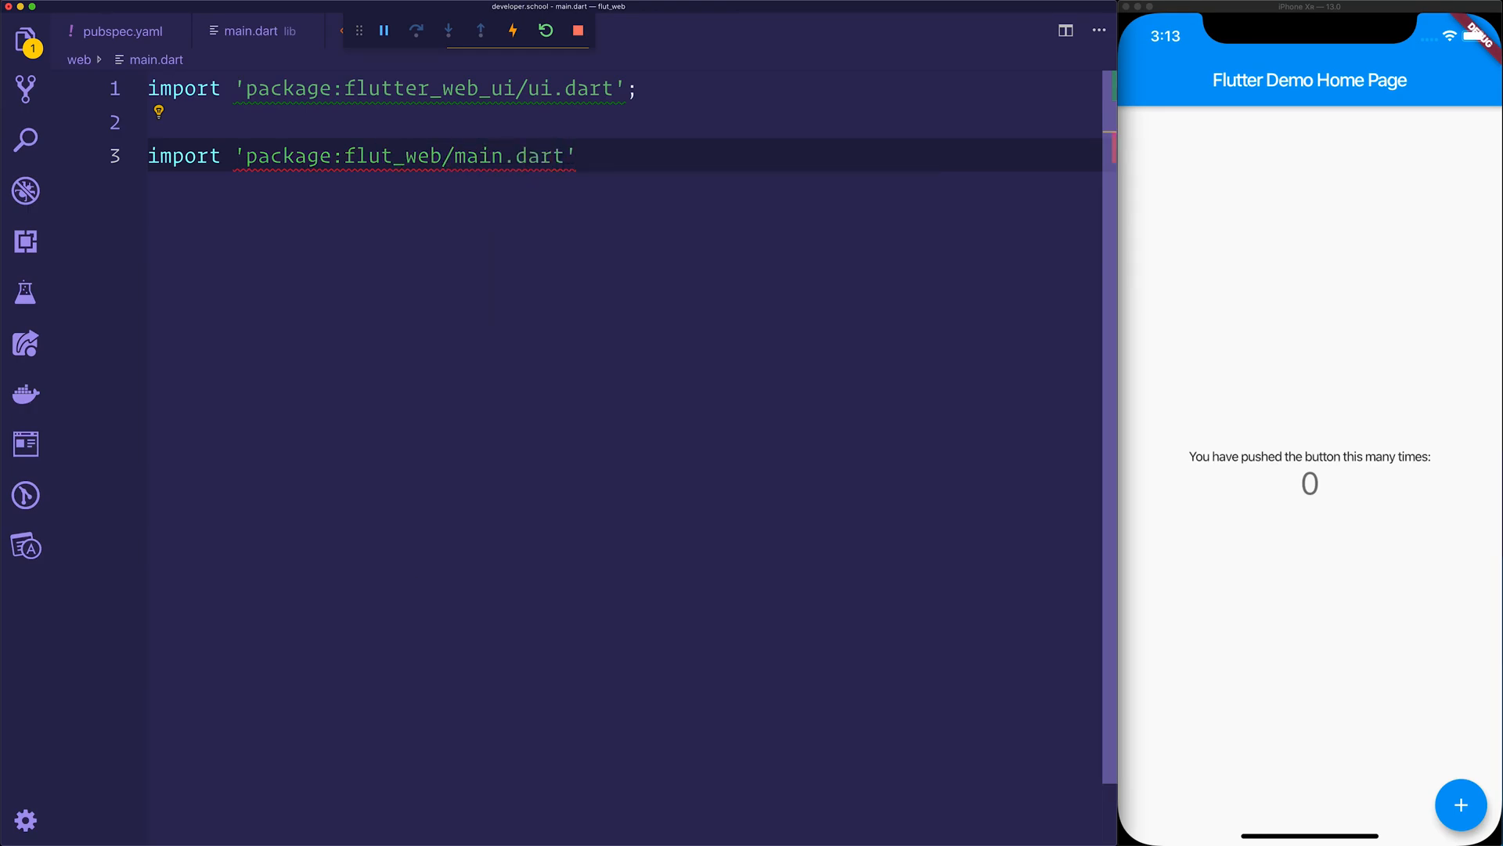
type("as app;")
type("m")
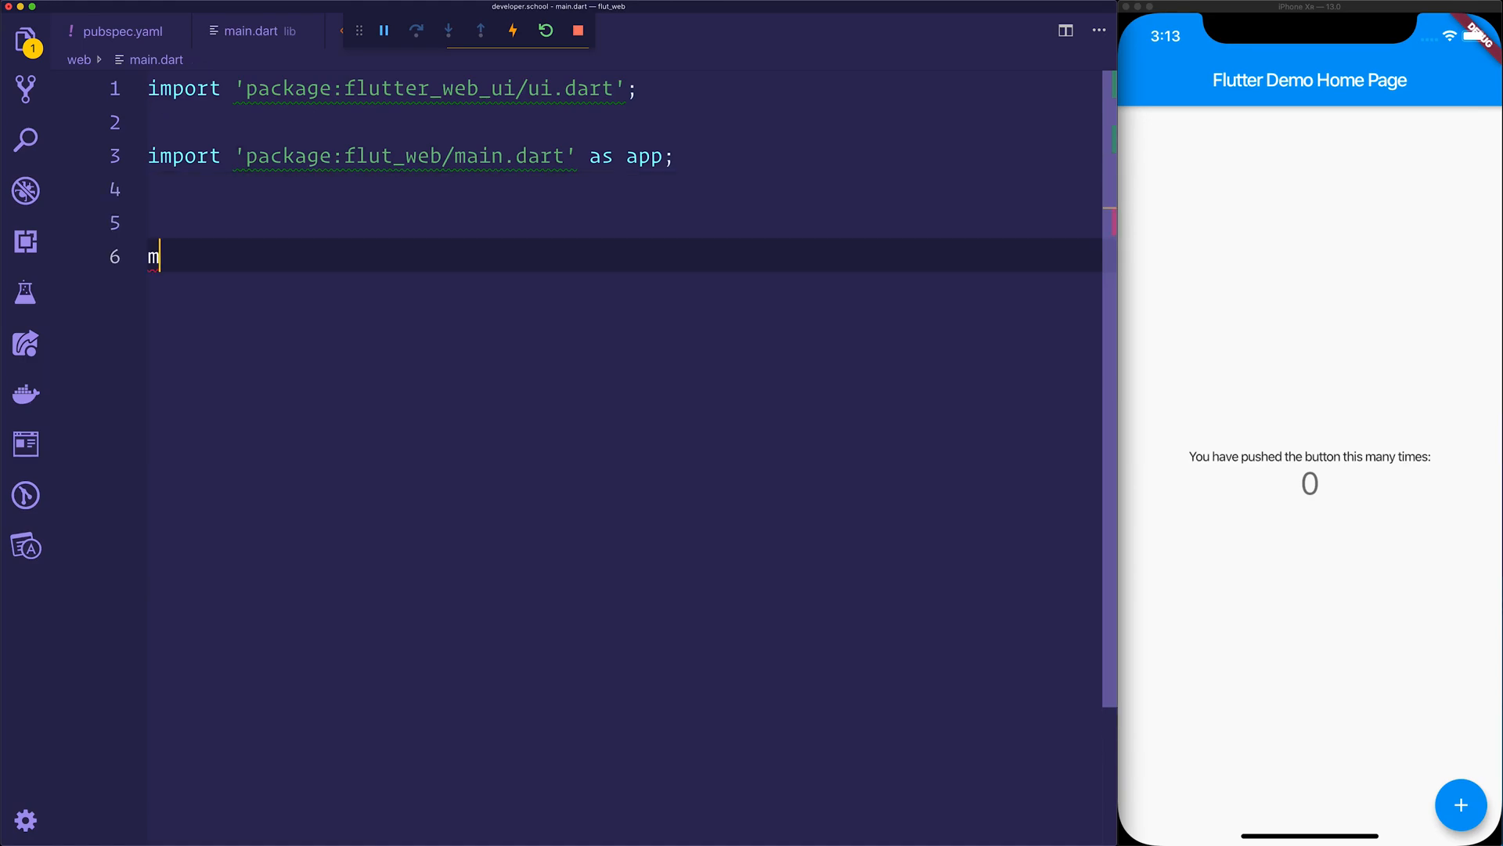
- Write an async main that awaits ui.webOnlyInitializePlatform() then calls app.main()
type("ain() async {")
type("await ui.w")
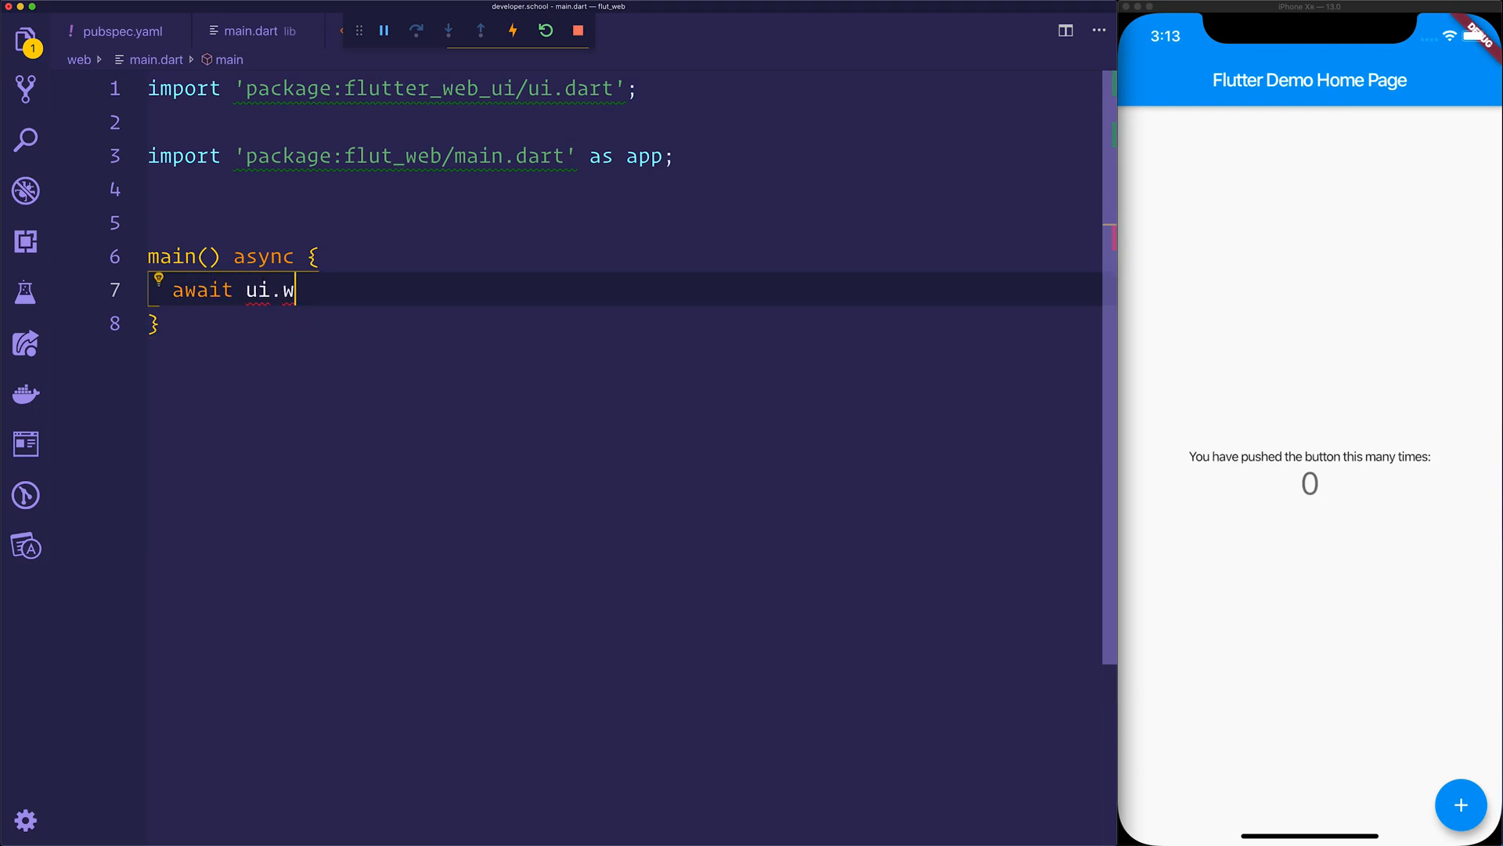
type("ebOnlyInitializePlatform();")
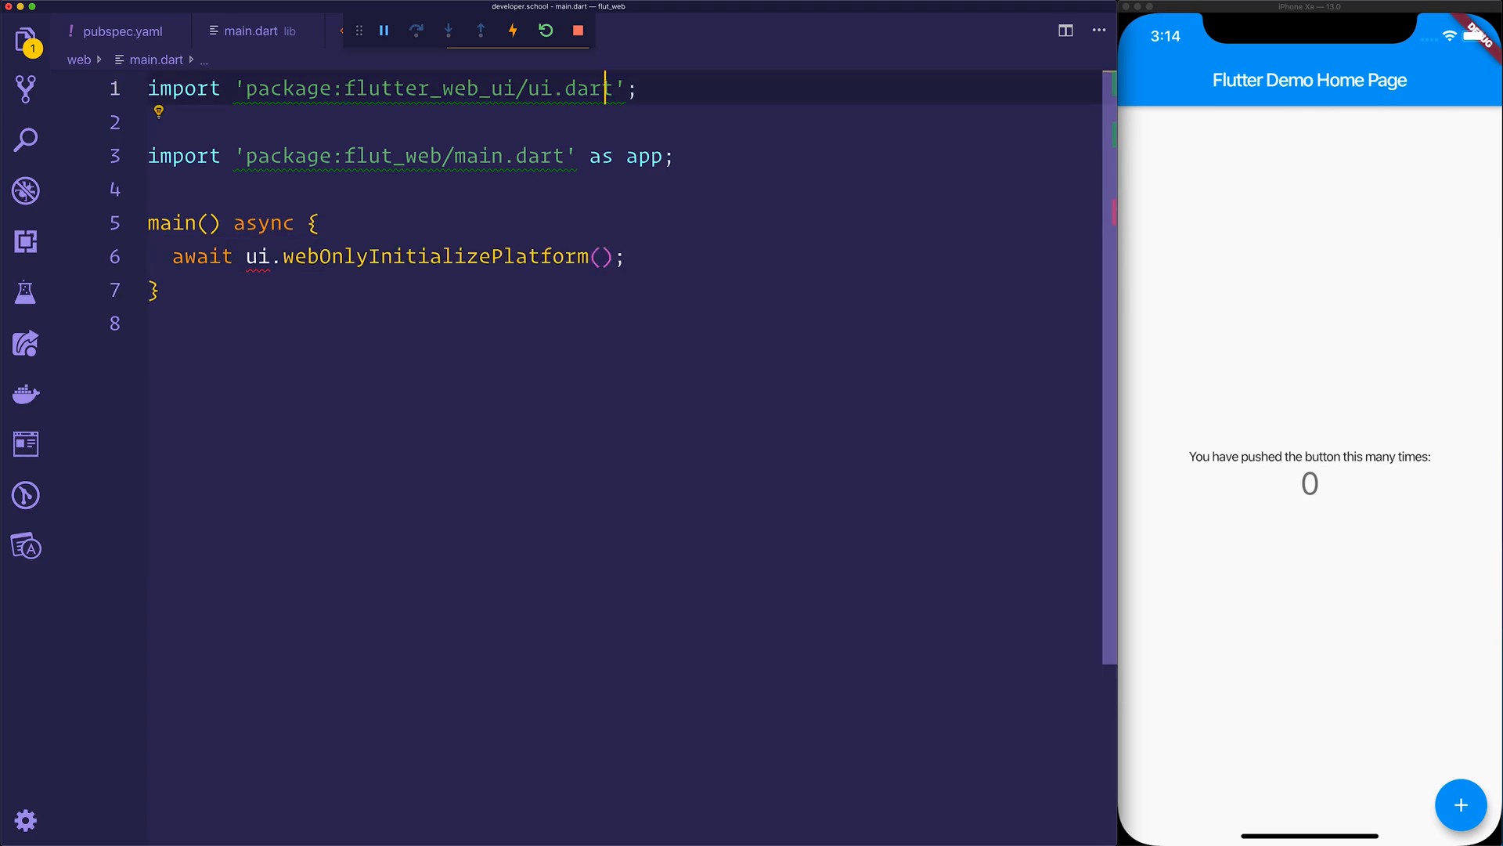
type("as ui")
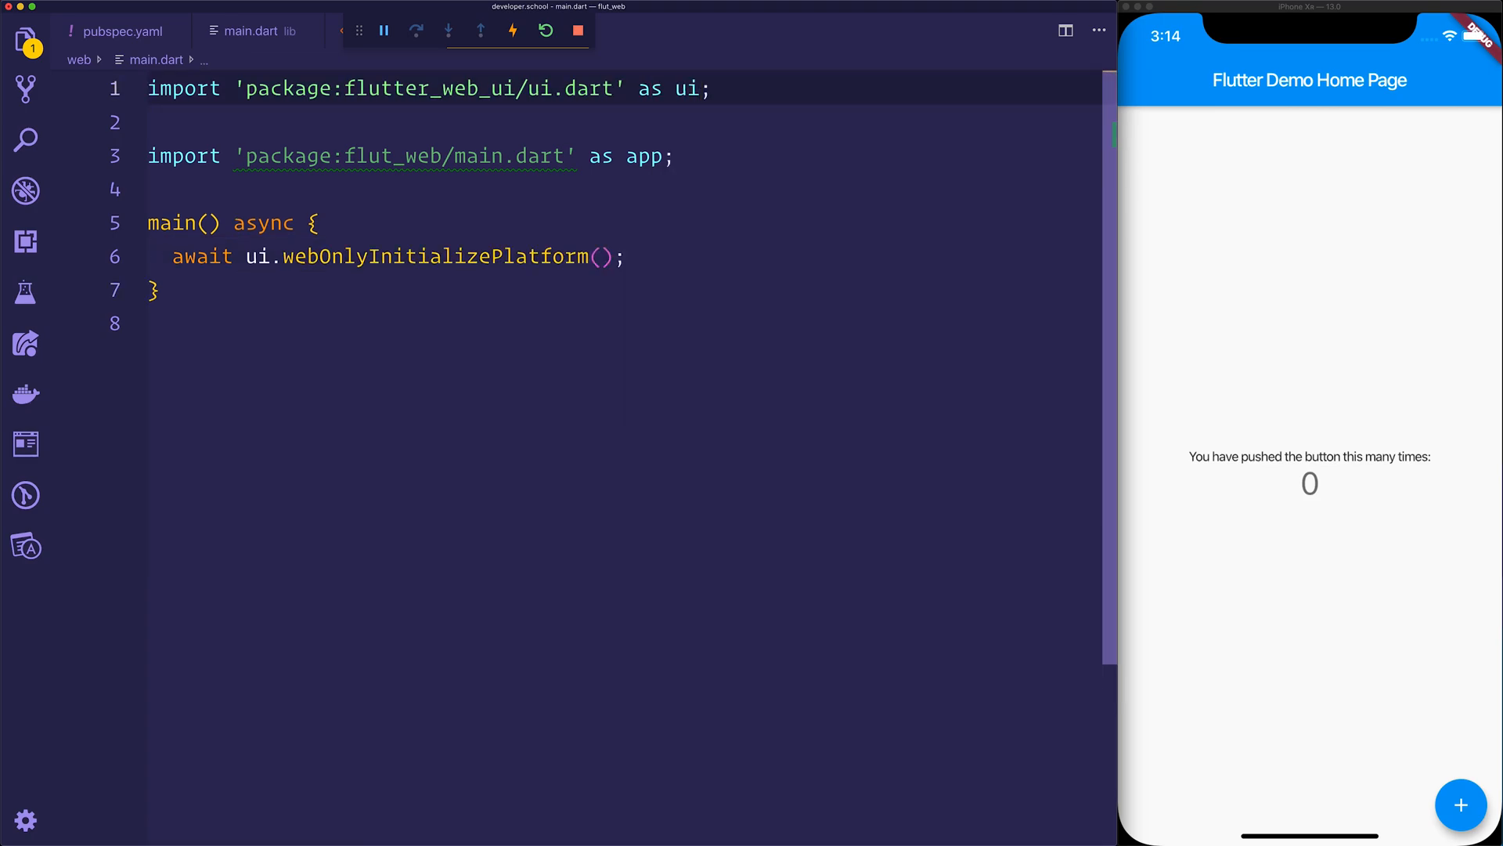
double_click(590, 89)
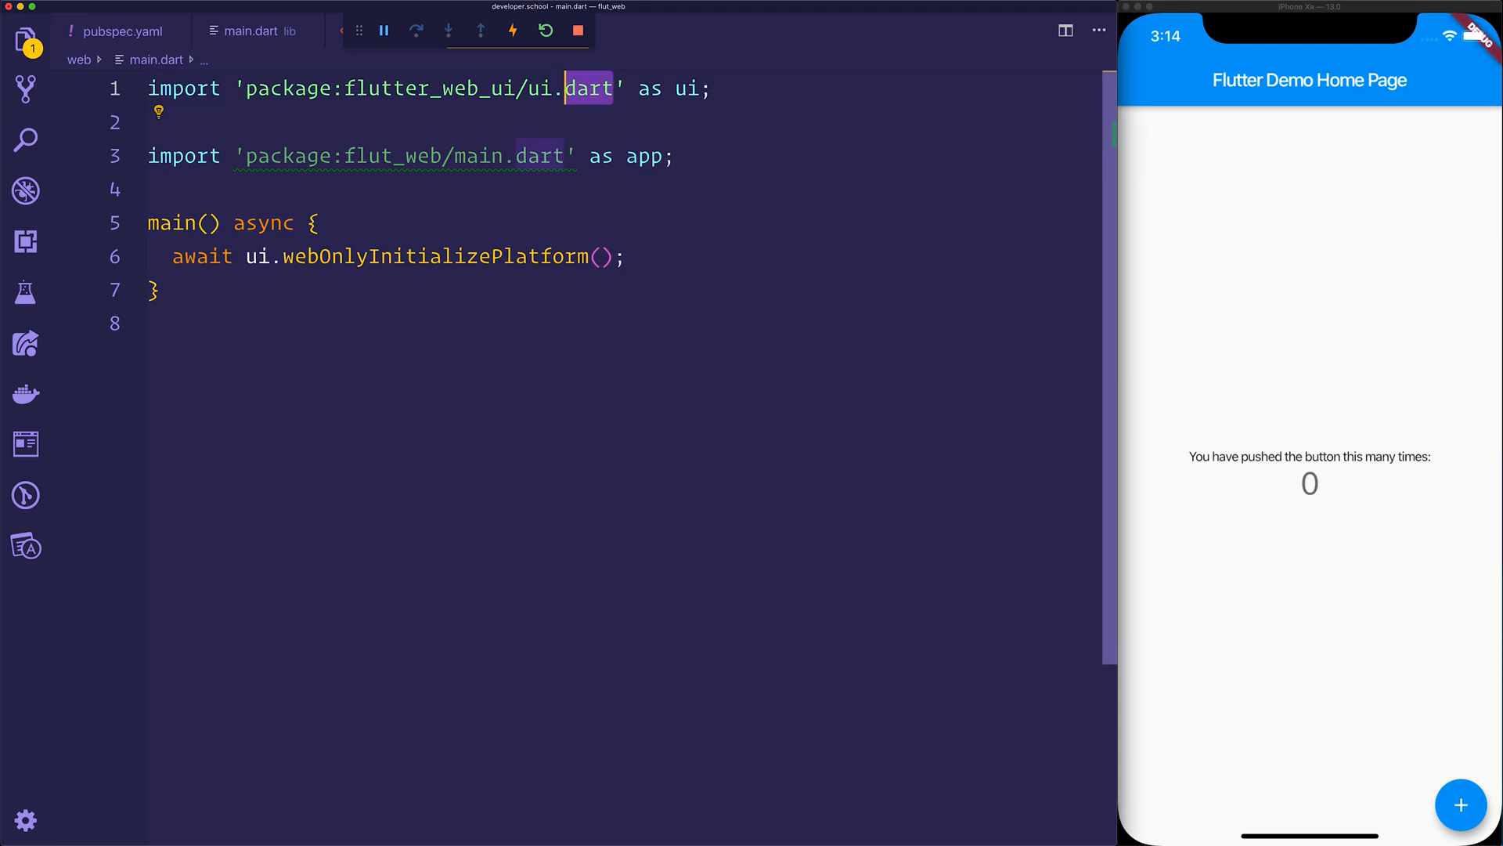
type("app.main()")
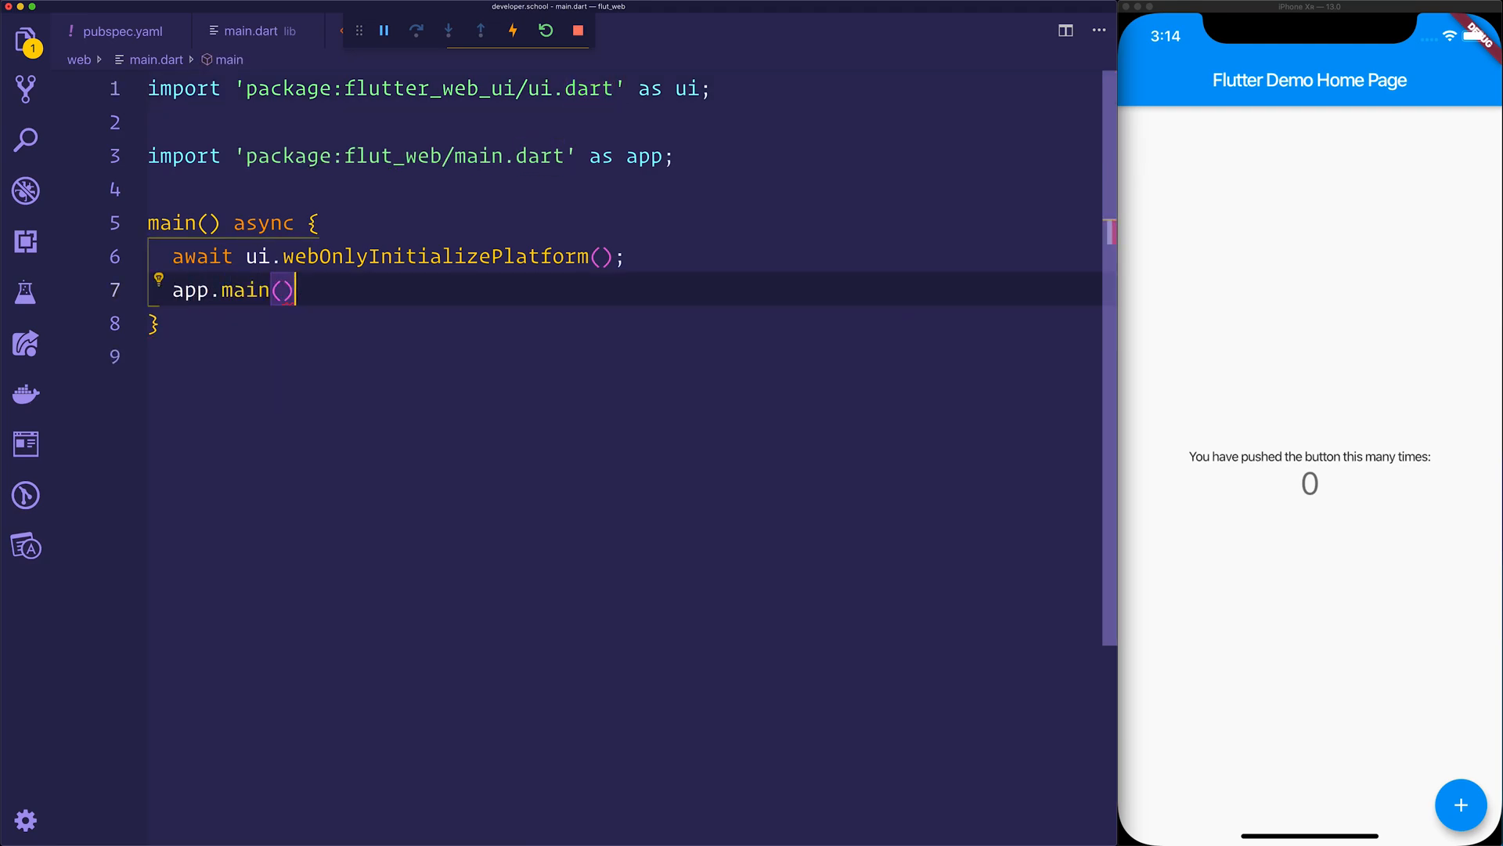
type(";")
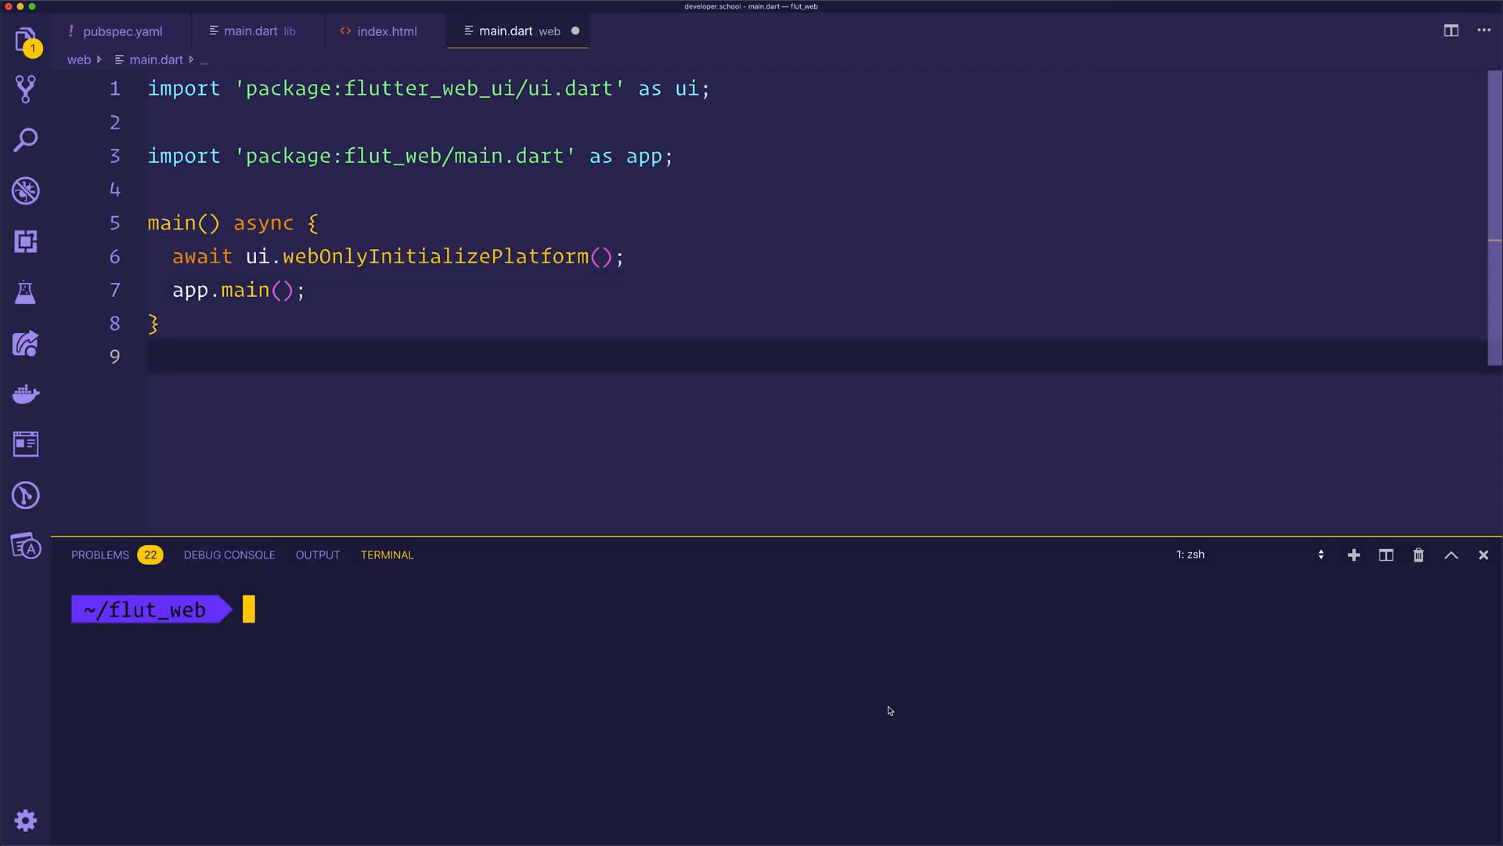
mouse_move(892, 703)
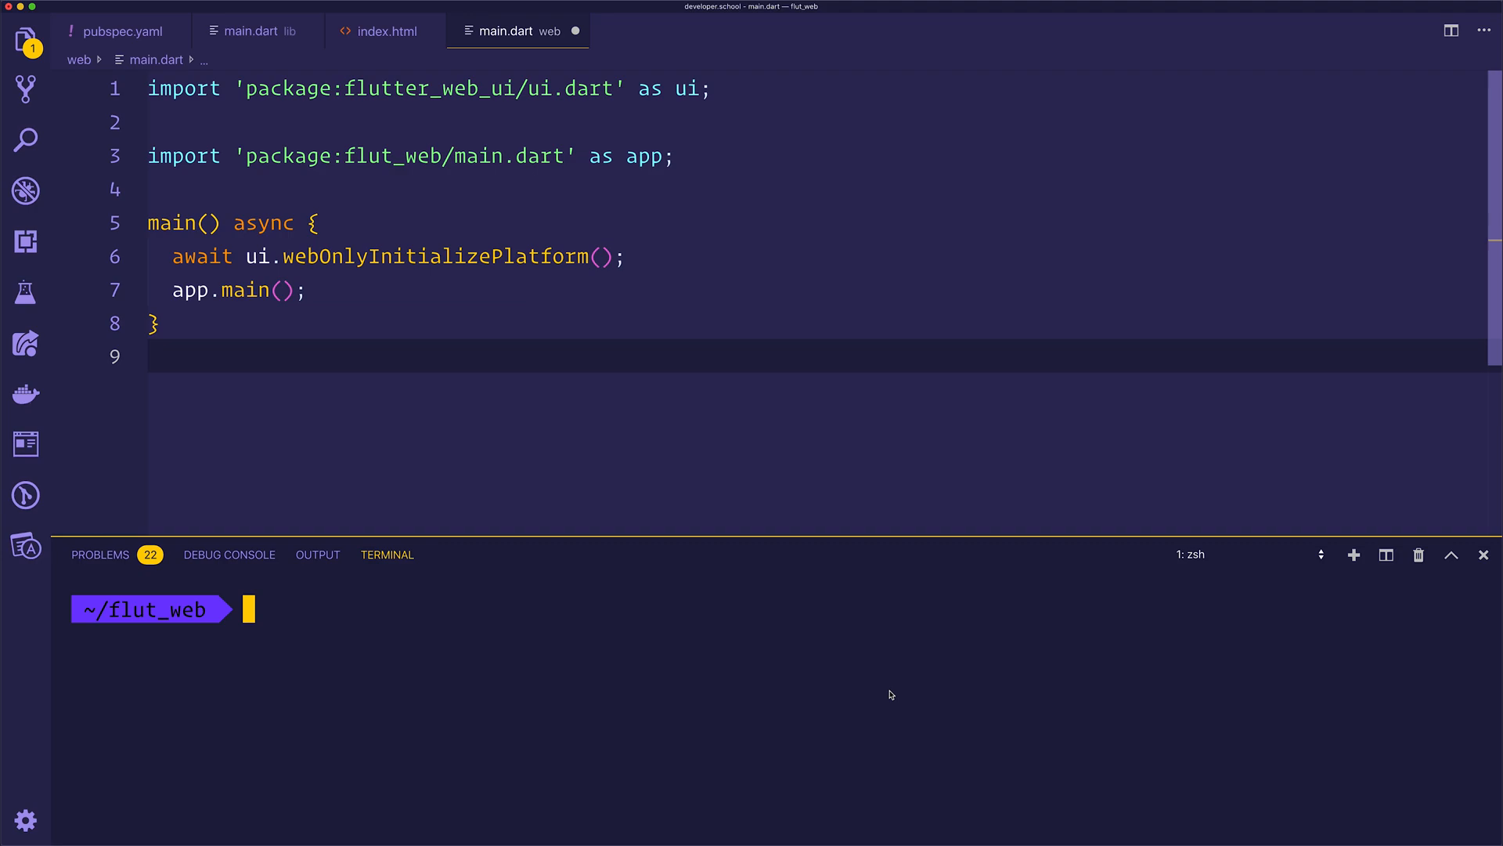
- Run 'flutter pub global activate webdev' to install webdev 2.3.0, then start 'webdev serve'
type("flutter p")
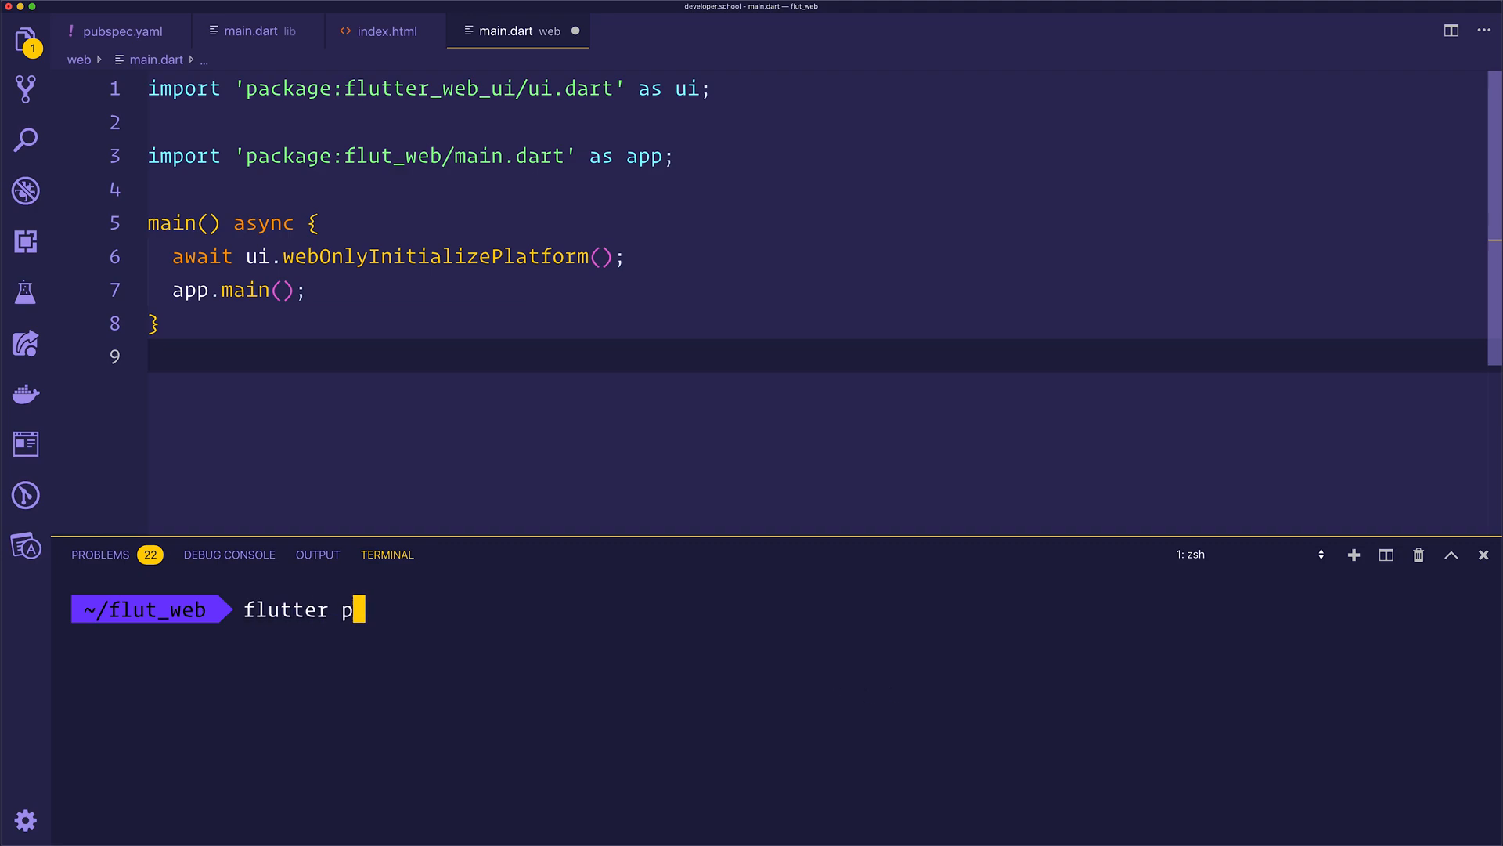
type("ub global activate webdev")
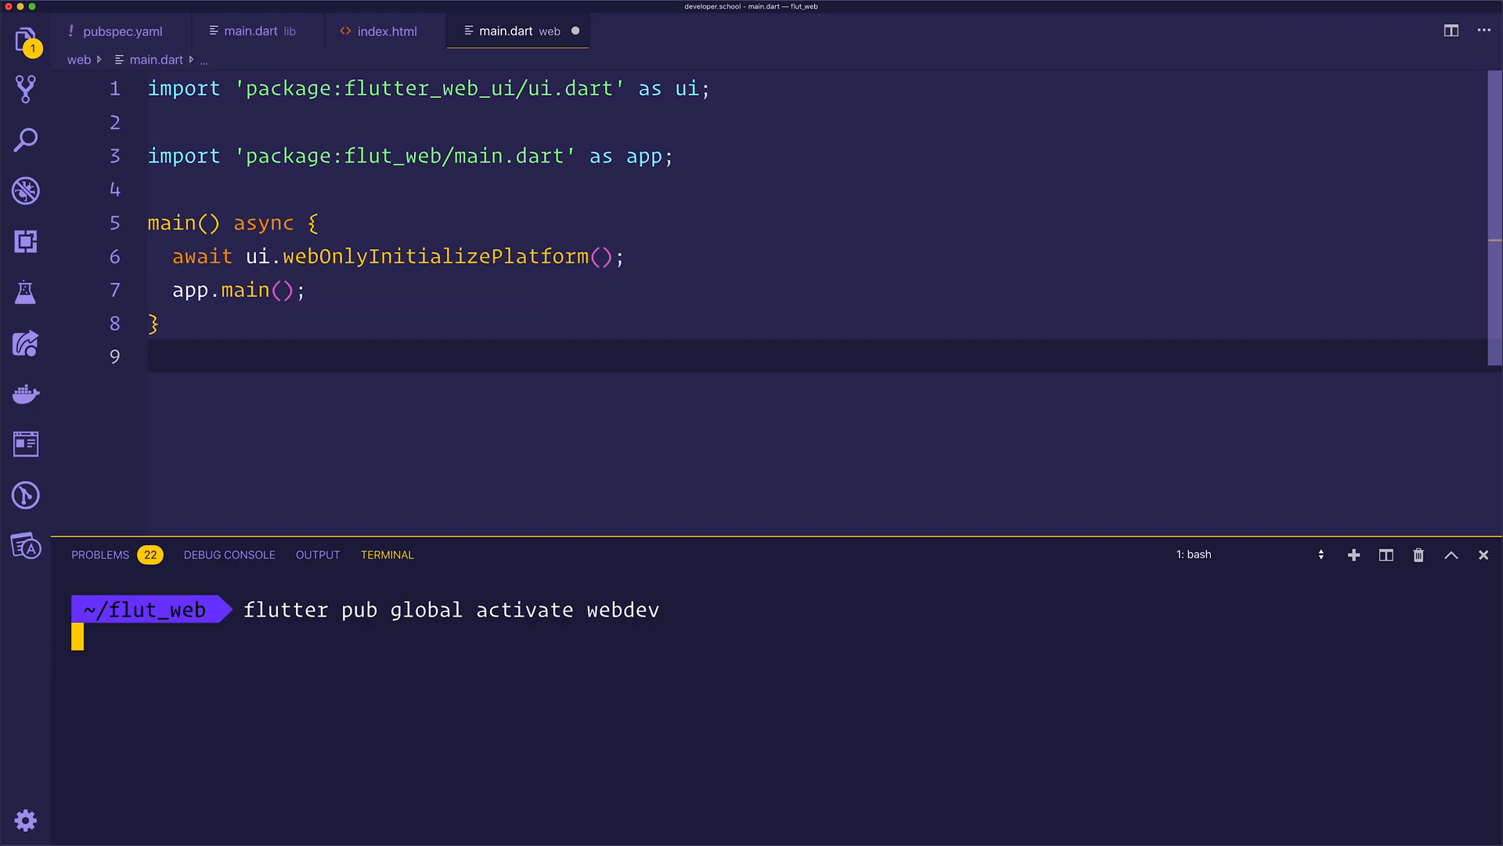
key("Return")
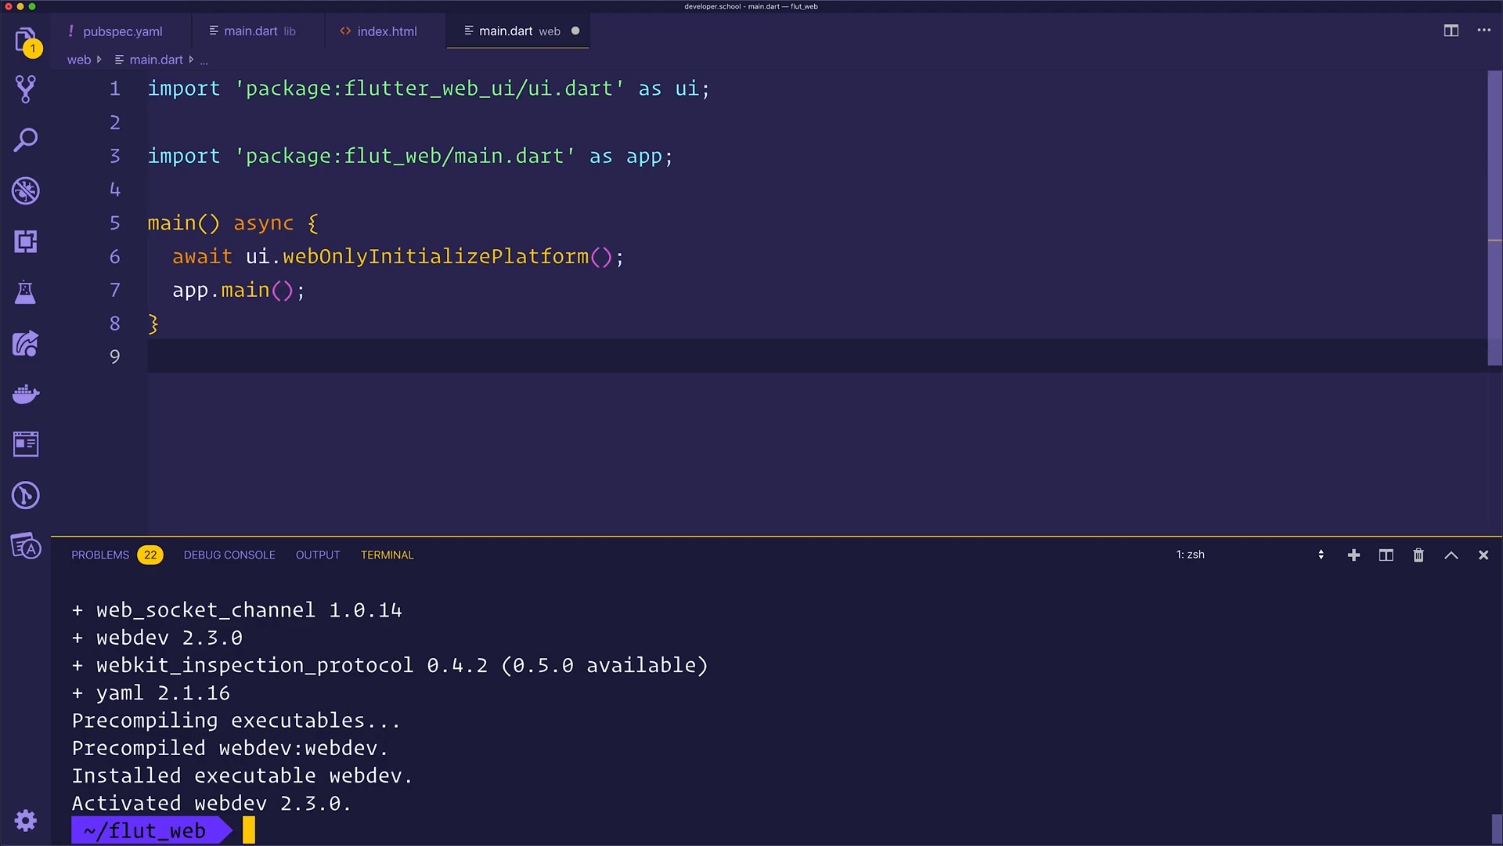
mouse_move(910, 800)
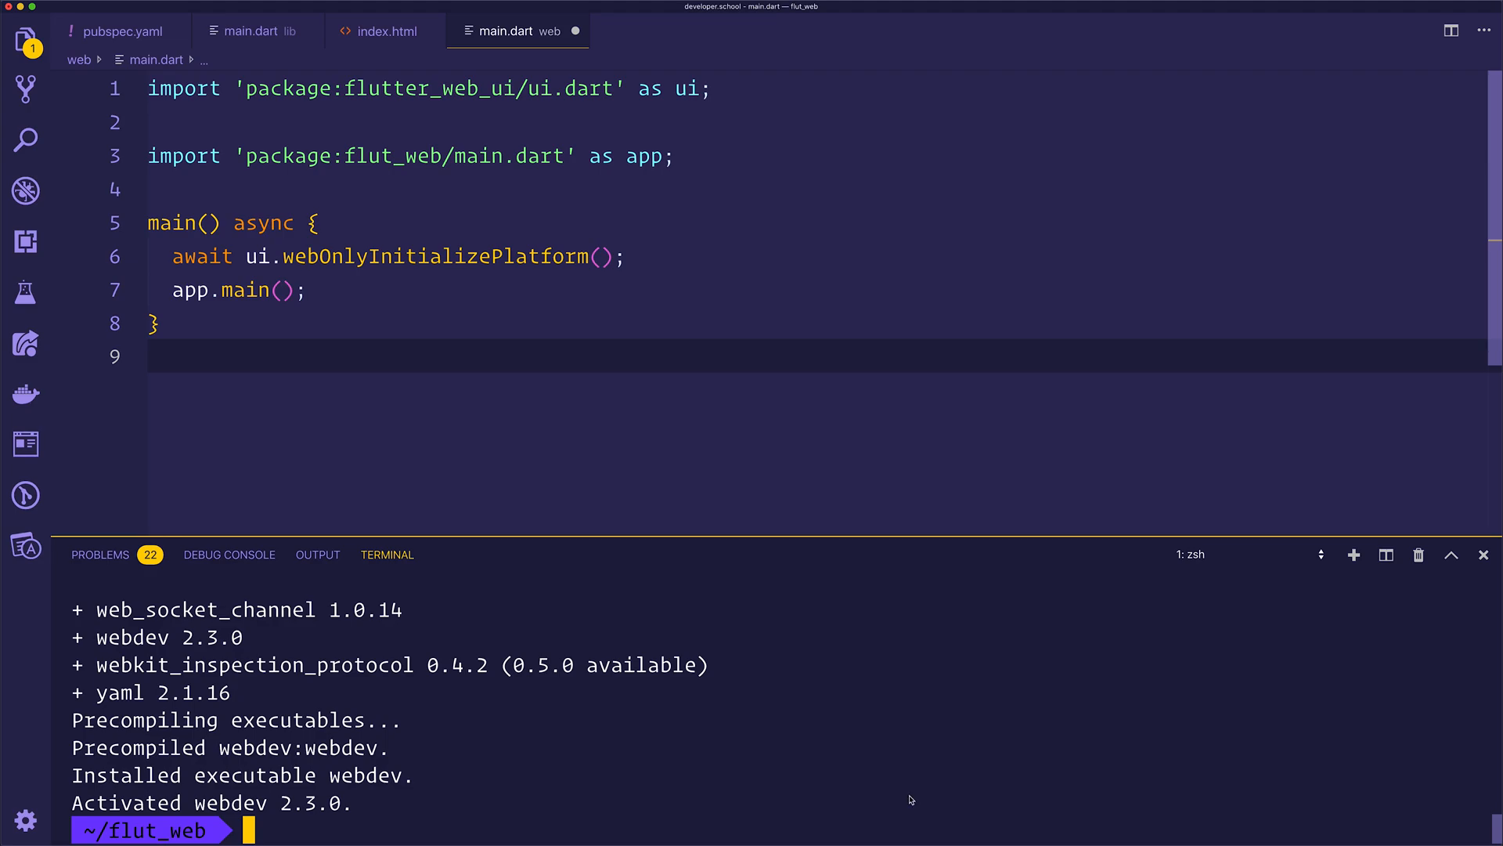
type("webdev serve --auto restart")
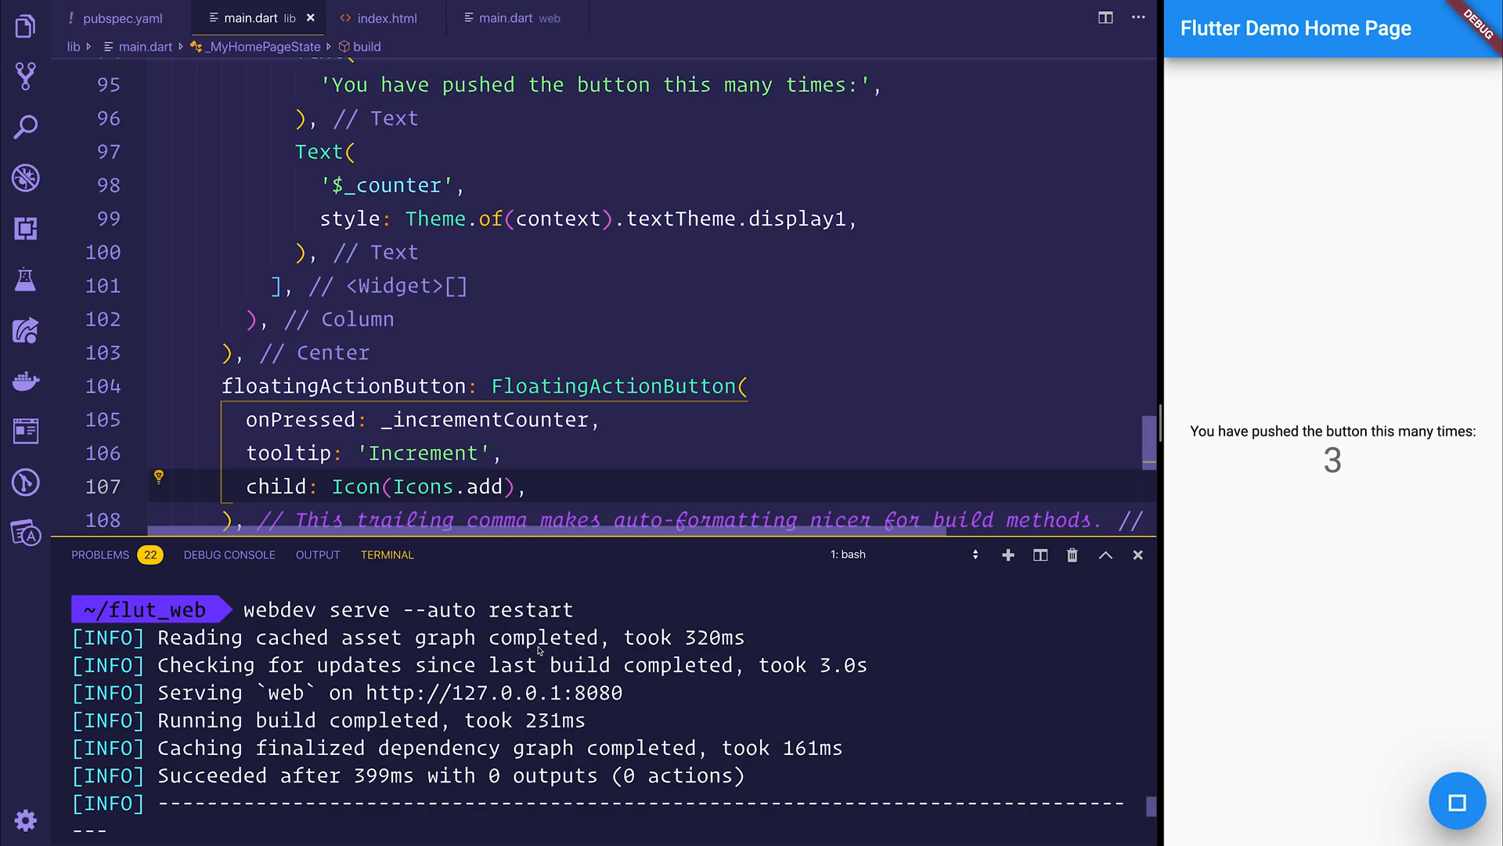
mouse_move(495, 692)
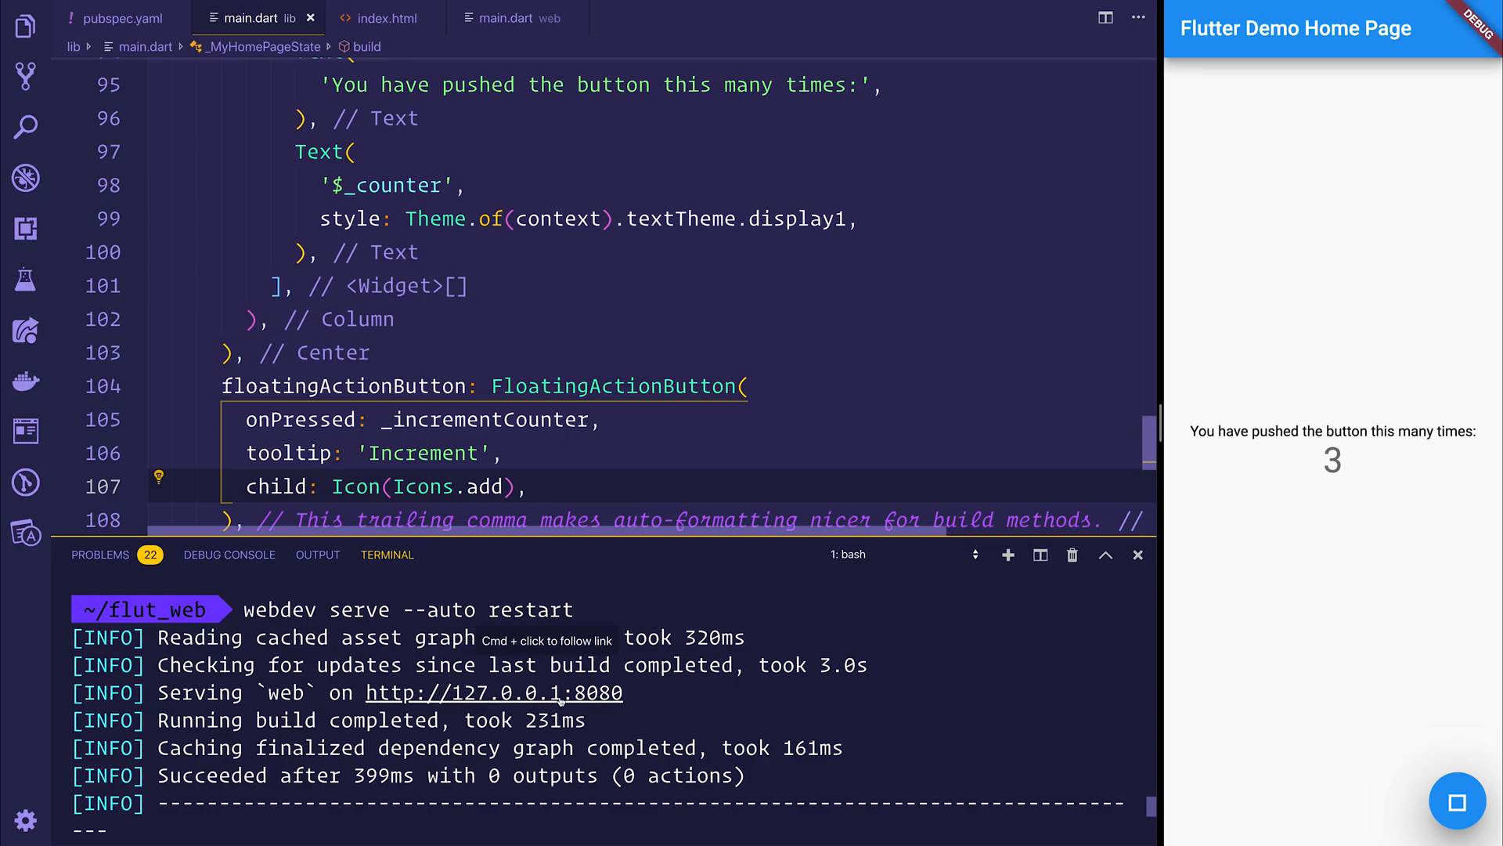
mouse_move(1435, 799)
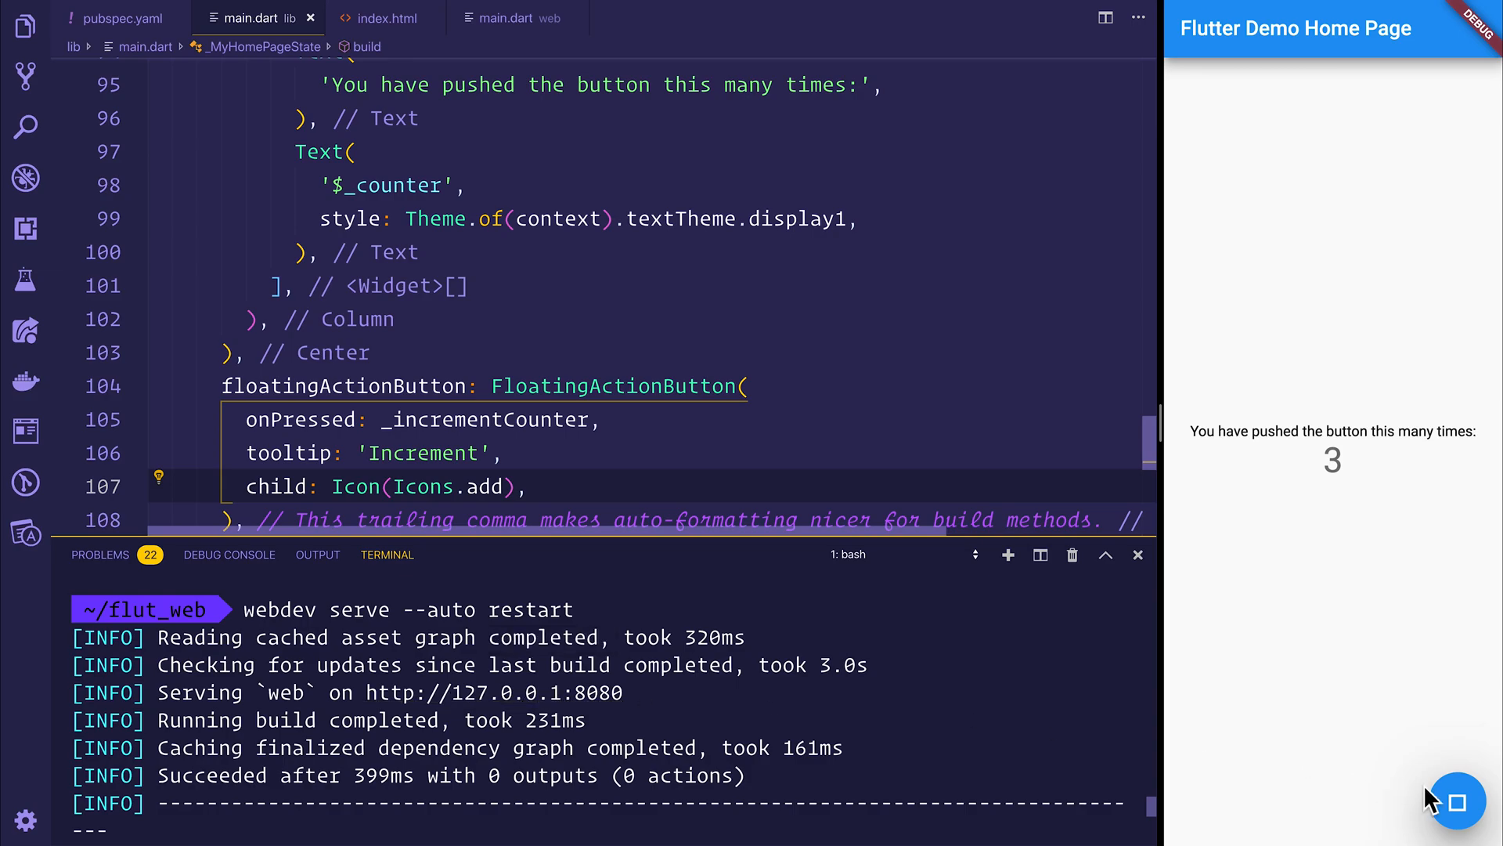
mouse_move(1457, 790)
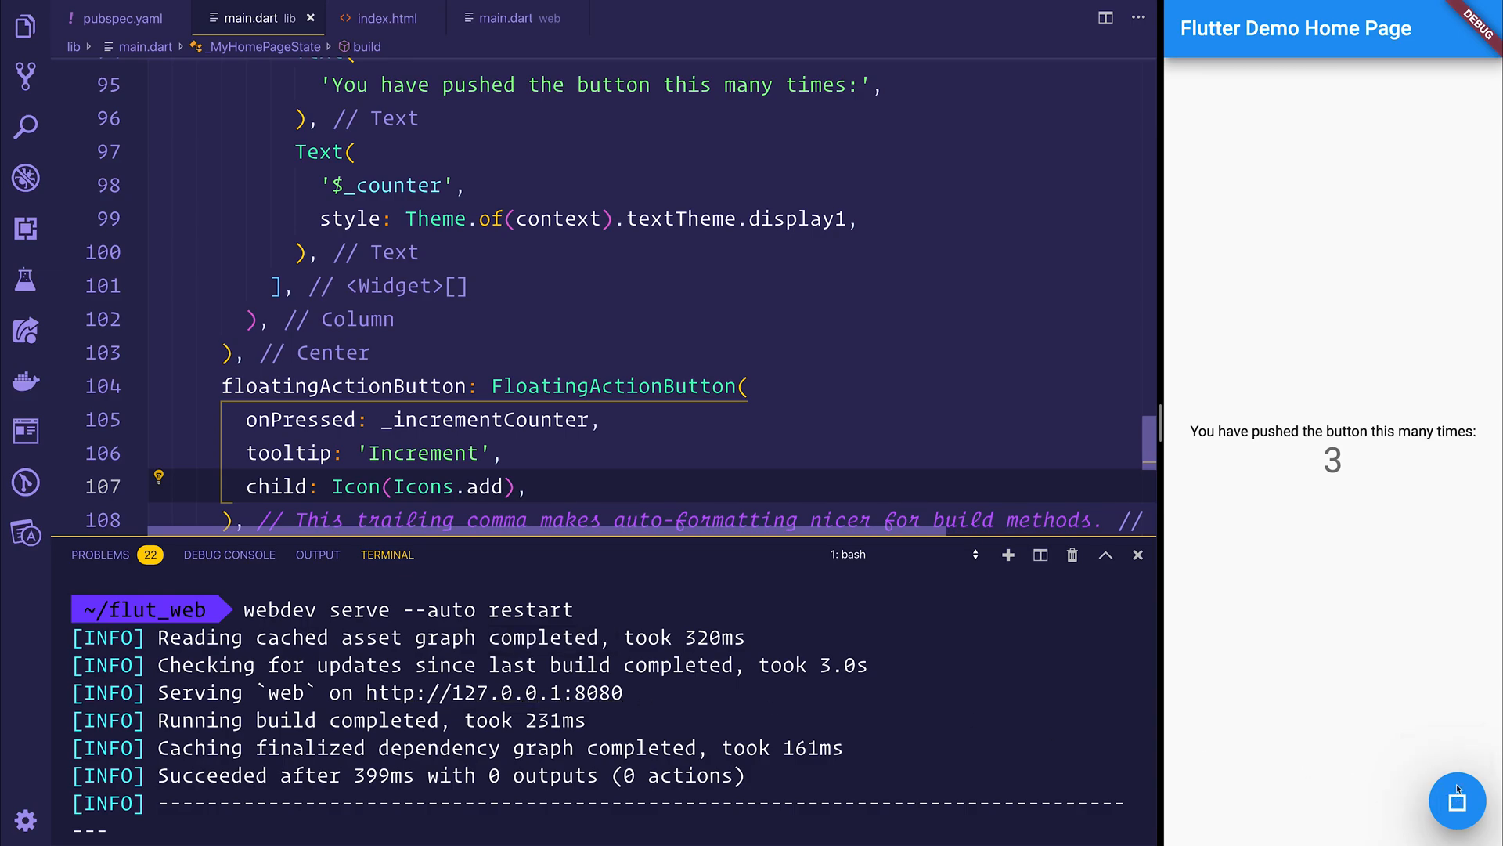
- Press the counter app's floating action button repeatedly, raising the count from 3 to 12
left_click(1457, 802)
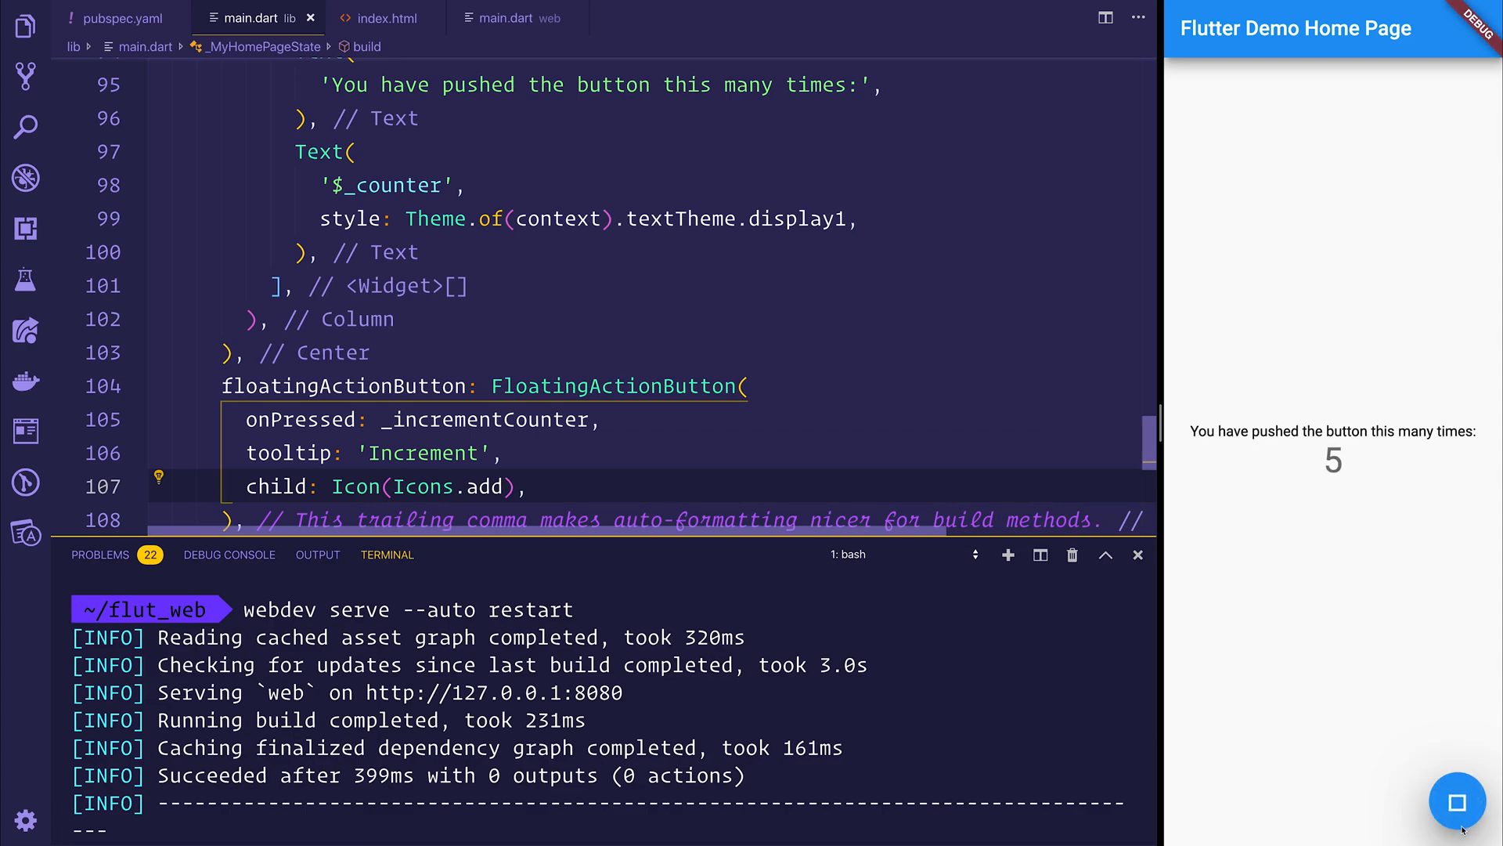
left_click(1456, 803)
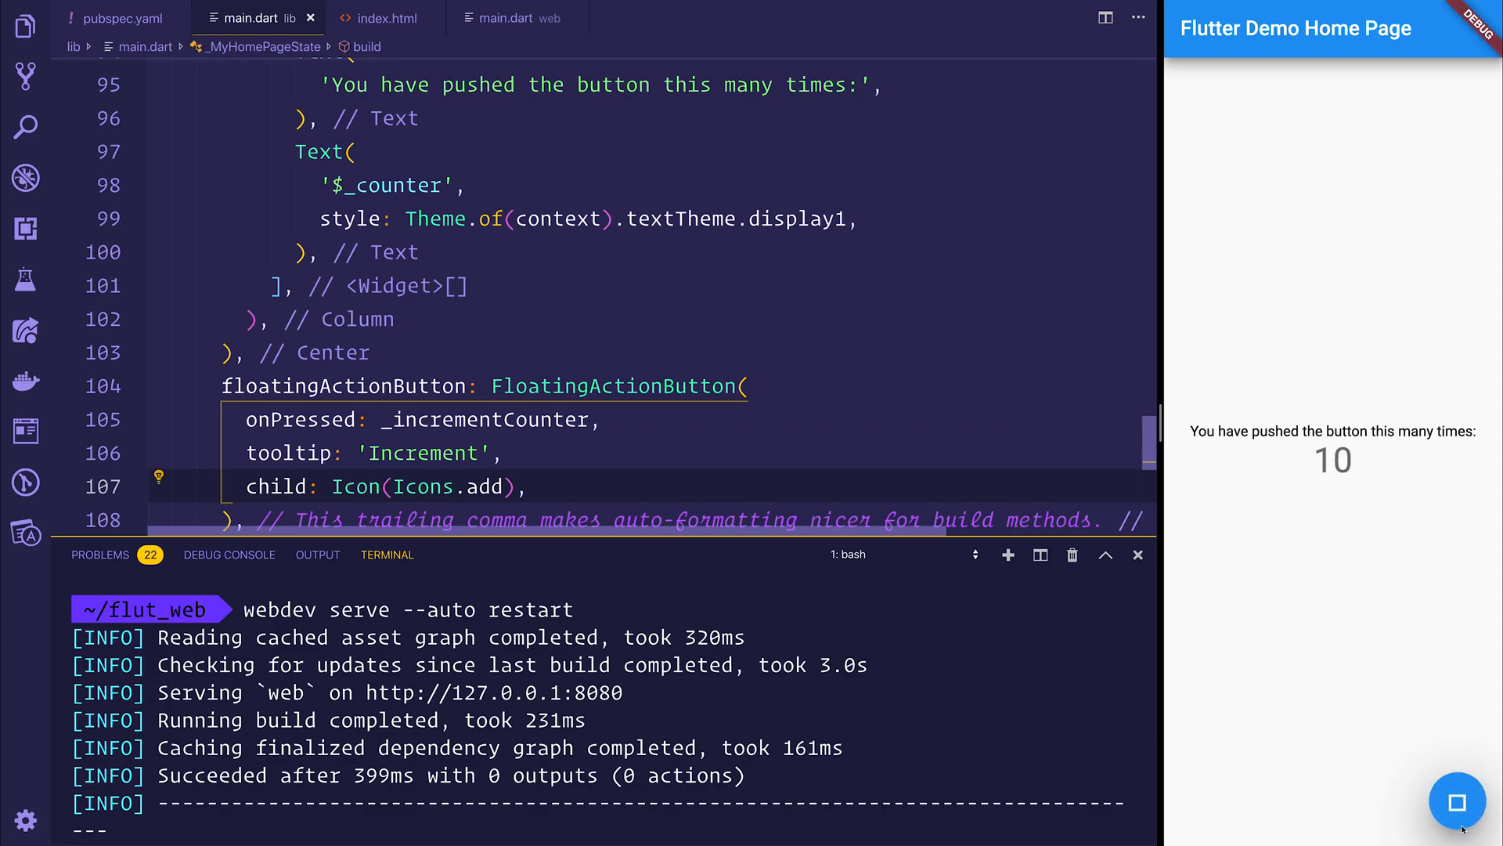
left_click(1457, 803)
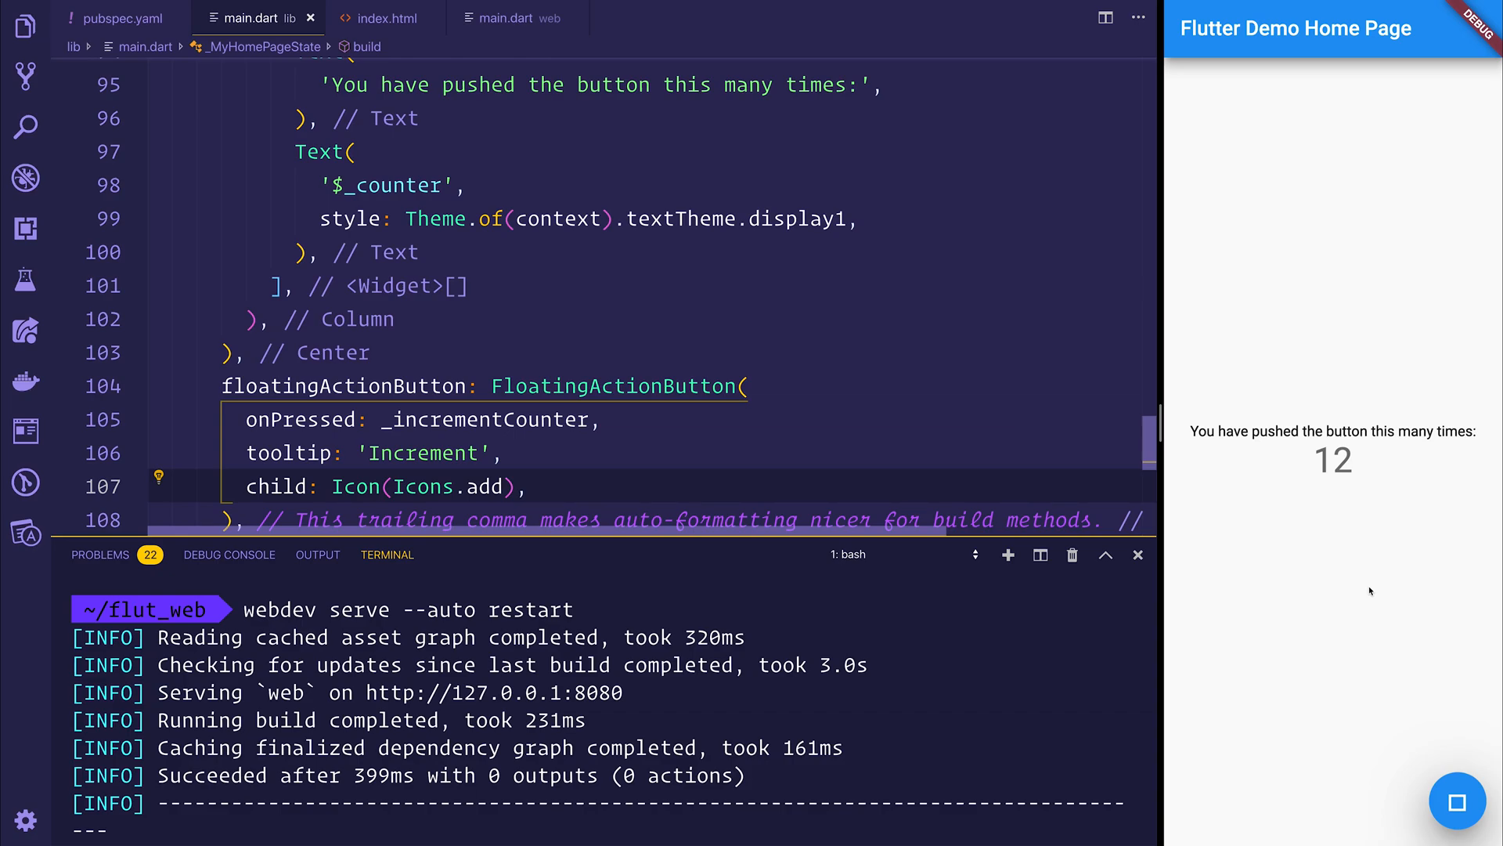
mouse_move(1369, 581)
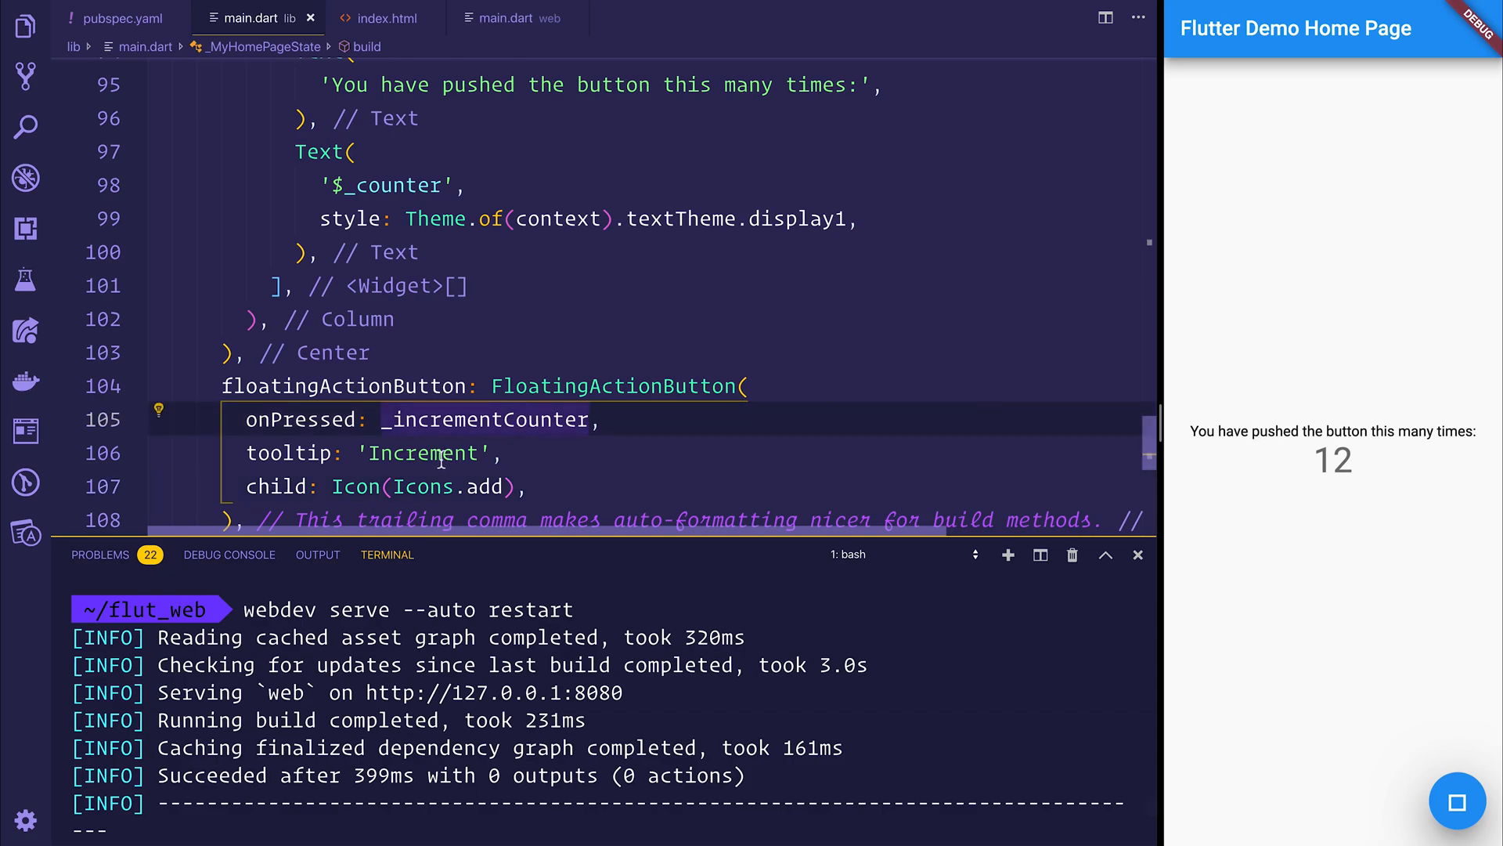
- Change the tooltip string 'Increment' to 'Increment 2' in main.dart
type("2")
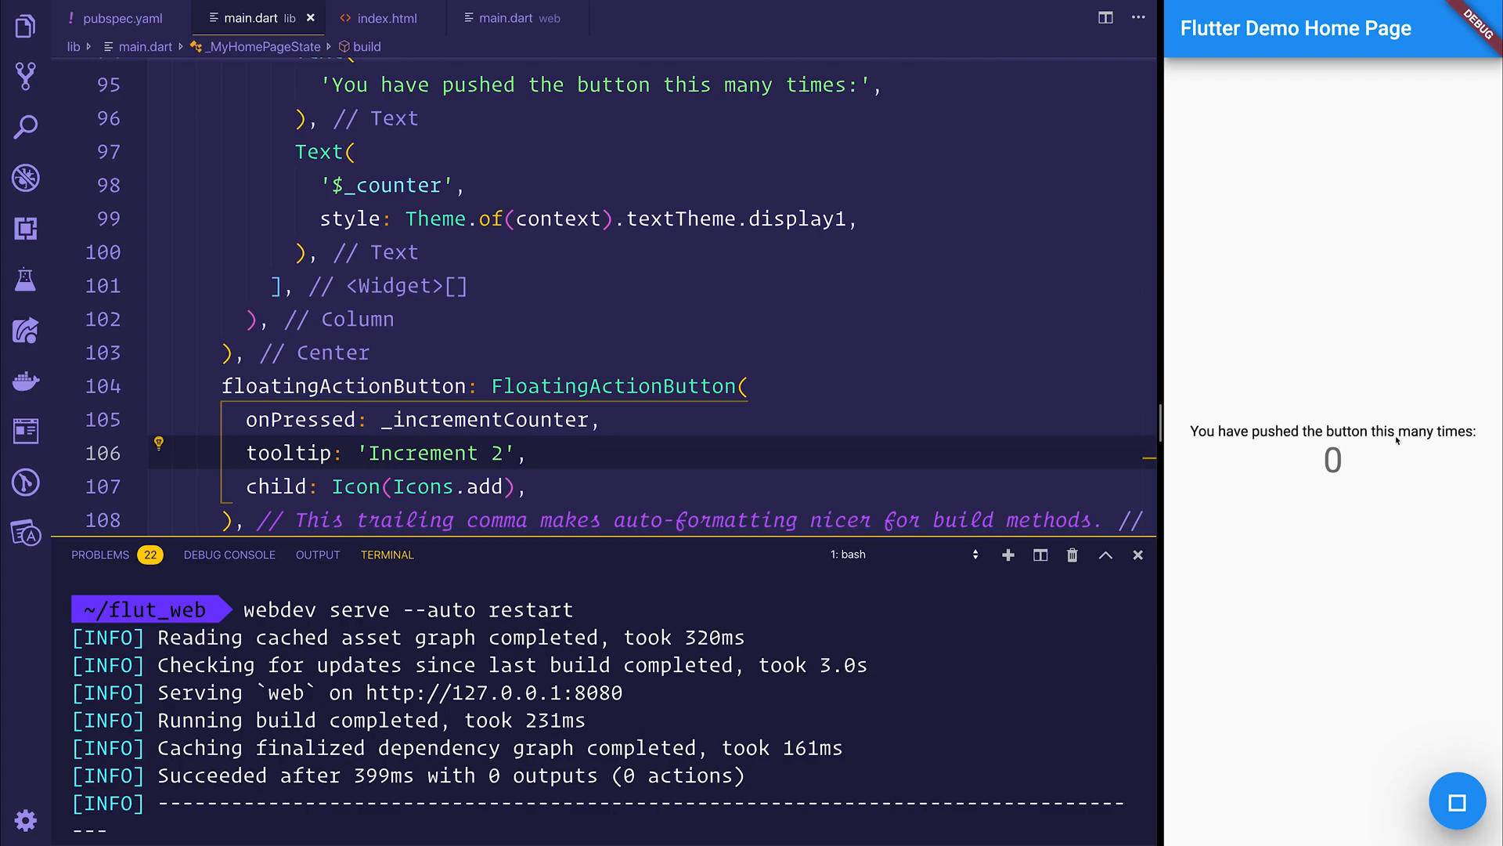
mouse_move(1459, 569)
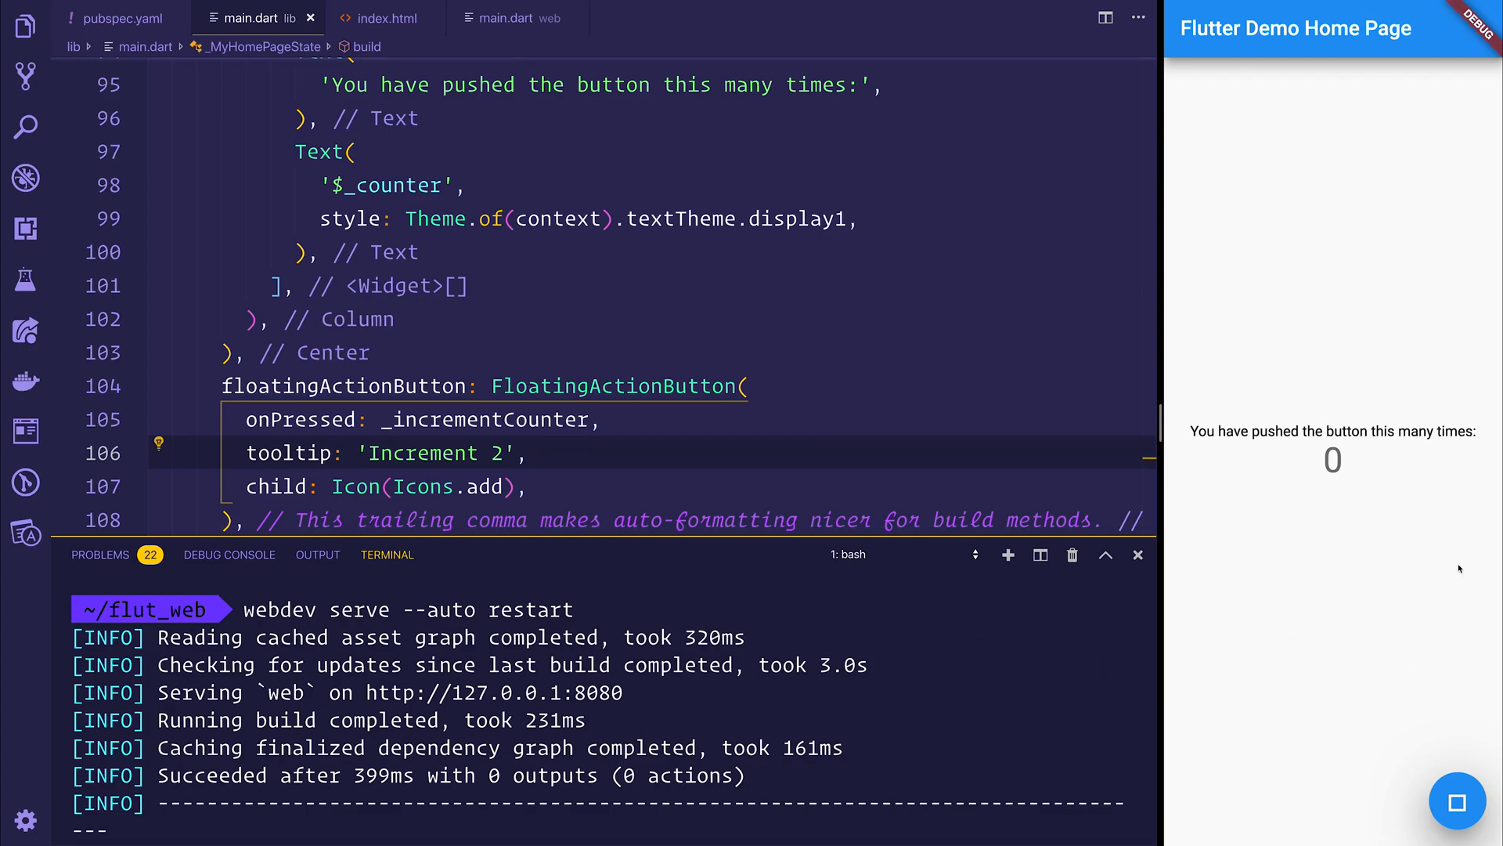
mouse_move(1457, 800)
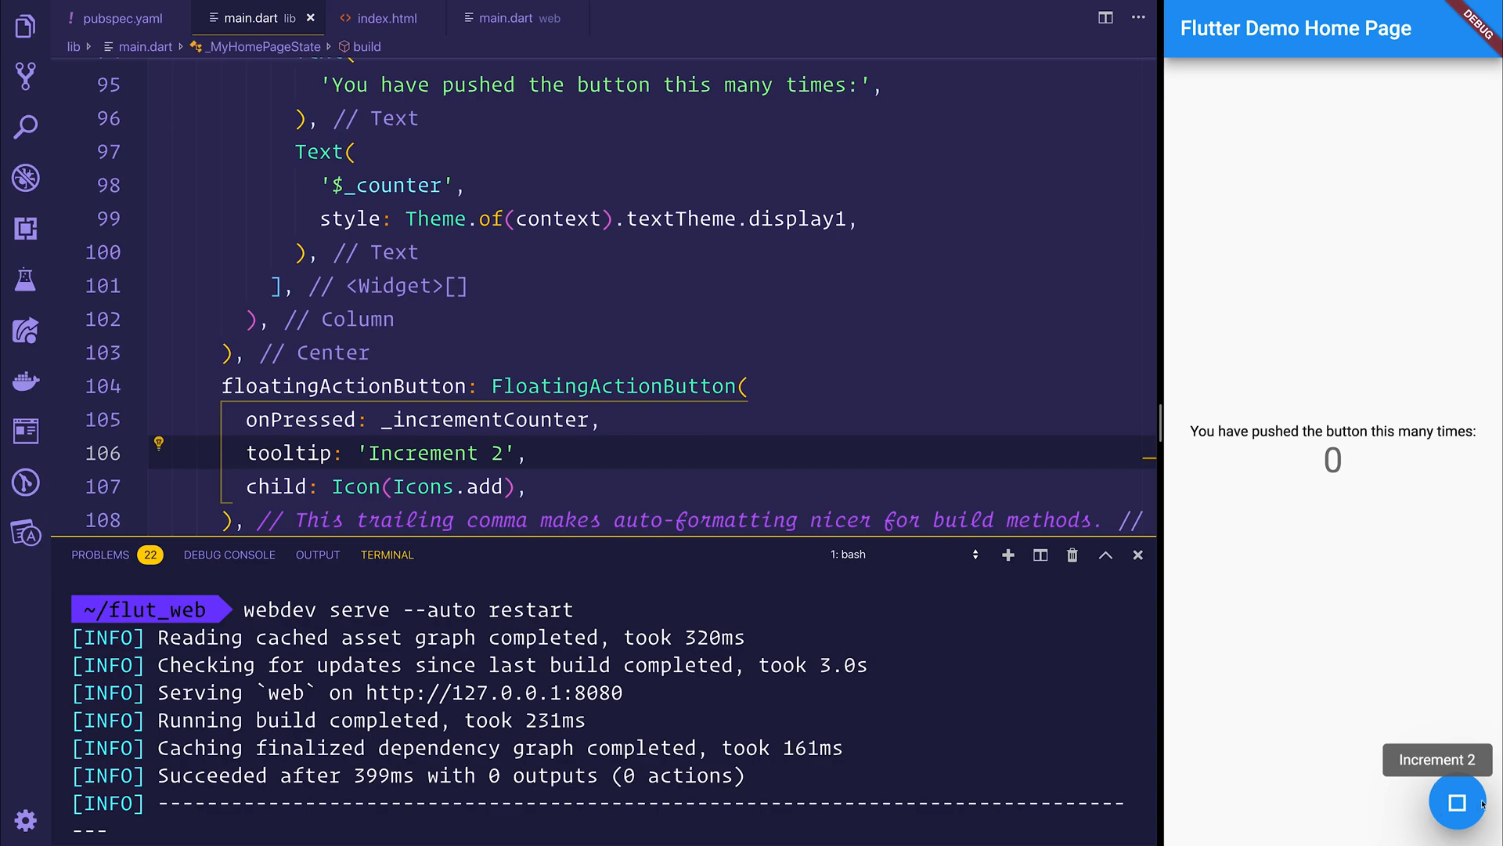
mouse_move(1341, 547)
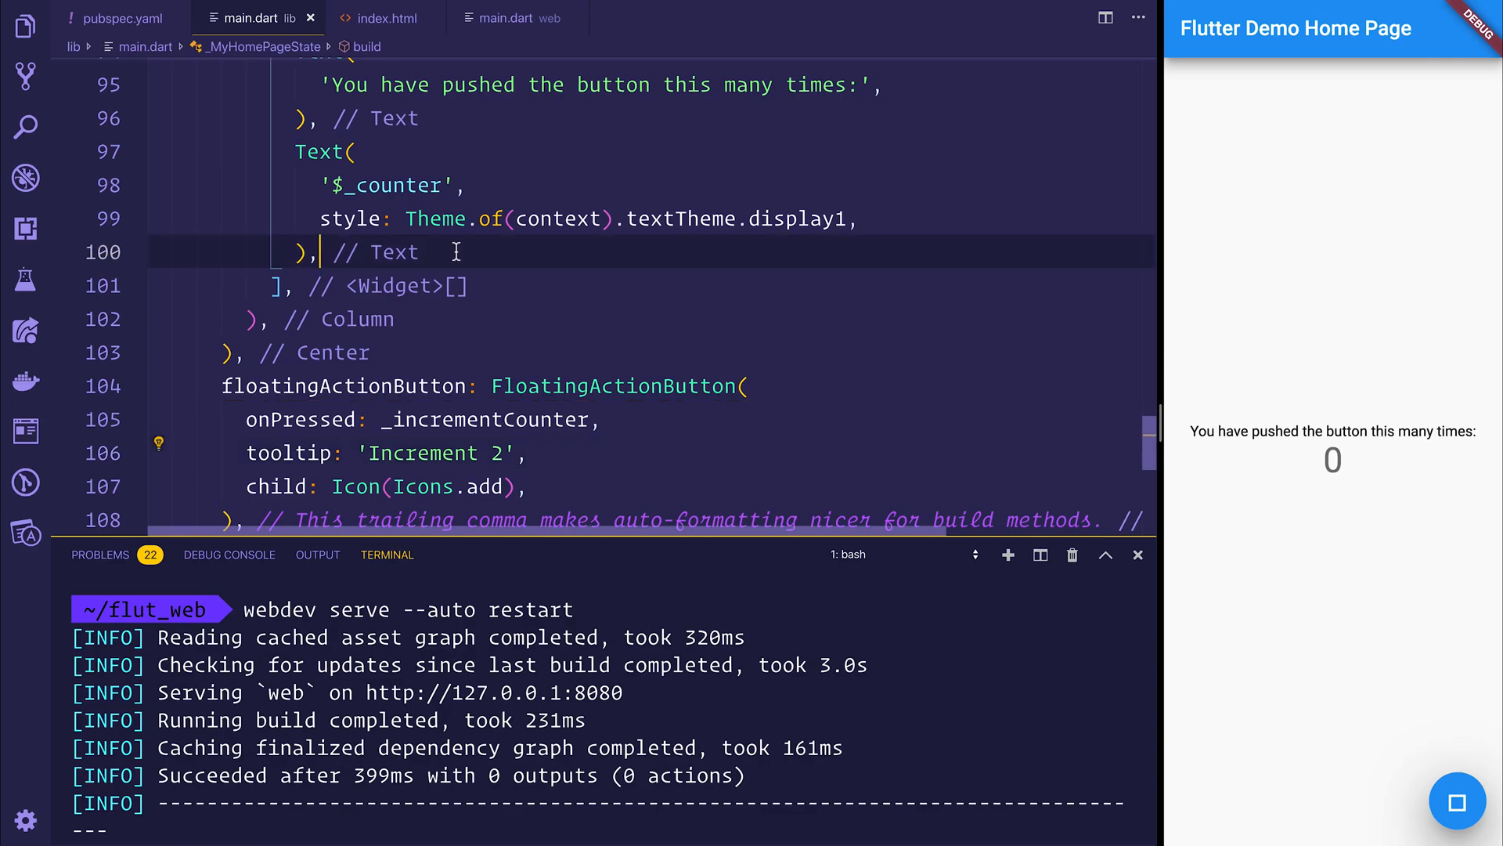
- Add web/assets/fonts with MaterialIcons-Regular.ttf and FontManifest.json, then tap + twice to test
left_click(24, 27)
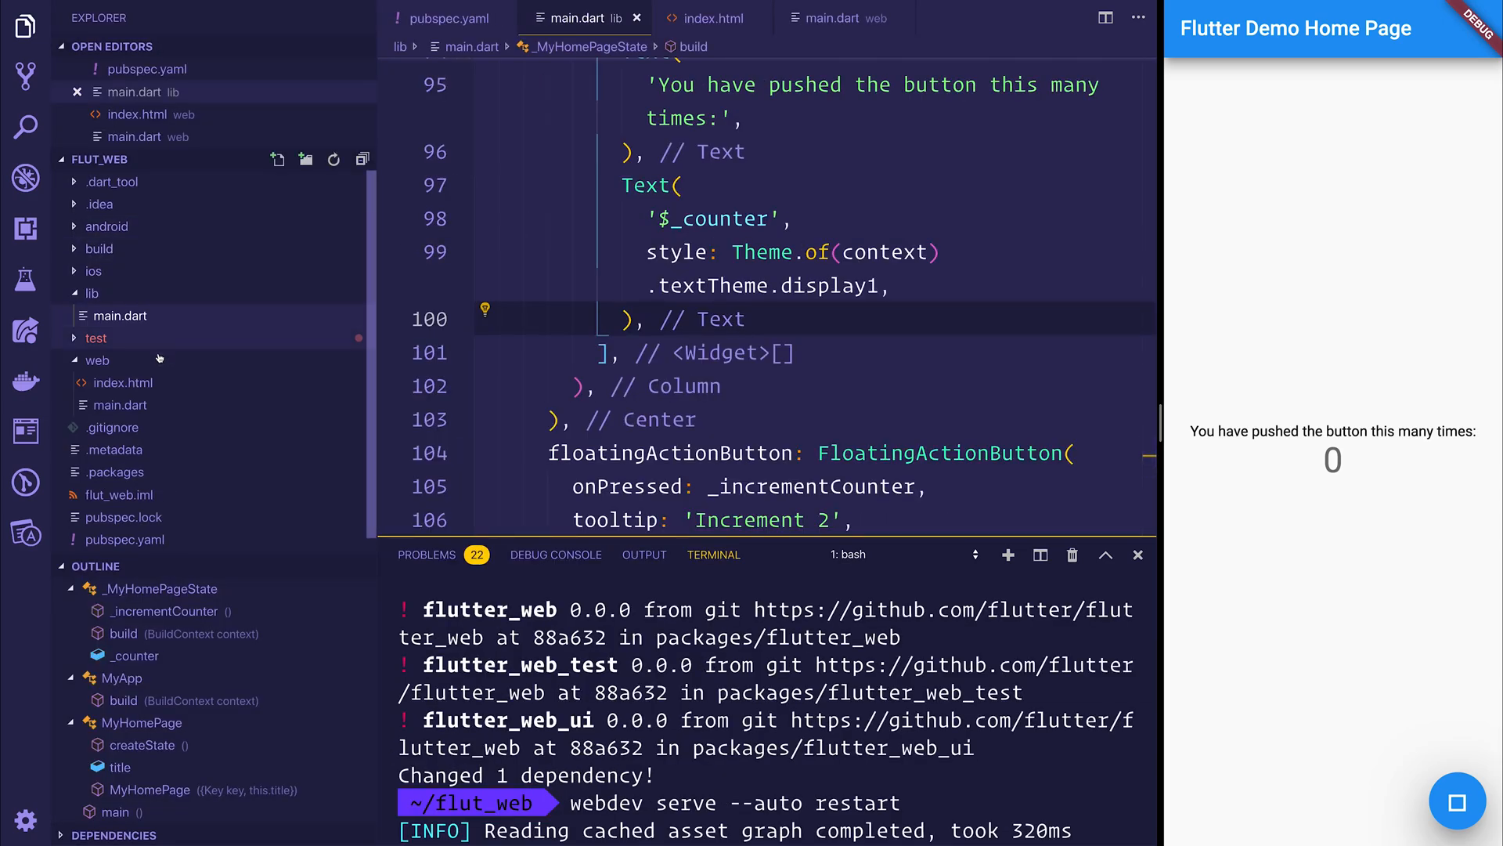
right_click(97, 341)
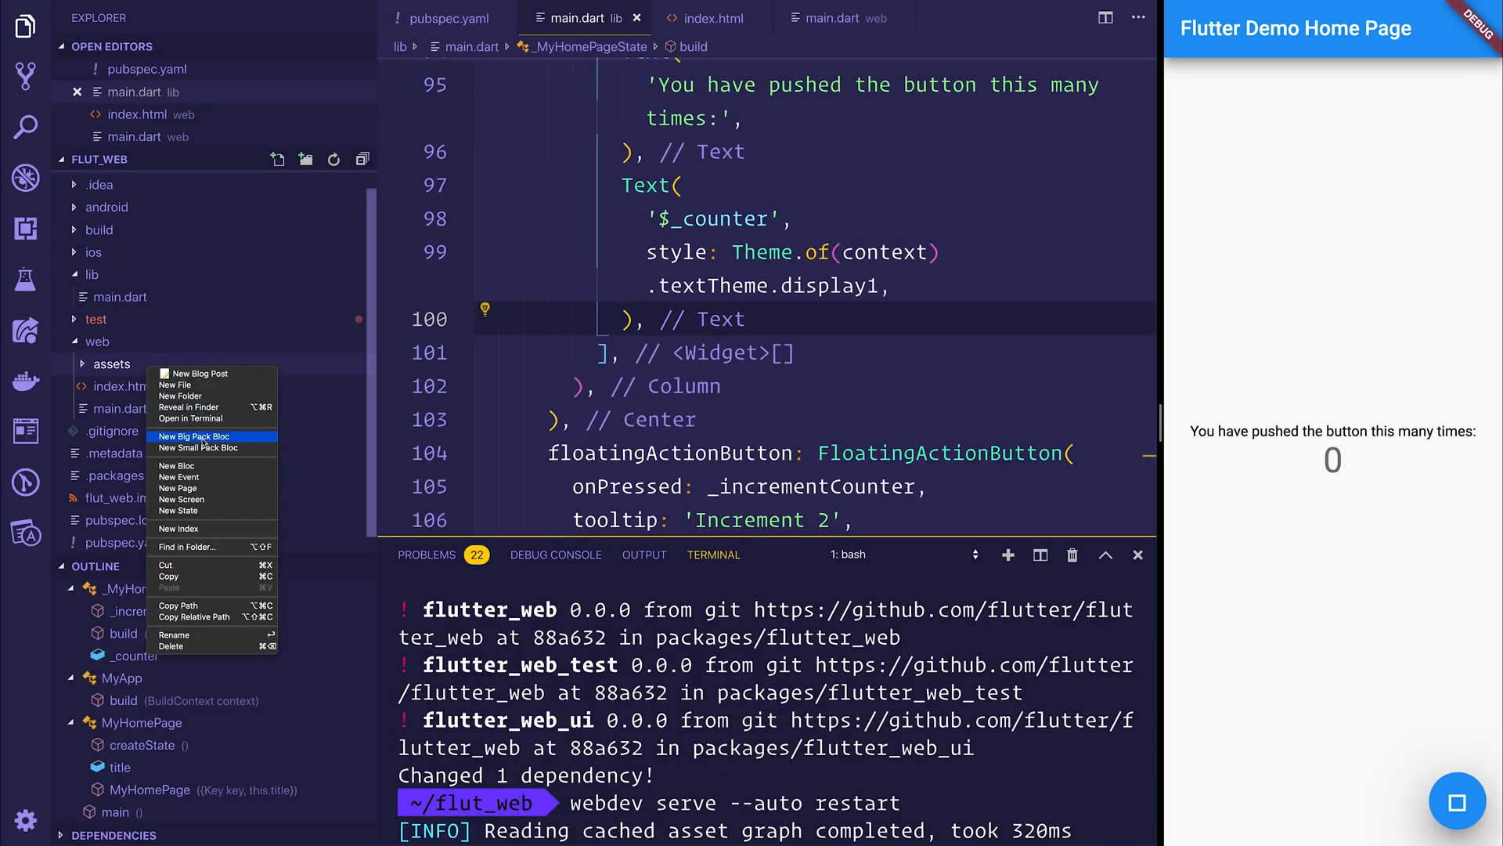
left_click(173, 384)
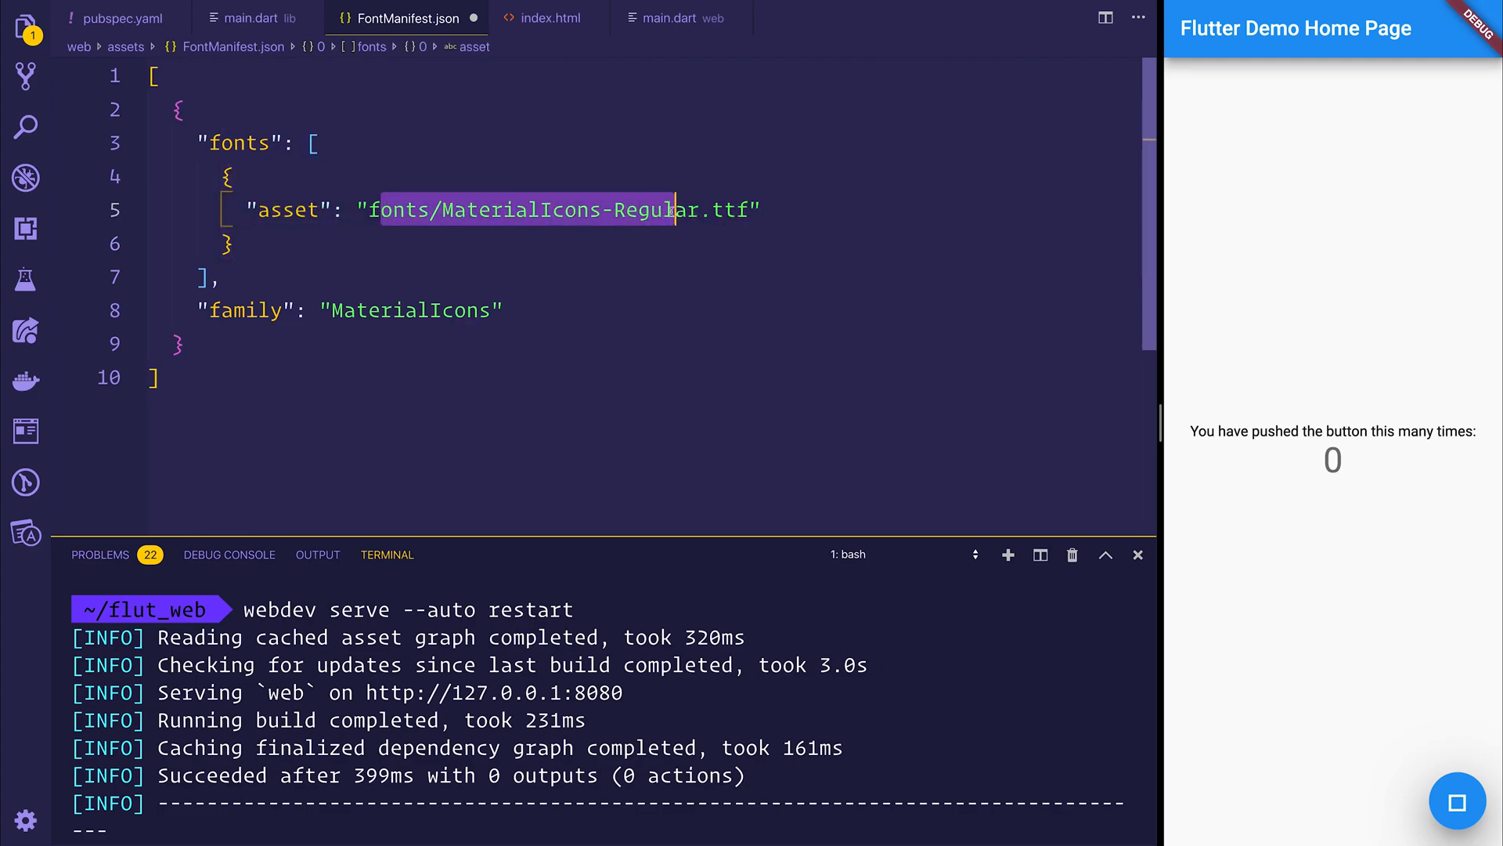
left_click(259, 337)
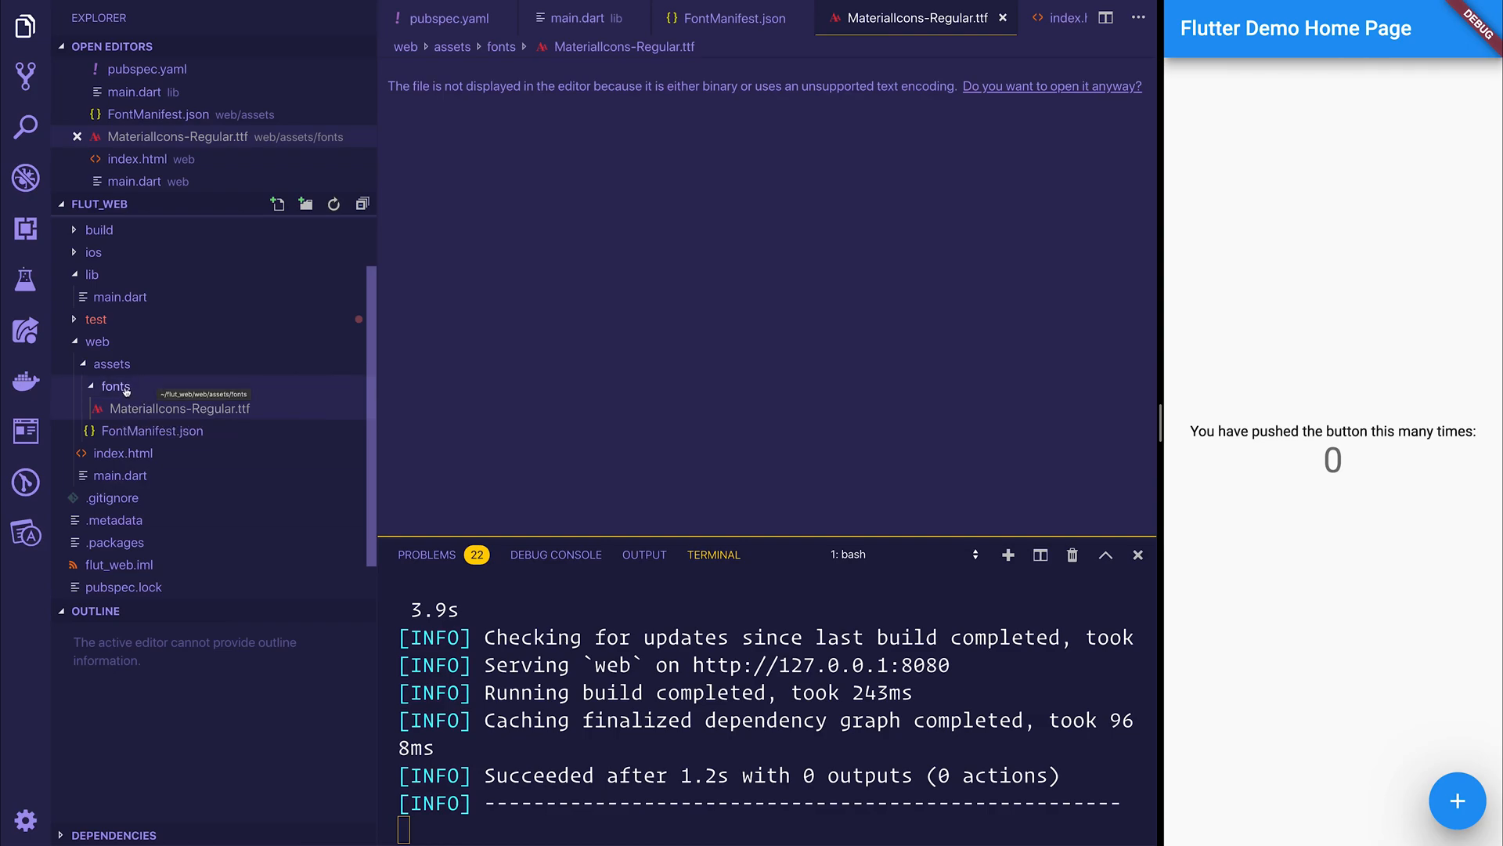
mouse_move(115, 388)
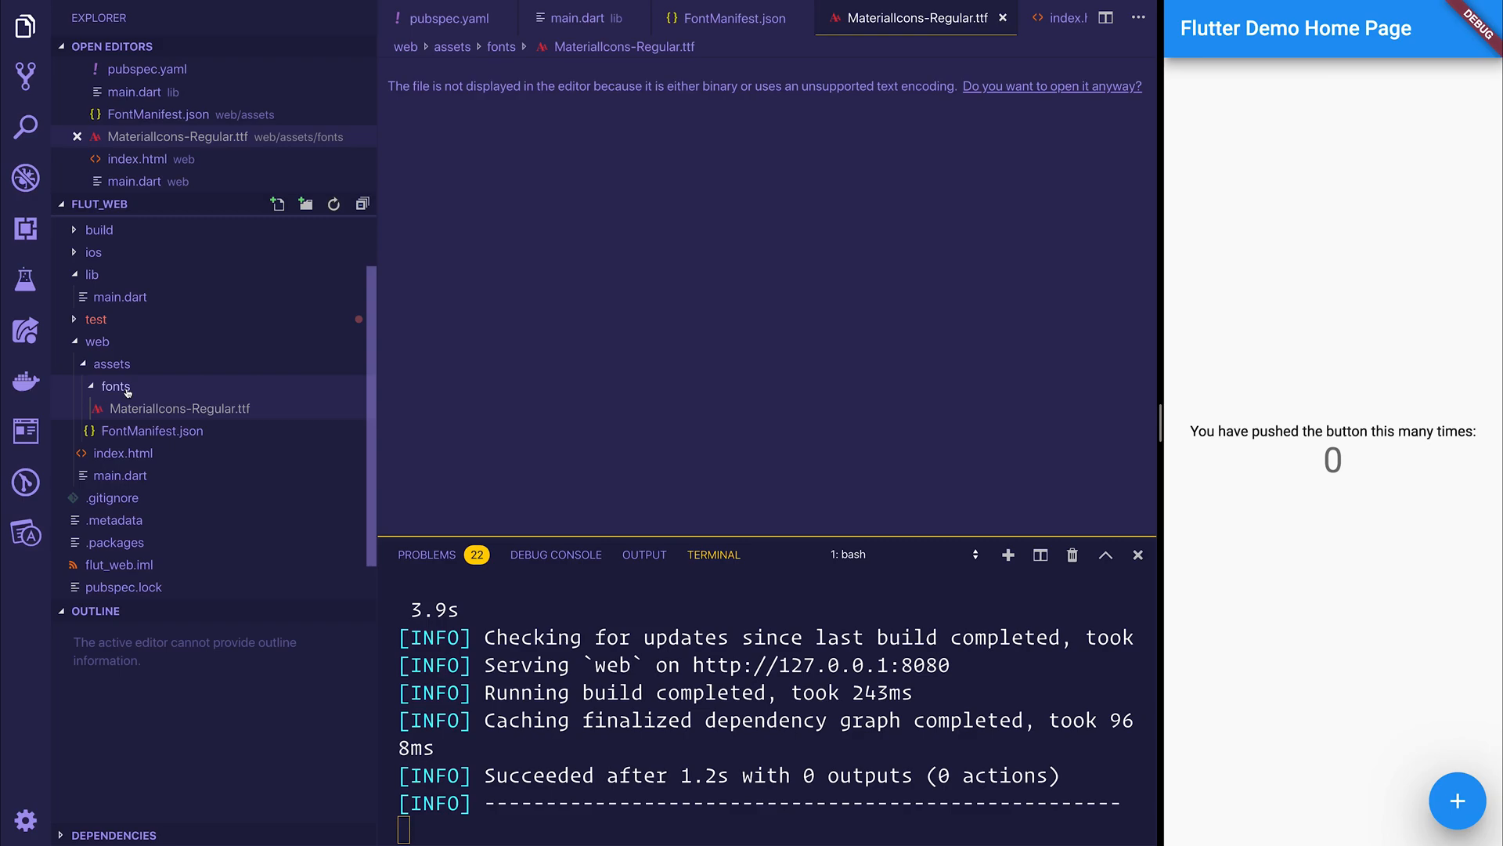
mouse_move(163, 407)
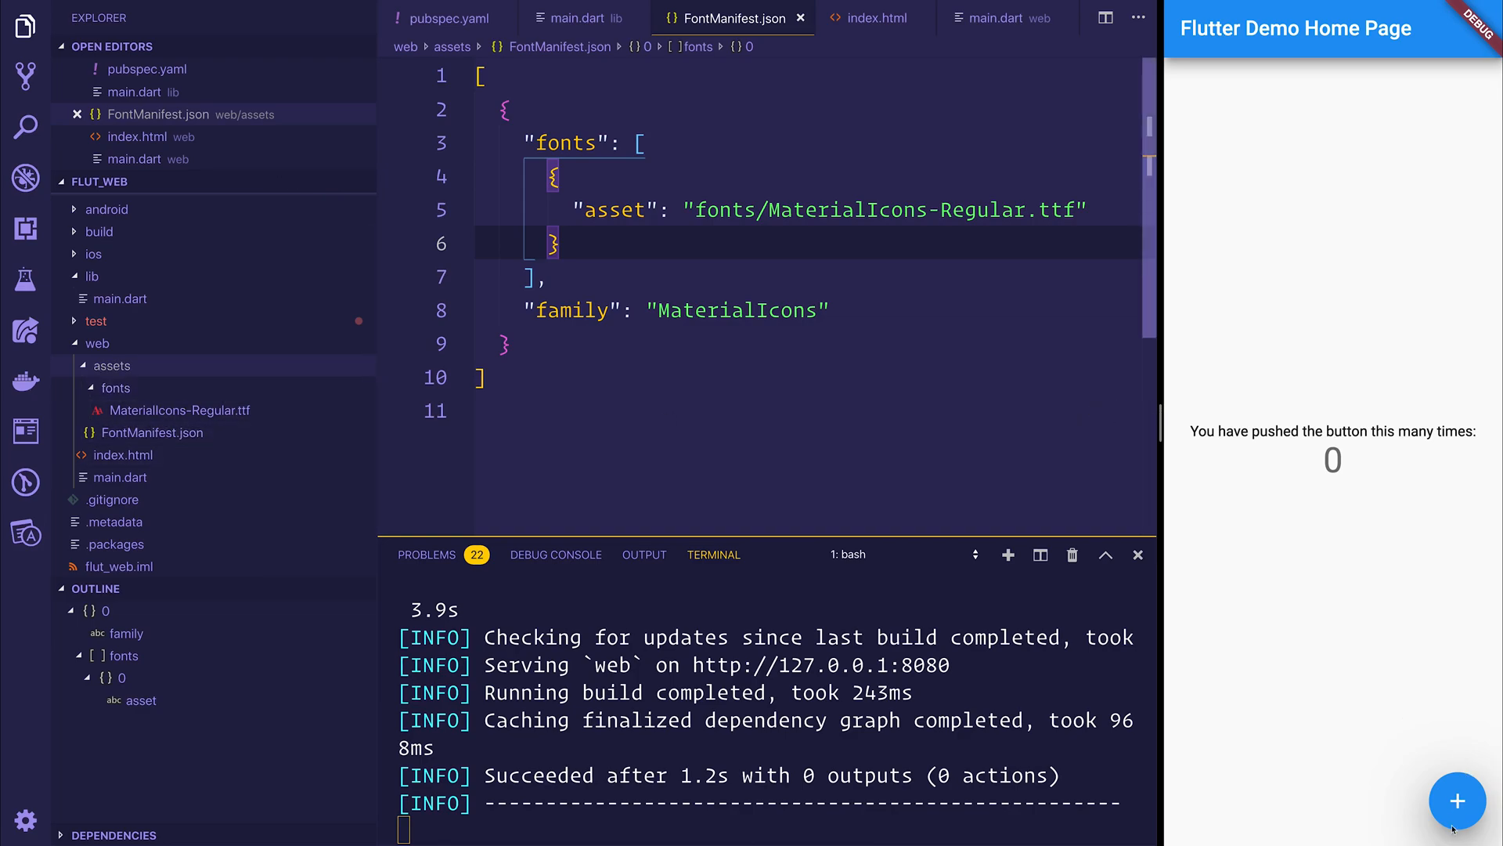
left_click(1458, 800)
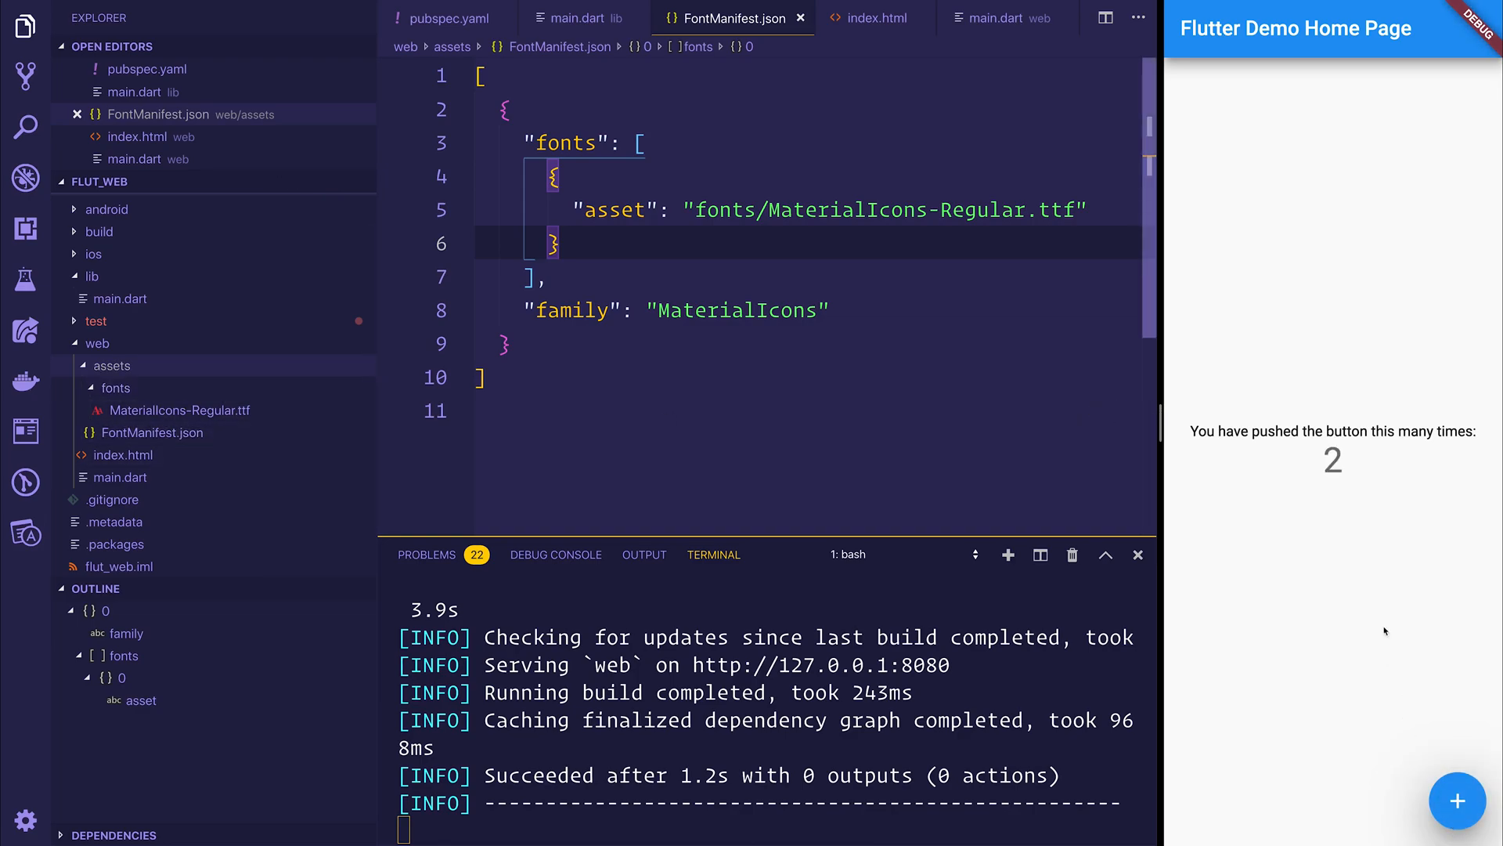
left_click(574, 18)
type("'Hello W:',")
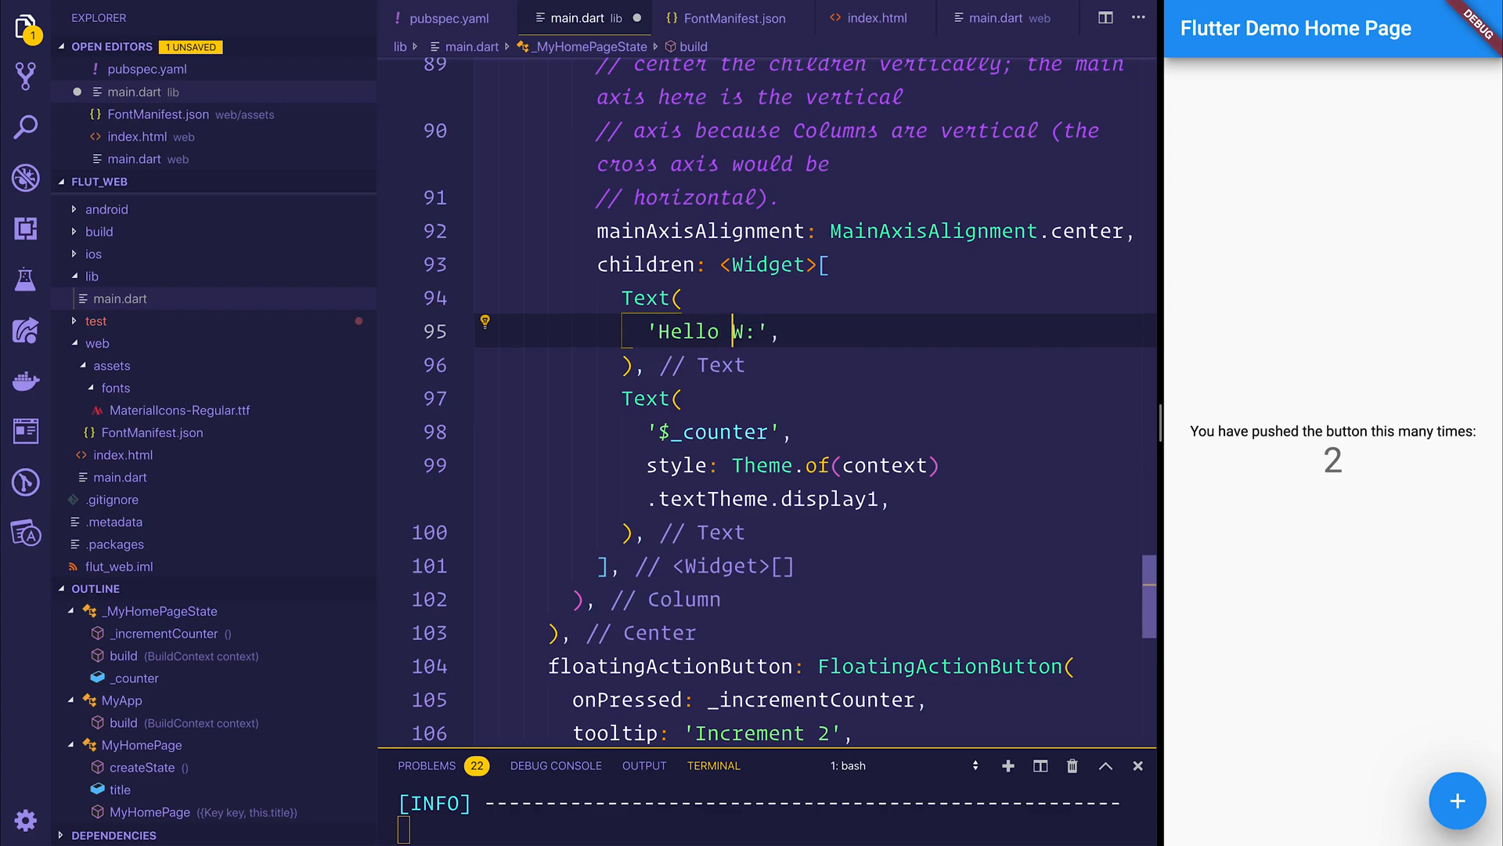
- Change the first Text string in main.dart to 'Hello World!'
type("orld!")
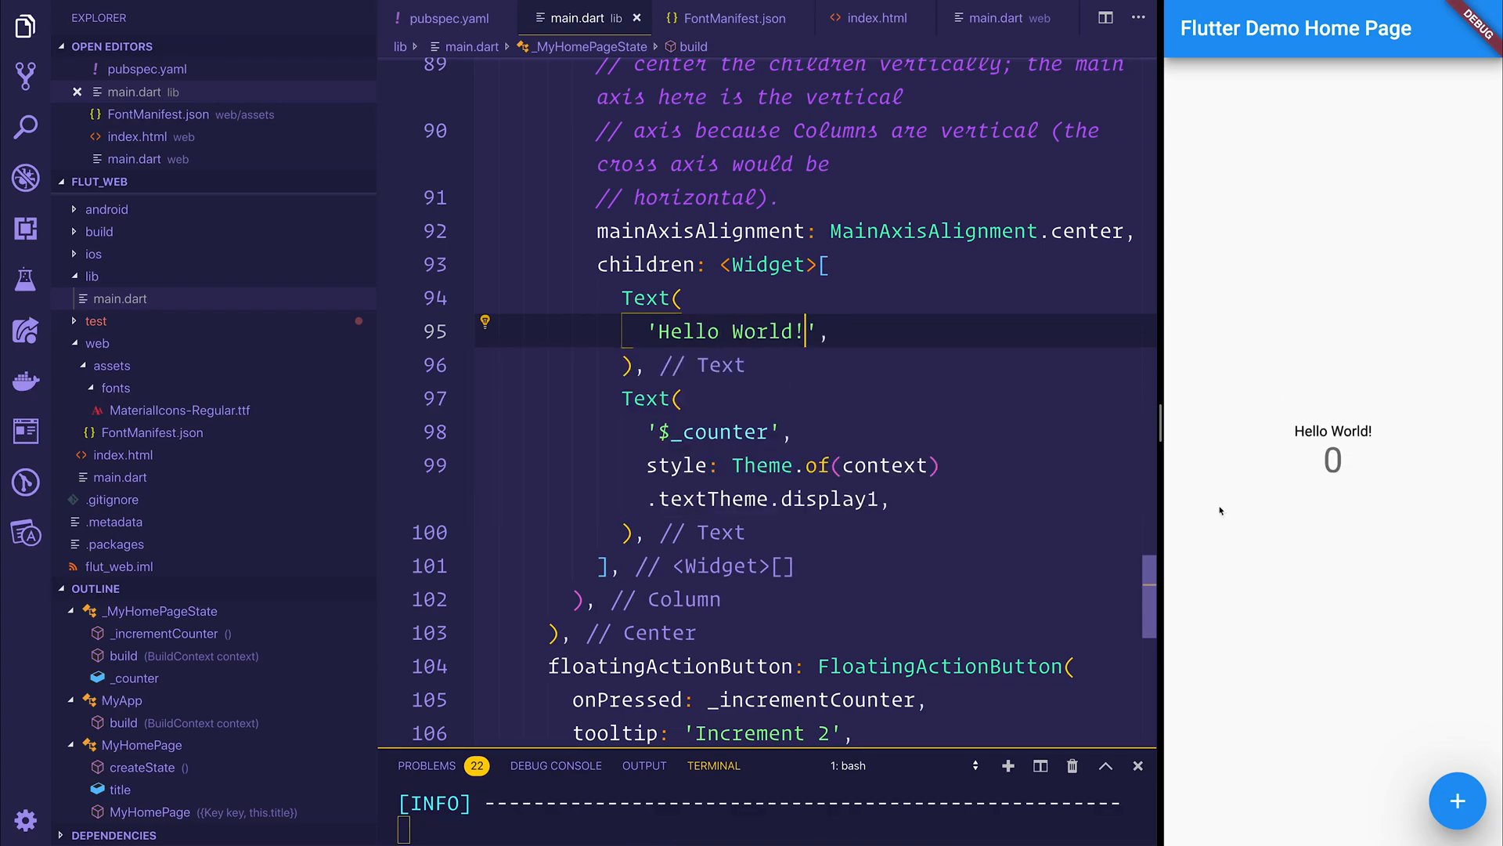
mouse_move(1014, 499)
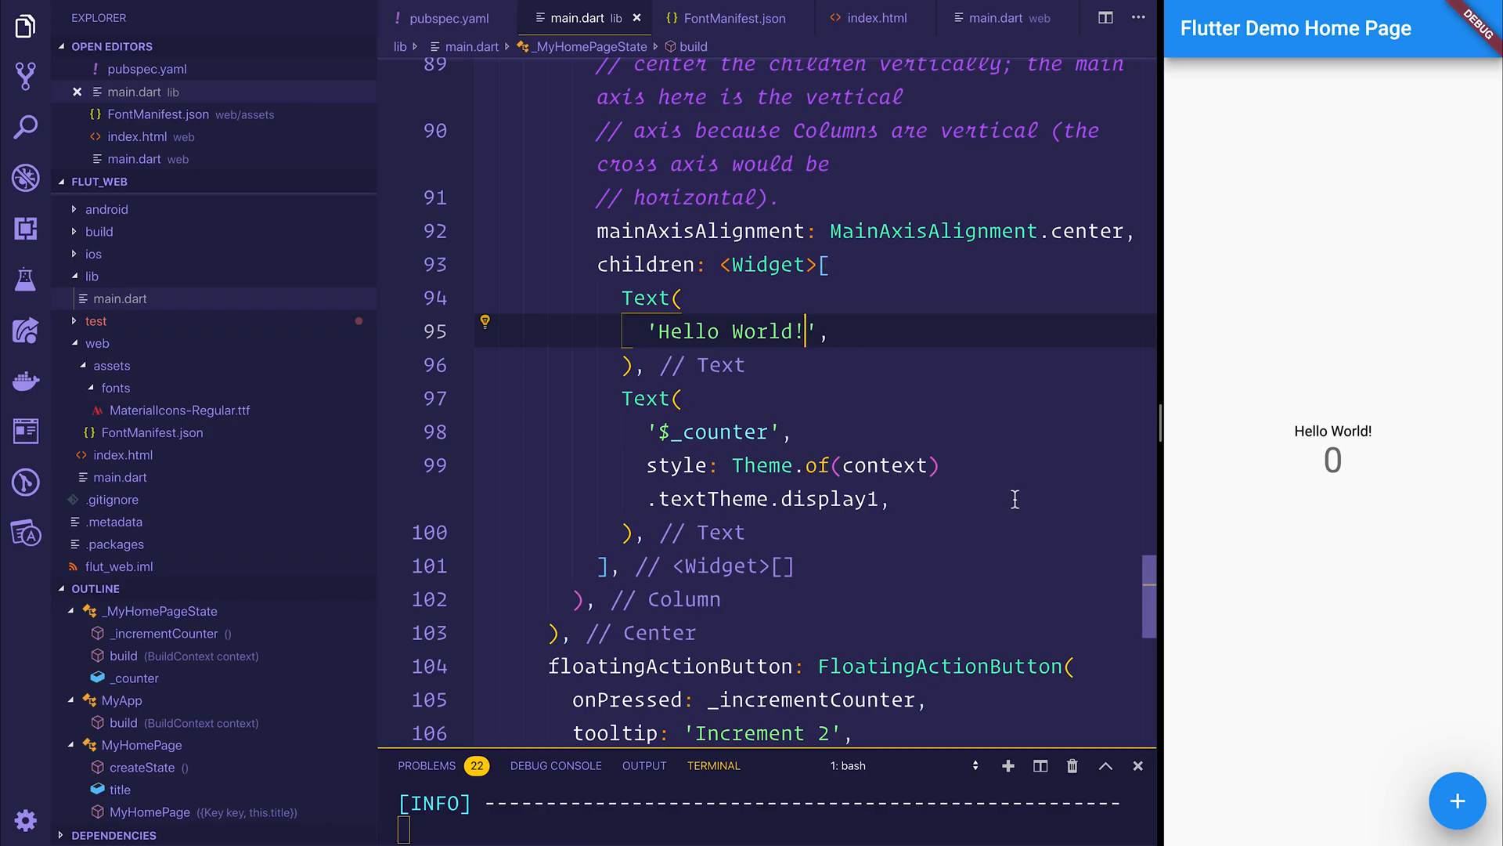
mouse_move(1008, 489)
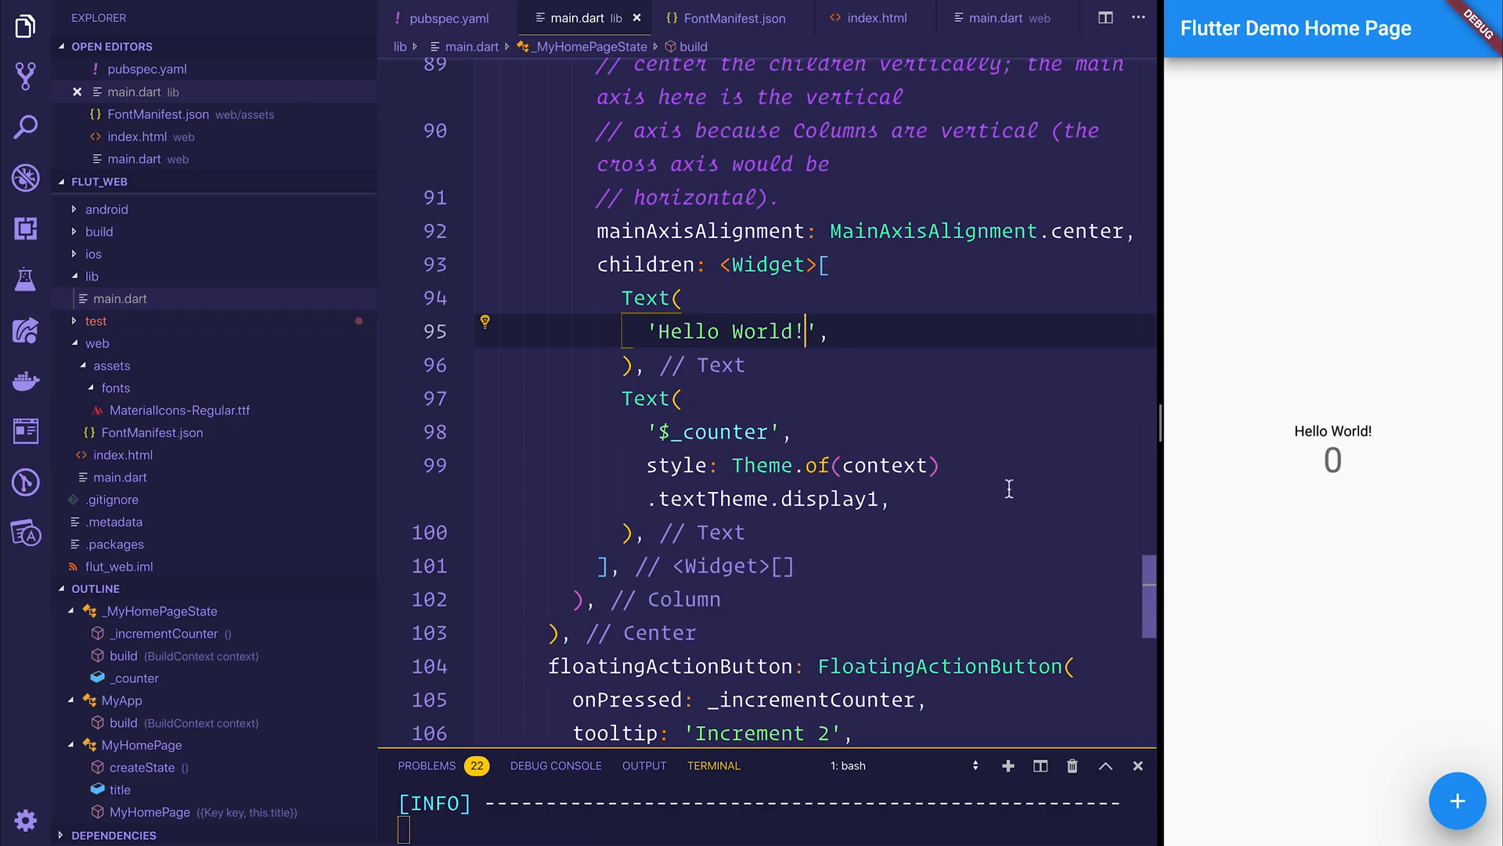
mouse_move(901, 430)
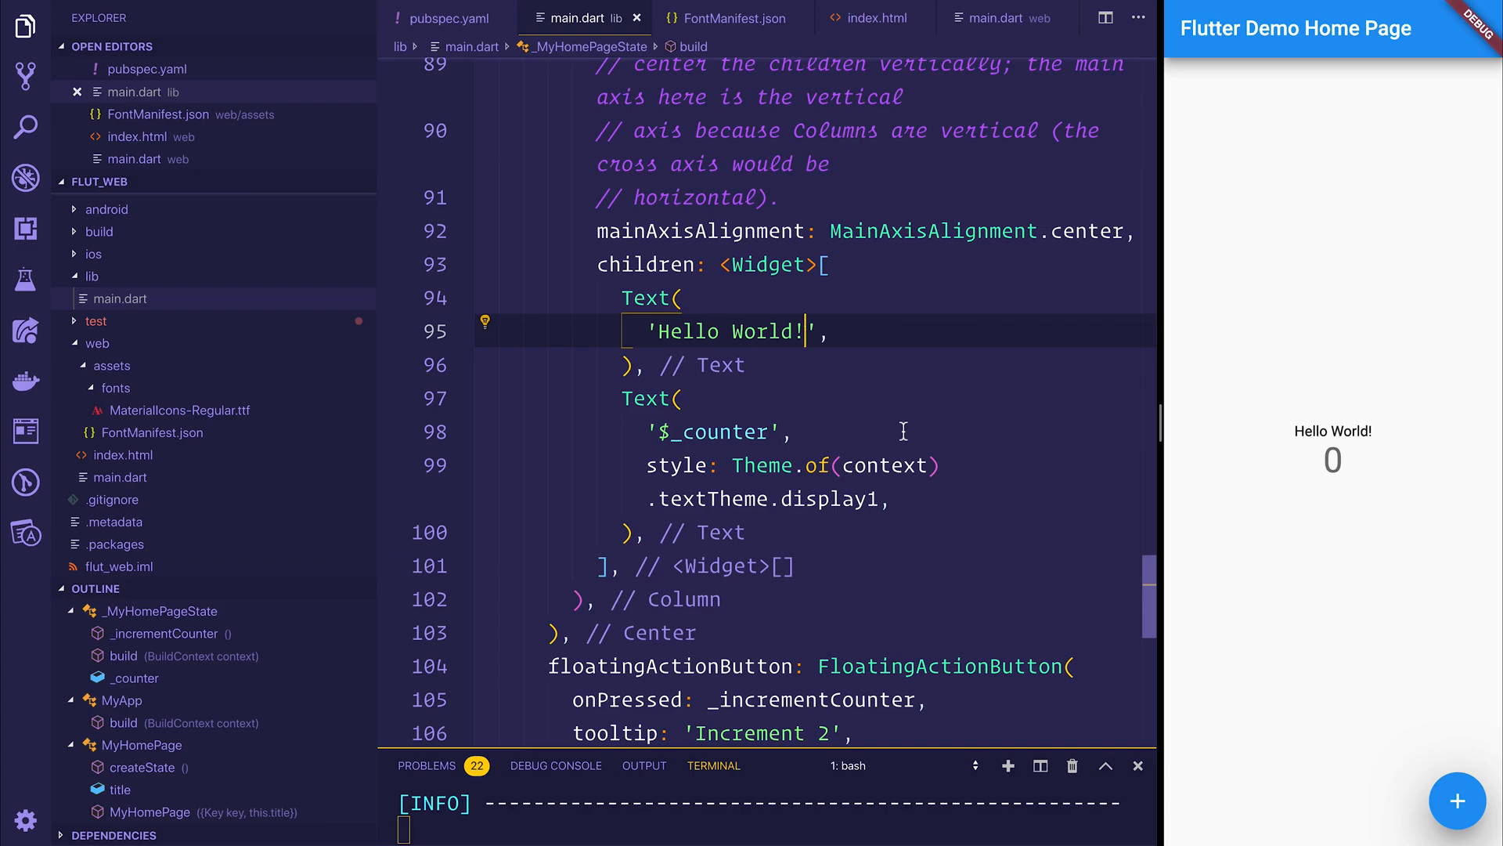
mouse_move(823, 449)
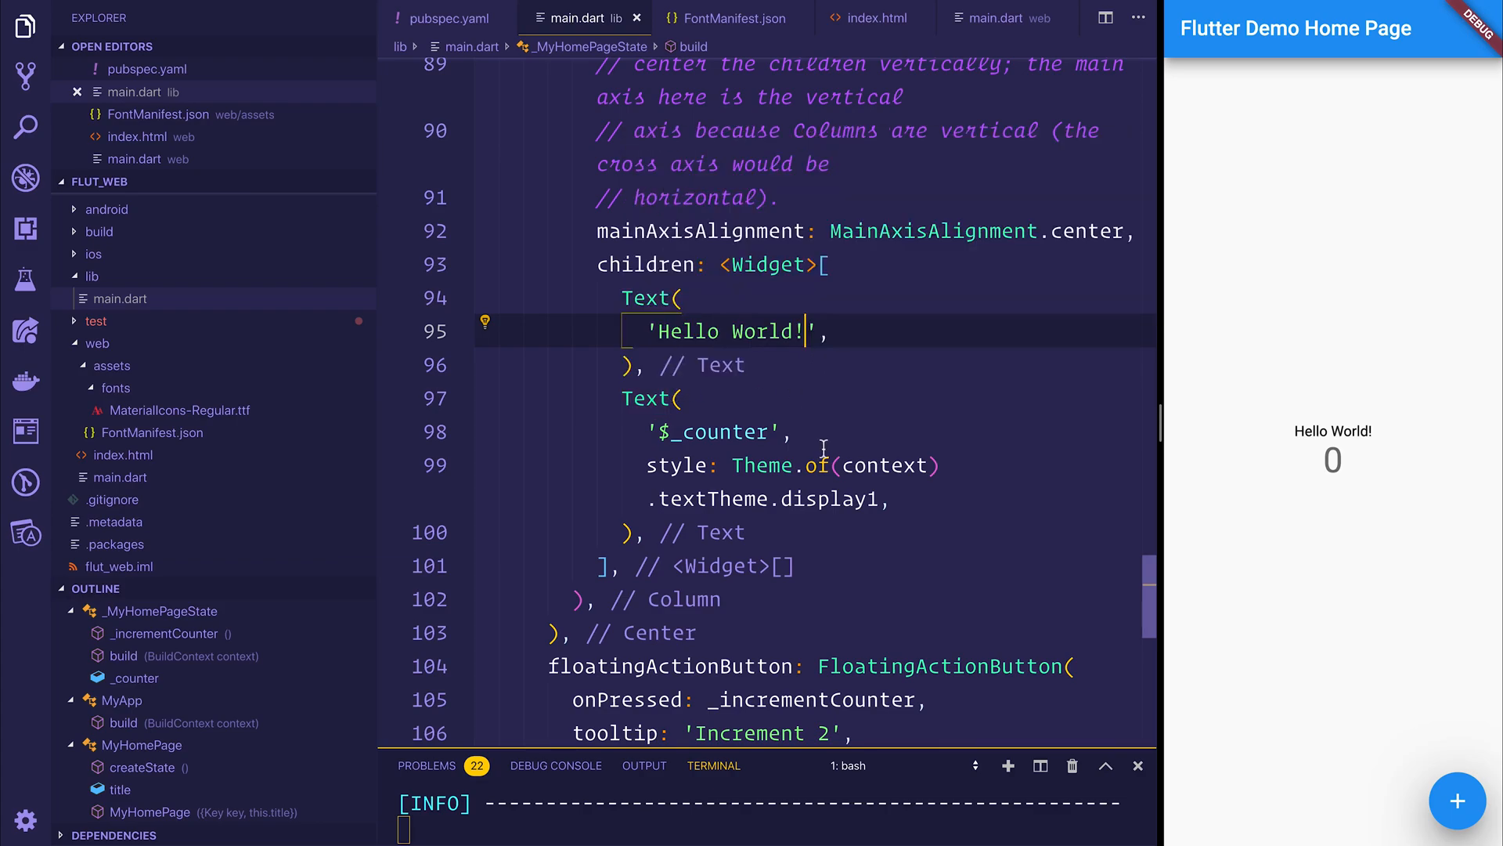
mouse_move(786, 366)
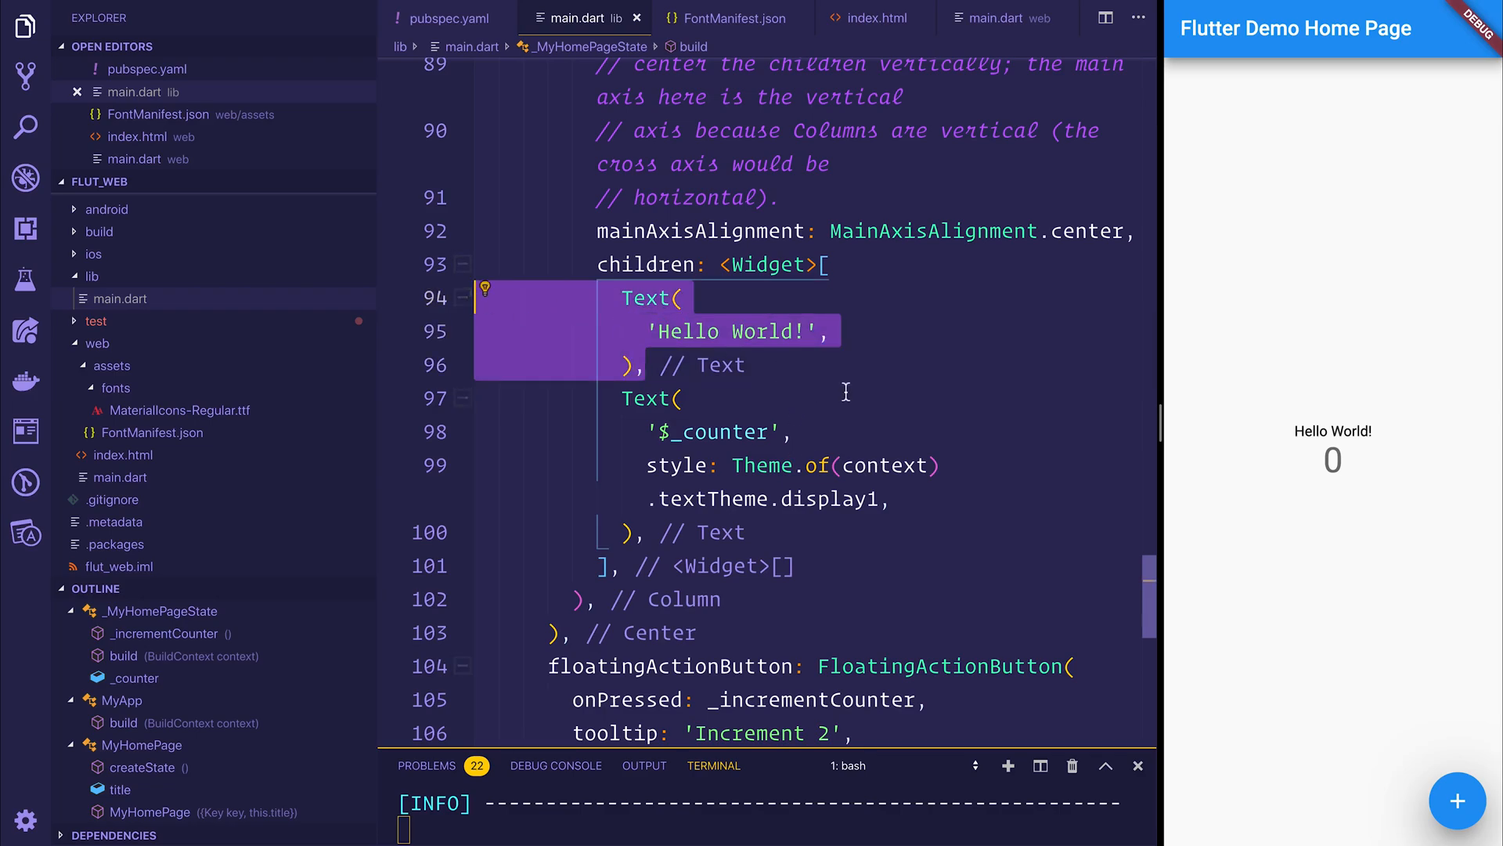
mouse_move(815, 465)
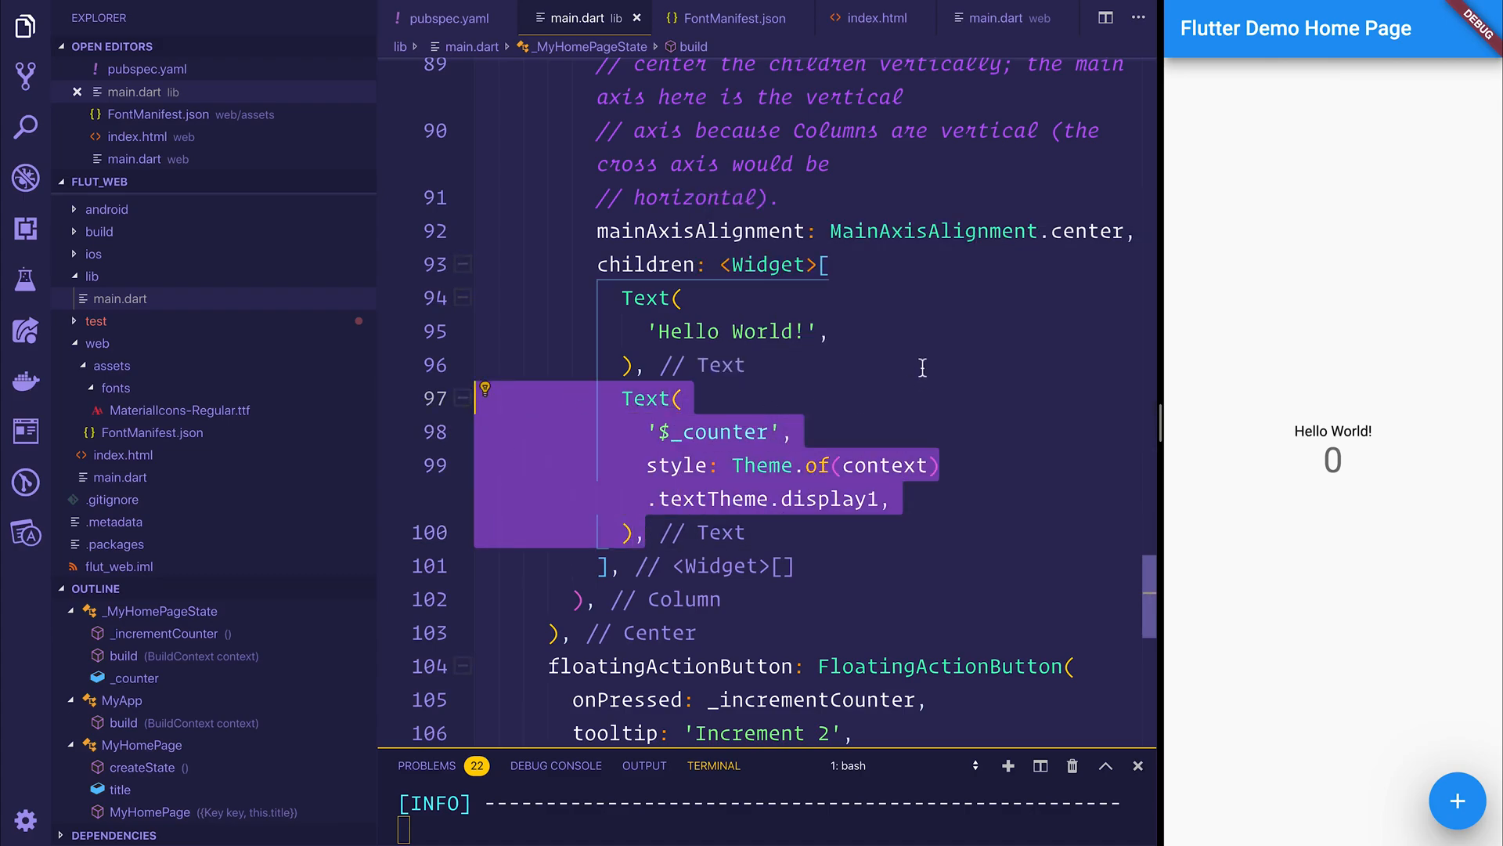
mouse_move(899, 320)
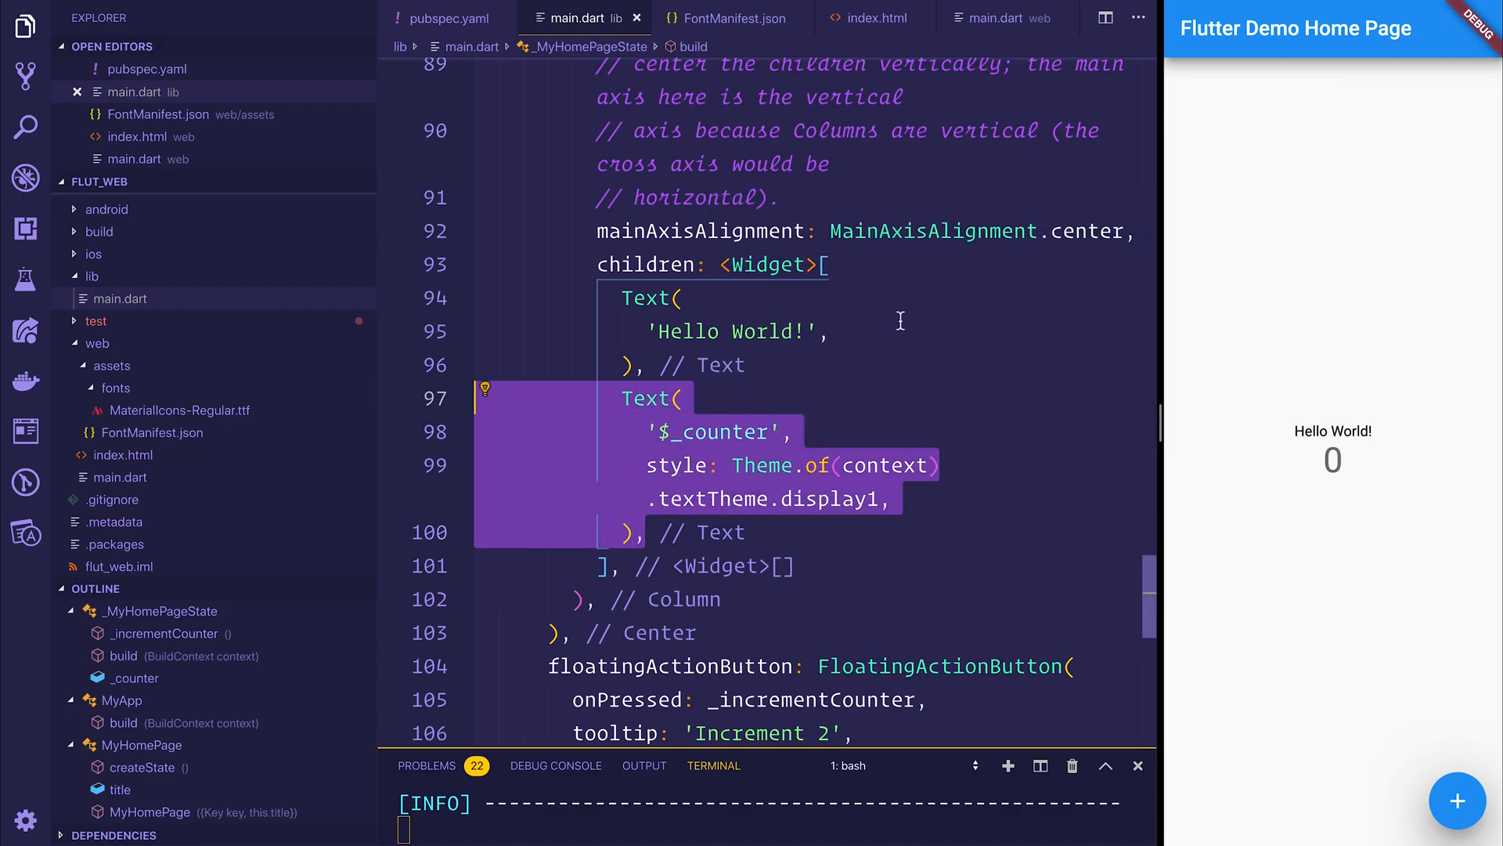